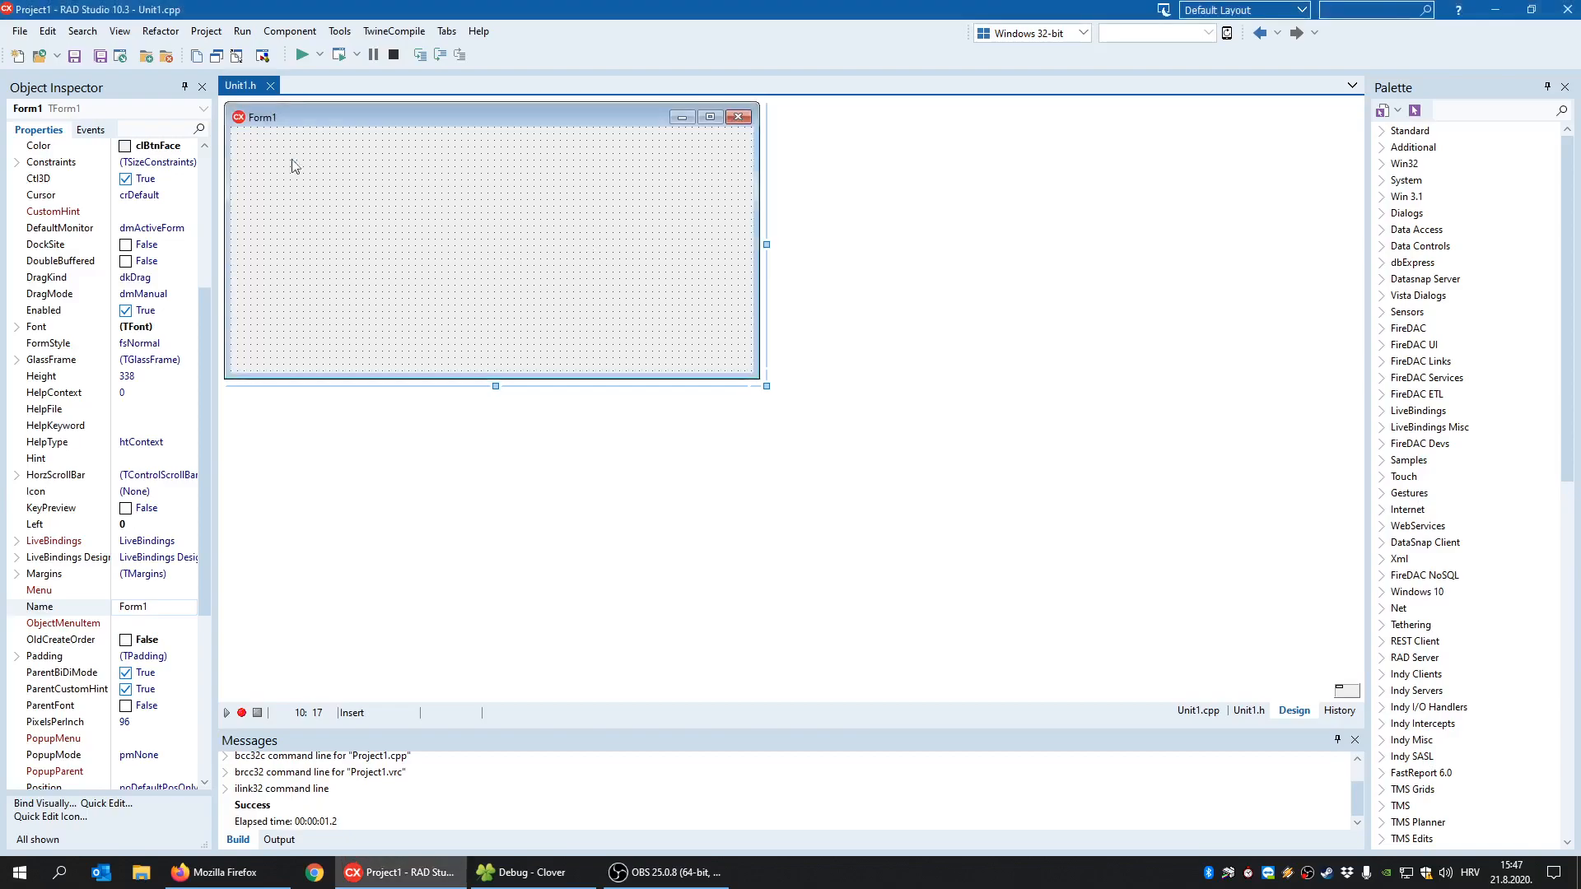
- Run the empty project without debugging so several blank Form1 windows open at once
{"action": "left_click", "coordinate": [18, 32]}
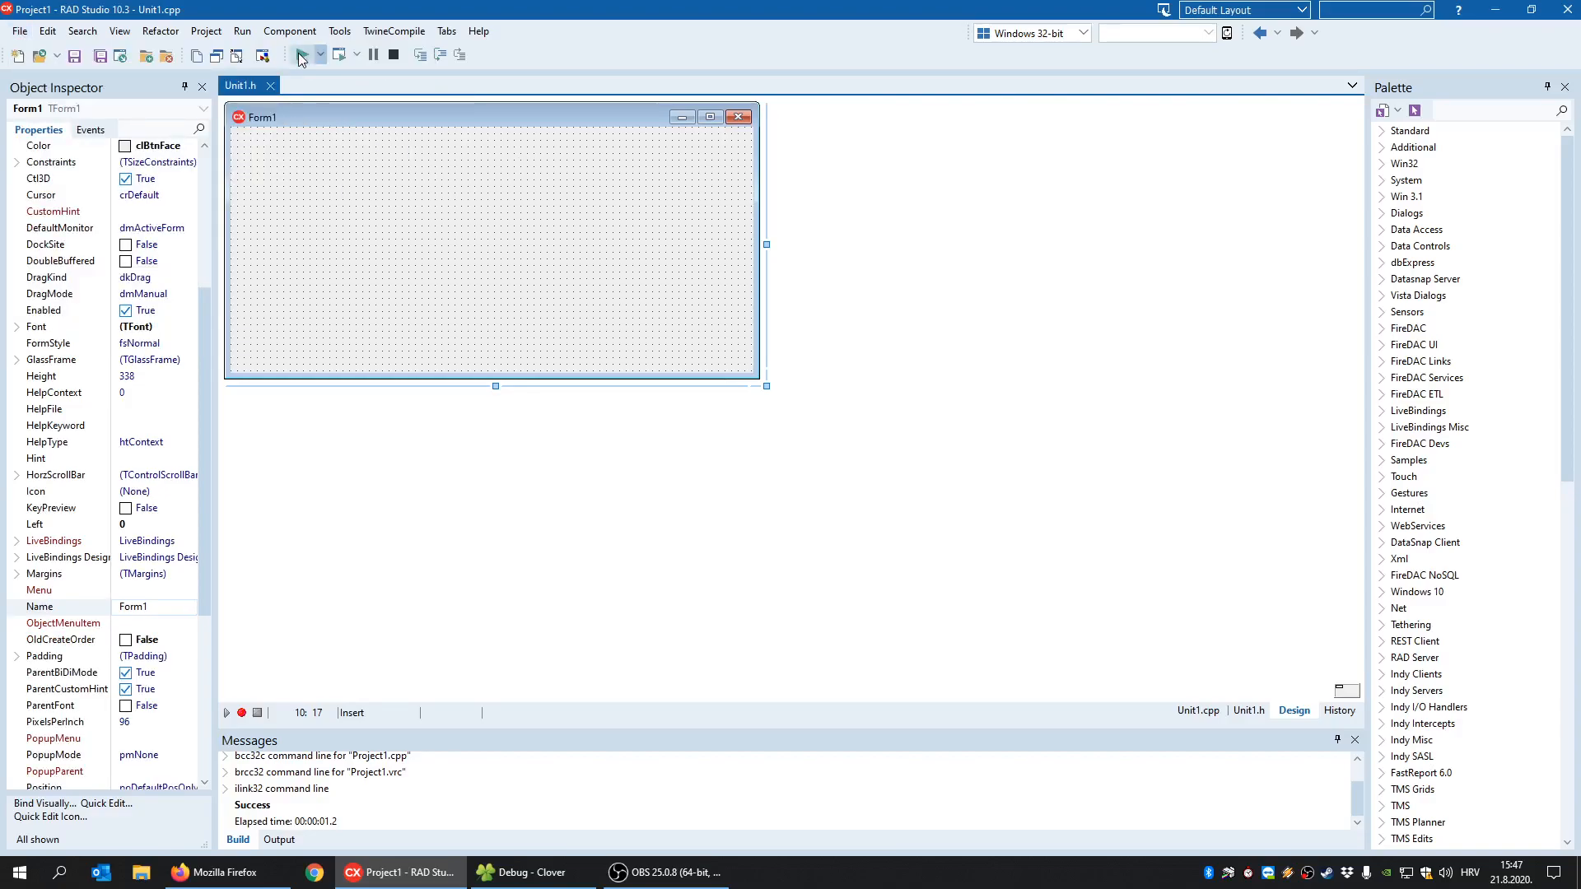
{"action": "left_click", "coordinate": [300, 55]}
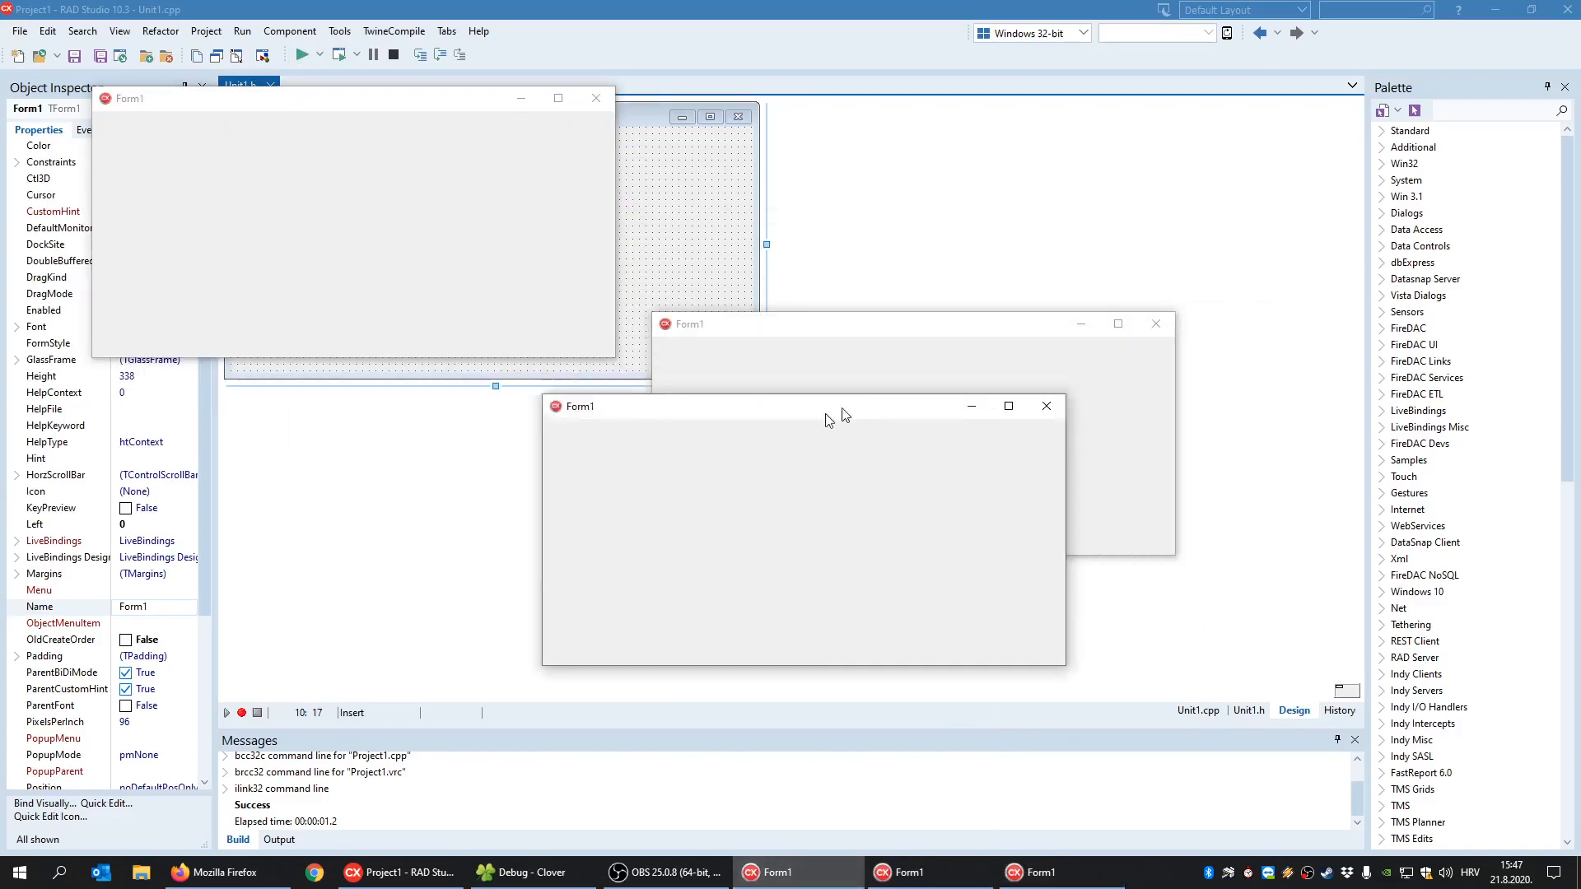
{"action": "left_click", "coordinate": [1046, 405]}
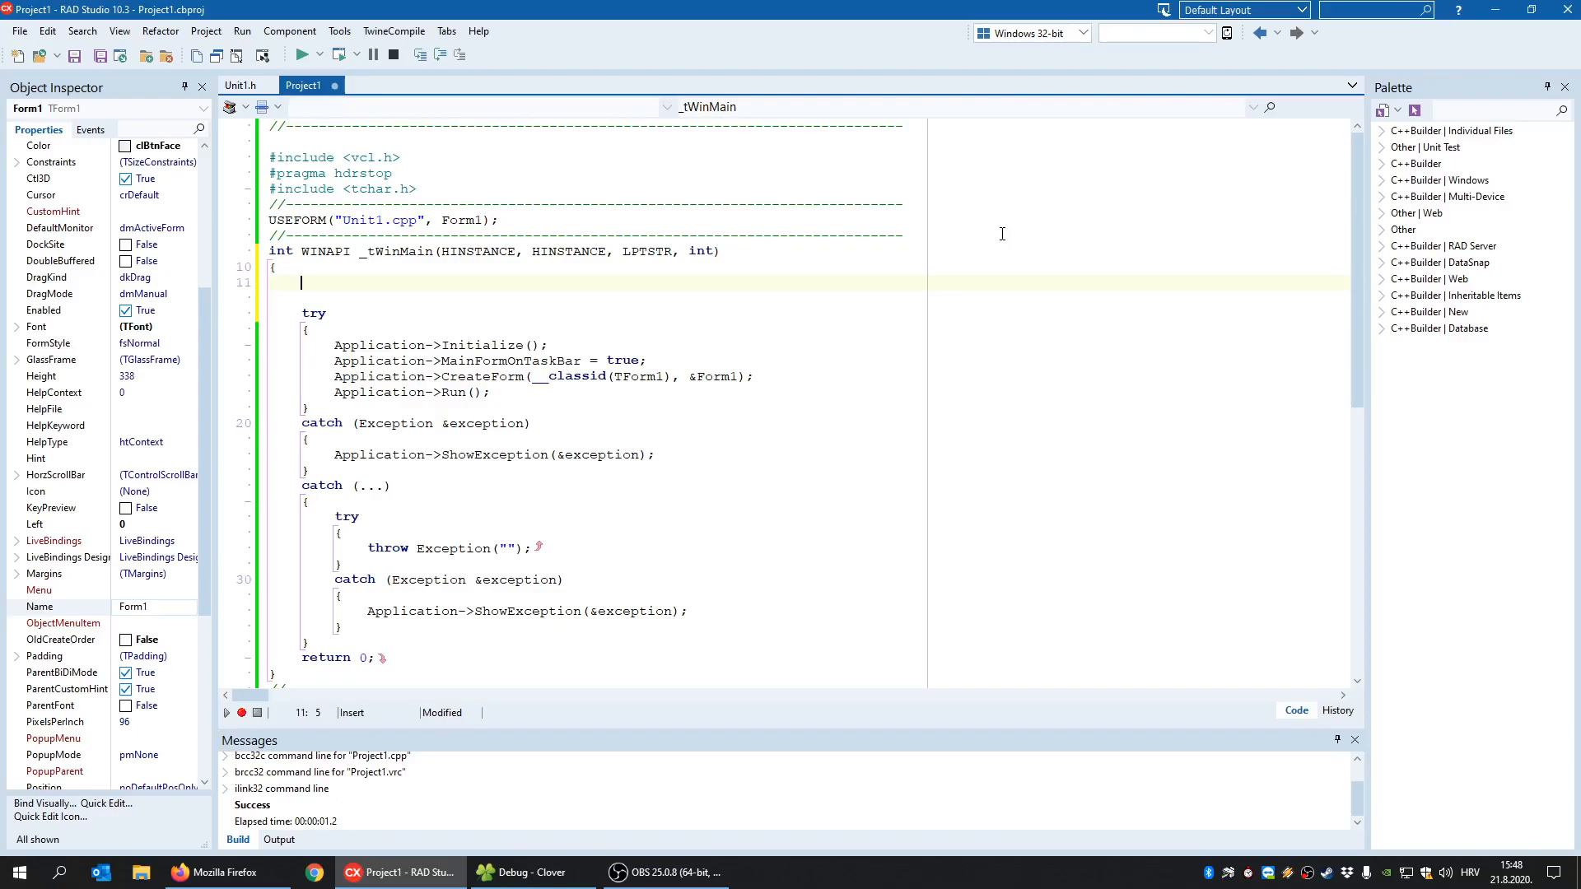
- Begin _tWinMain with HANDLE hMutex = CreateMutex(NULL, FALSE, L"myApp");
{"action": "type", "text": "HAND"}
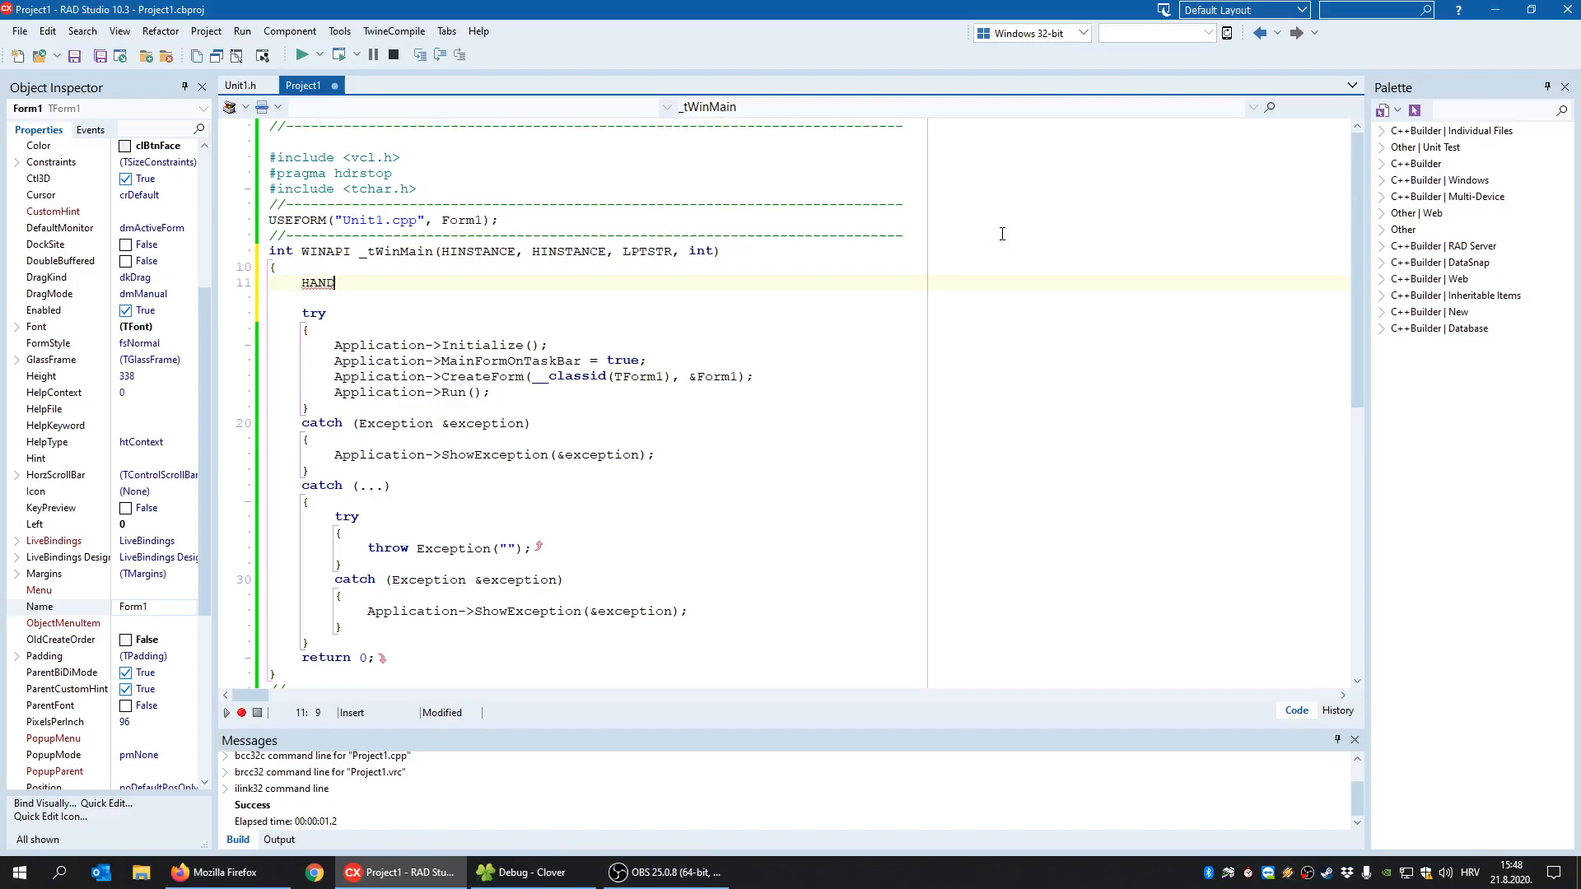
{"action": "type", "text": "hMu"}
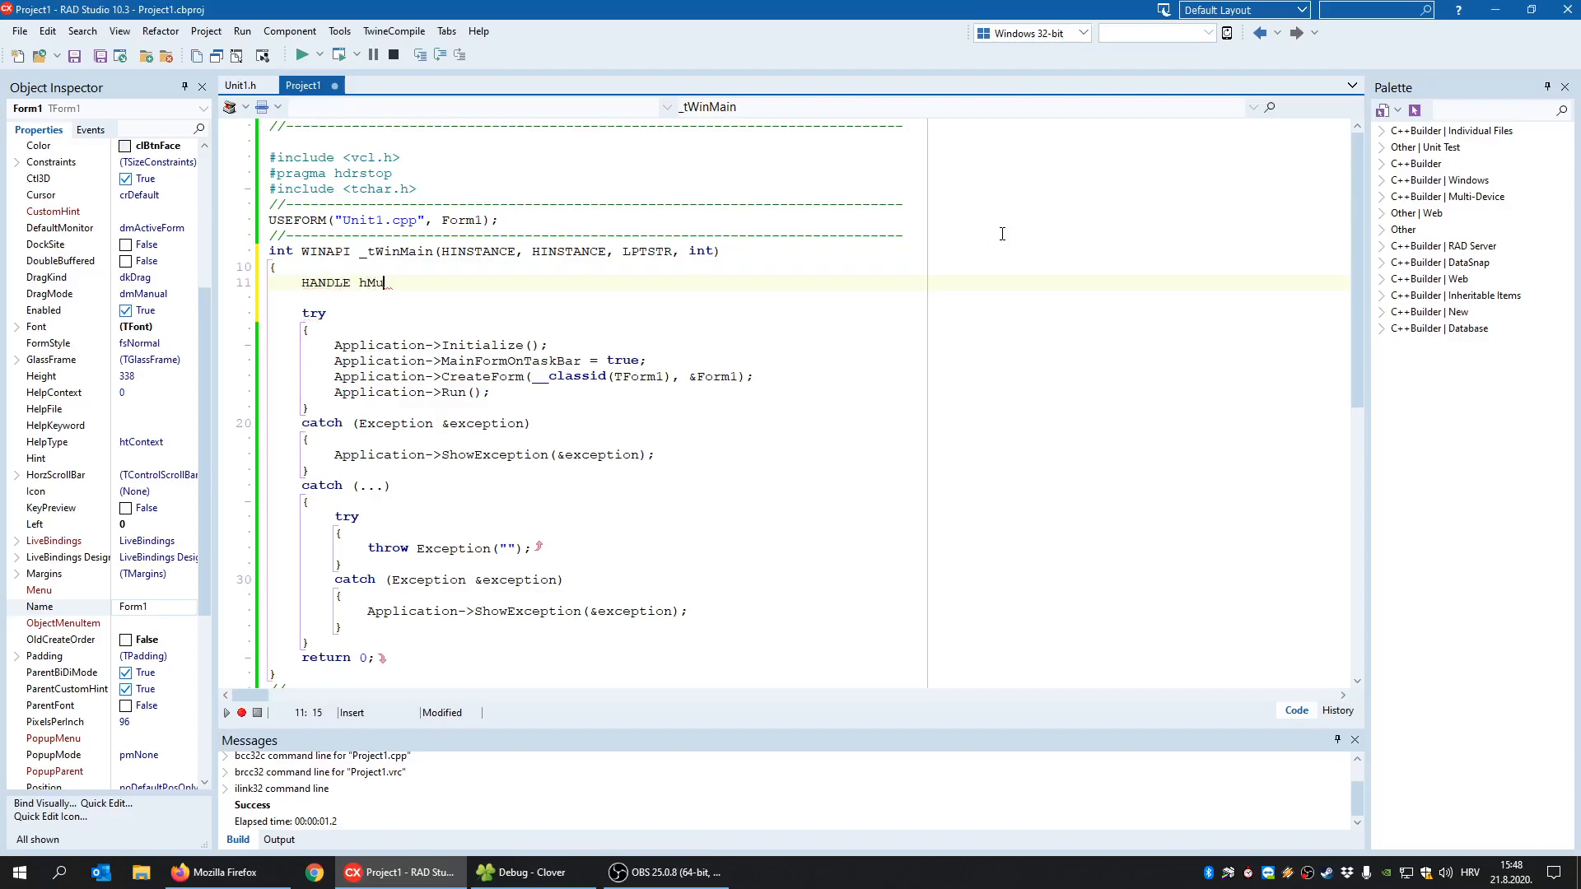
{"action": "type", "text": "tex = Crea"}
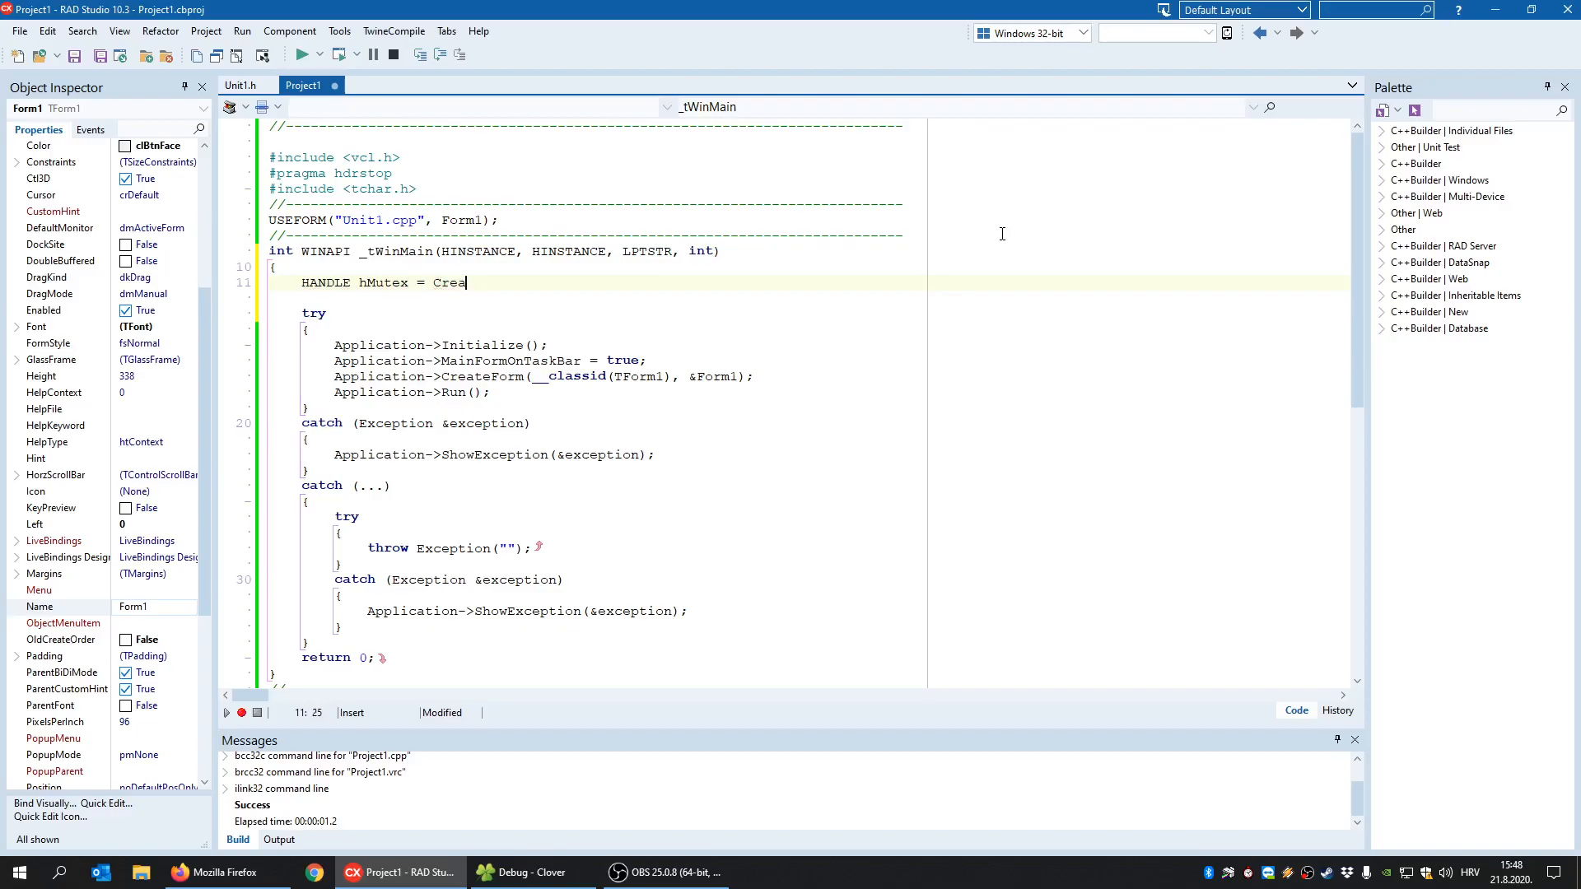
{"action": "type", "text": "teMutex("}
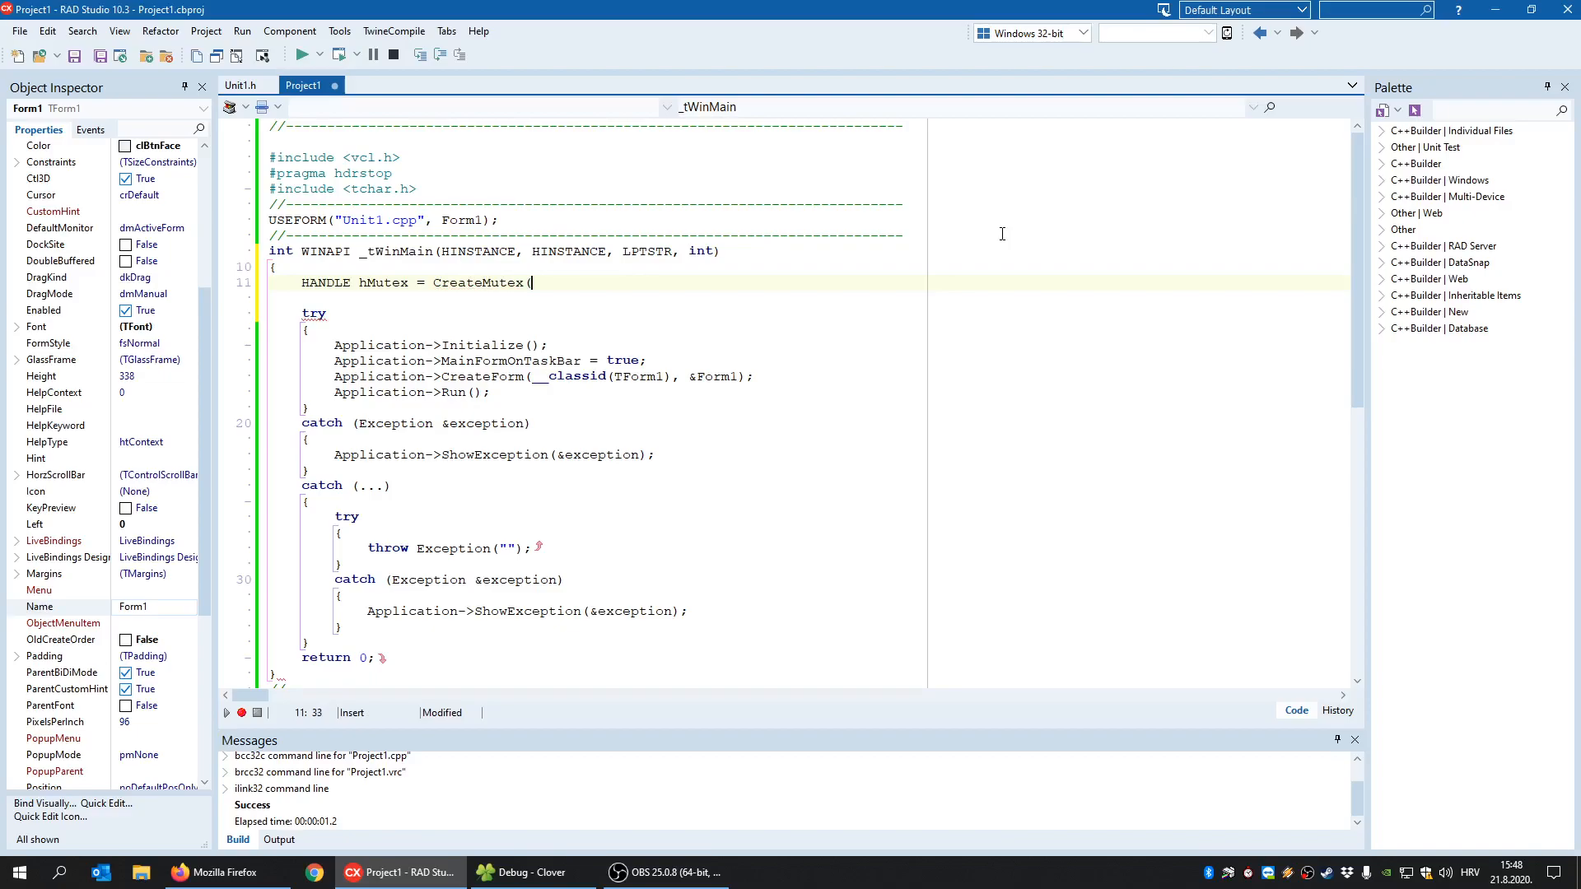
{"action": "type", "text": "NULL,"}
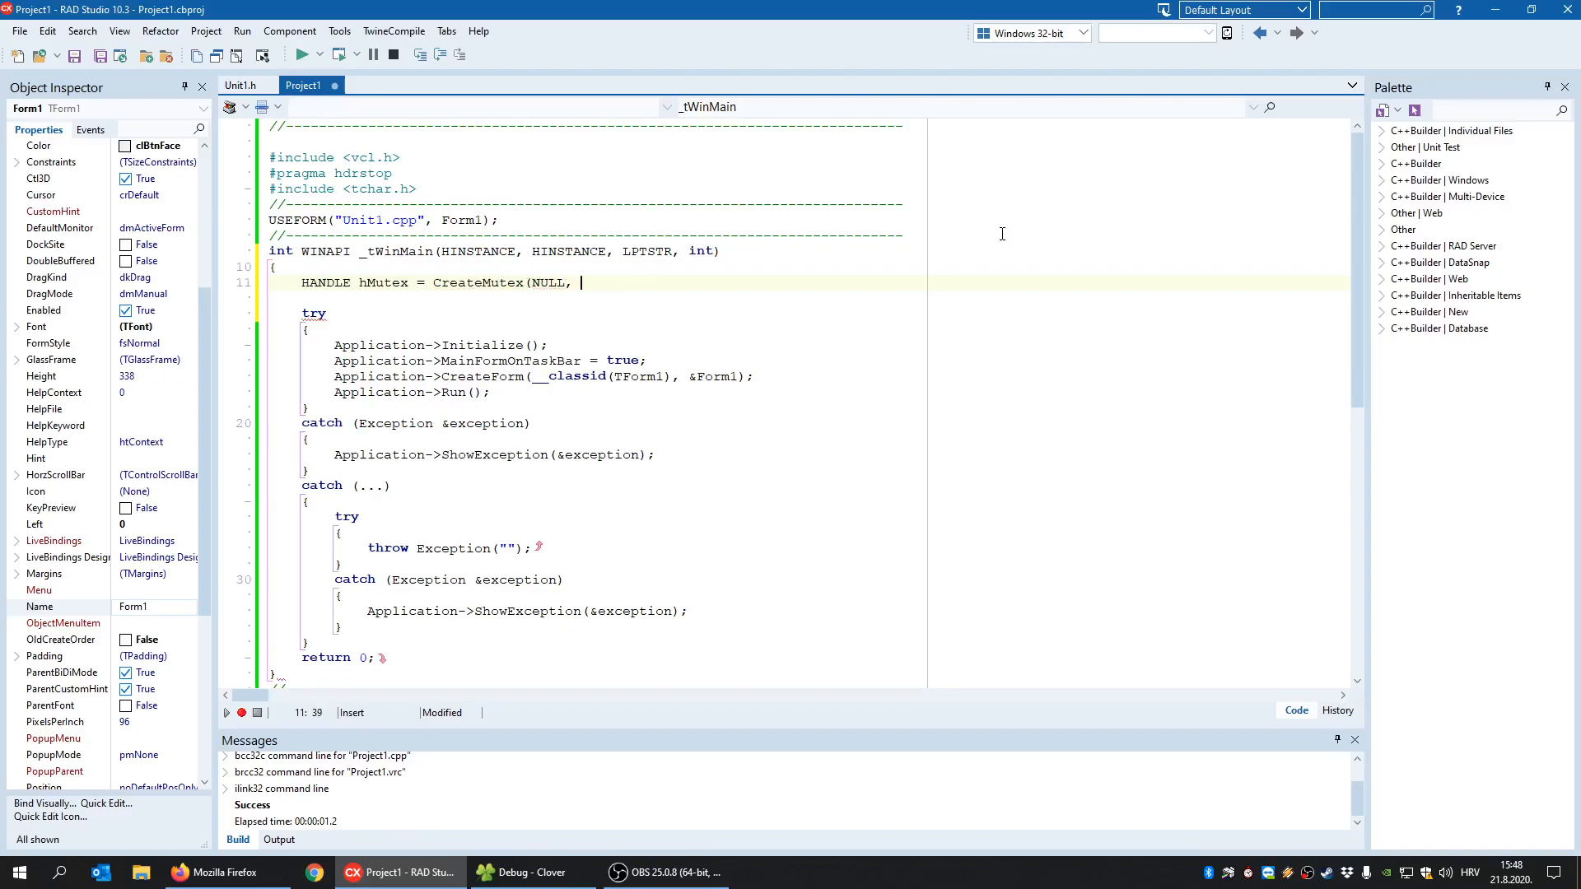
{"action": "type", "text": "FALSE"}
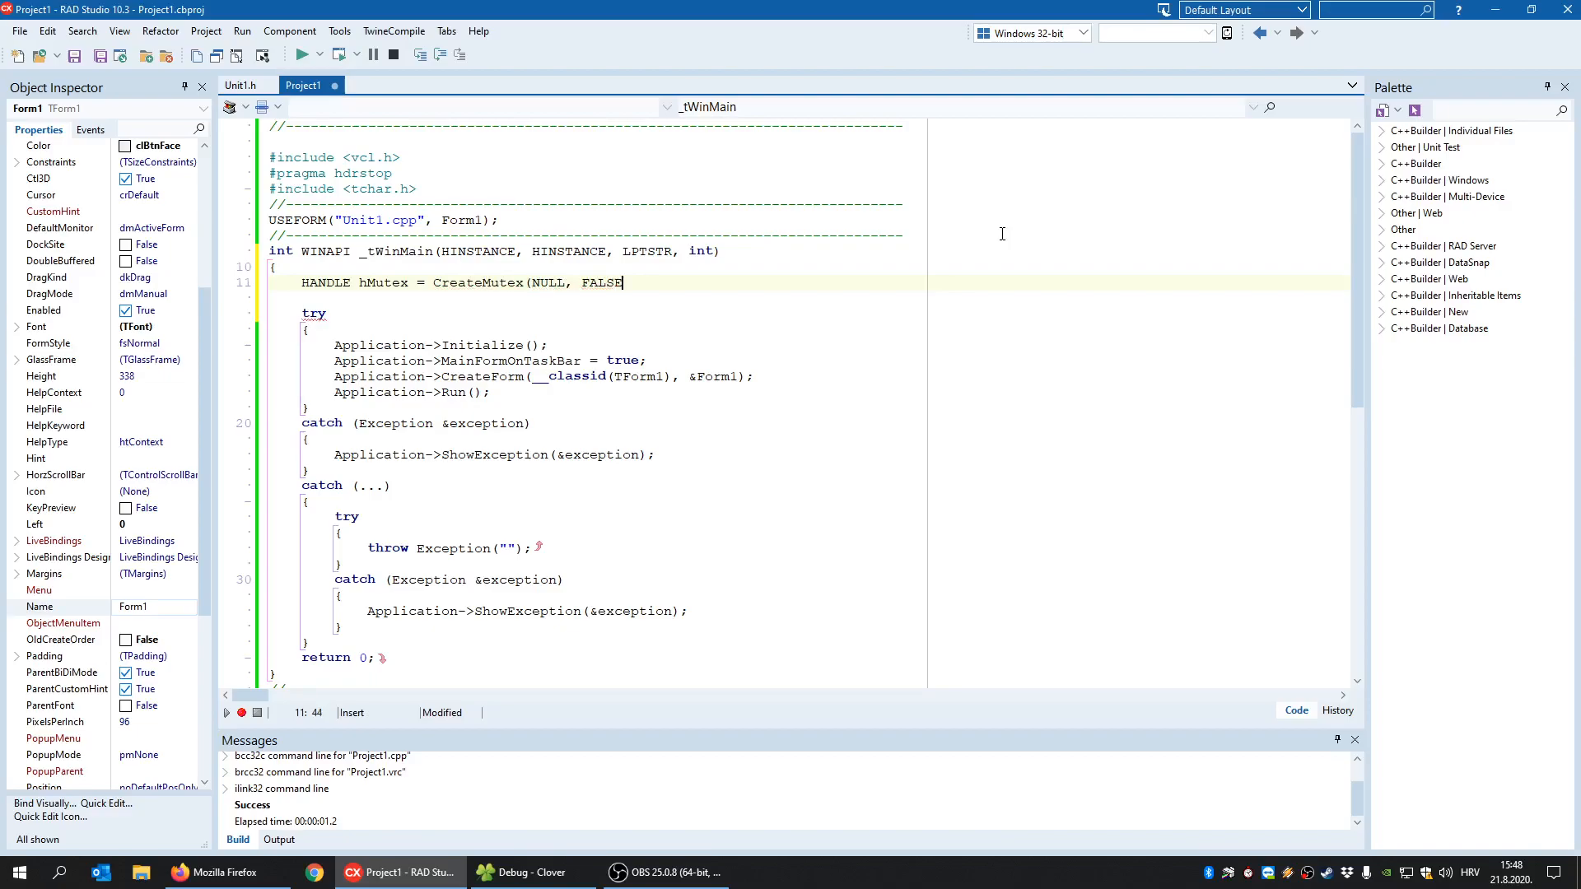
{"action": "type", "text": ","}
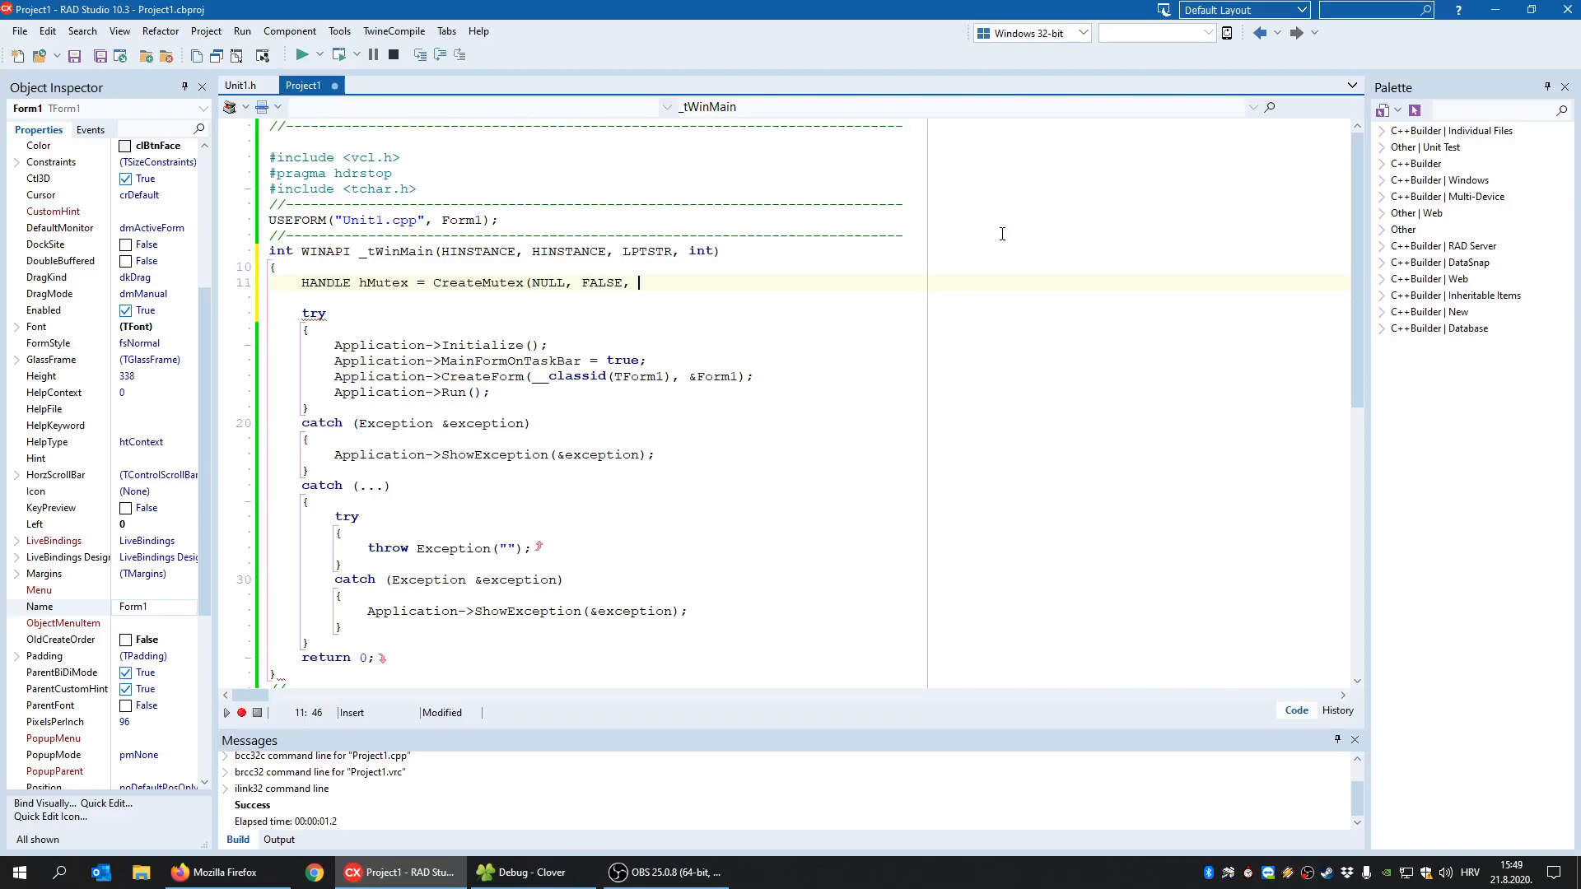
{"action": "type", "text": "L\""}
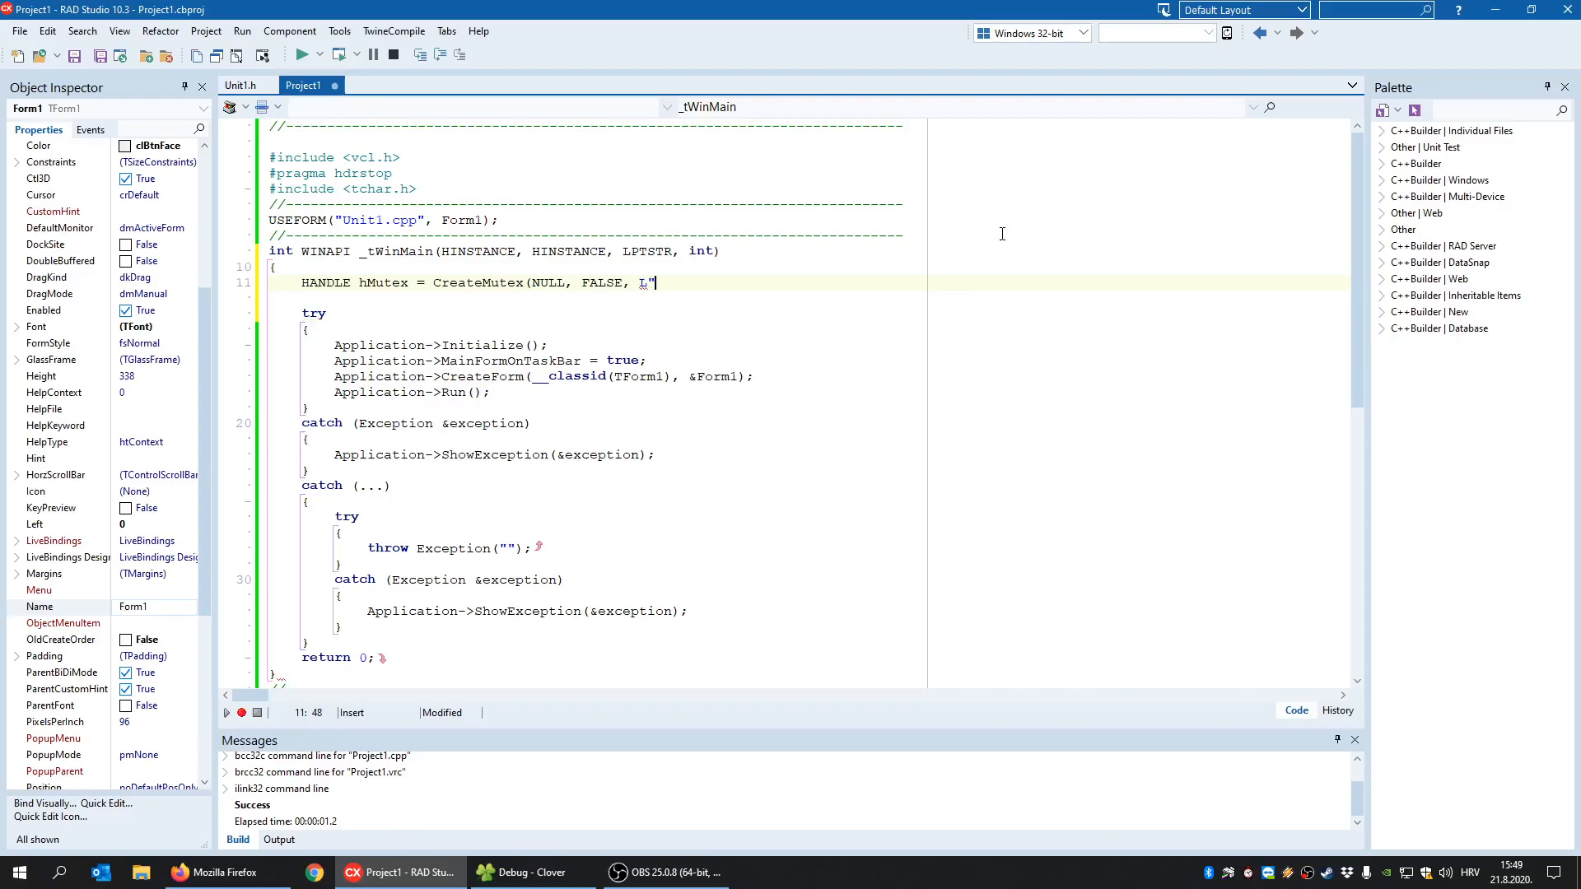
{"action": "type", "text": "uni"}
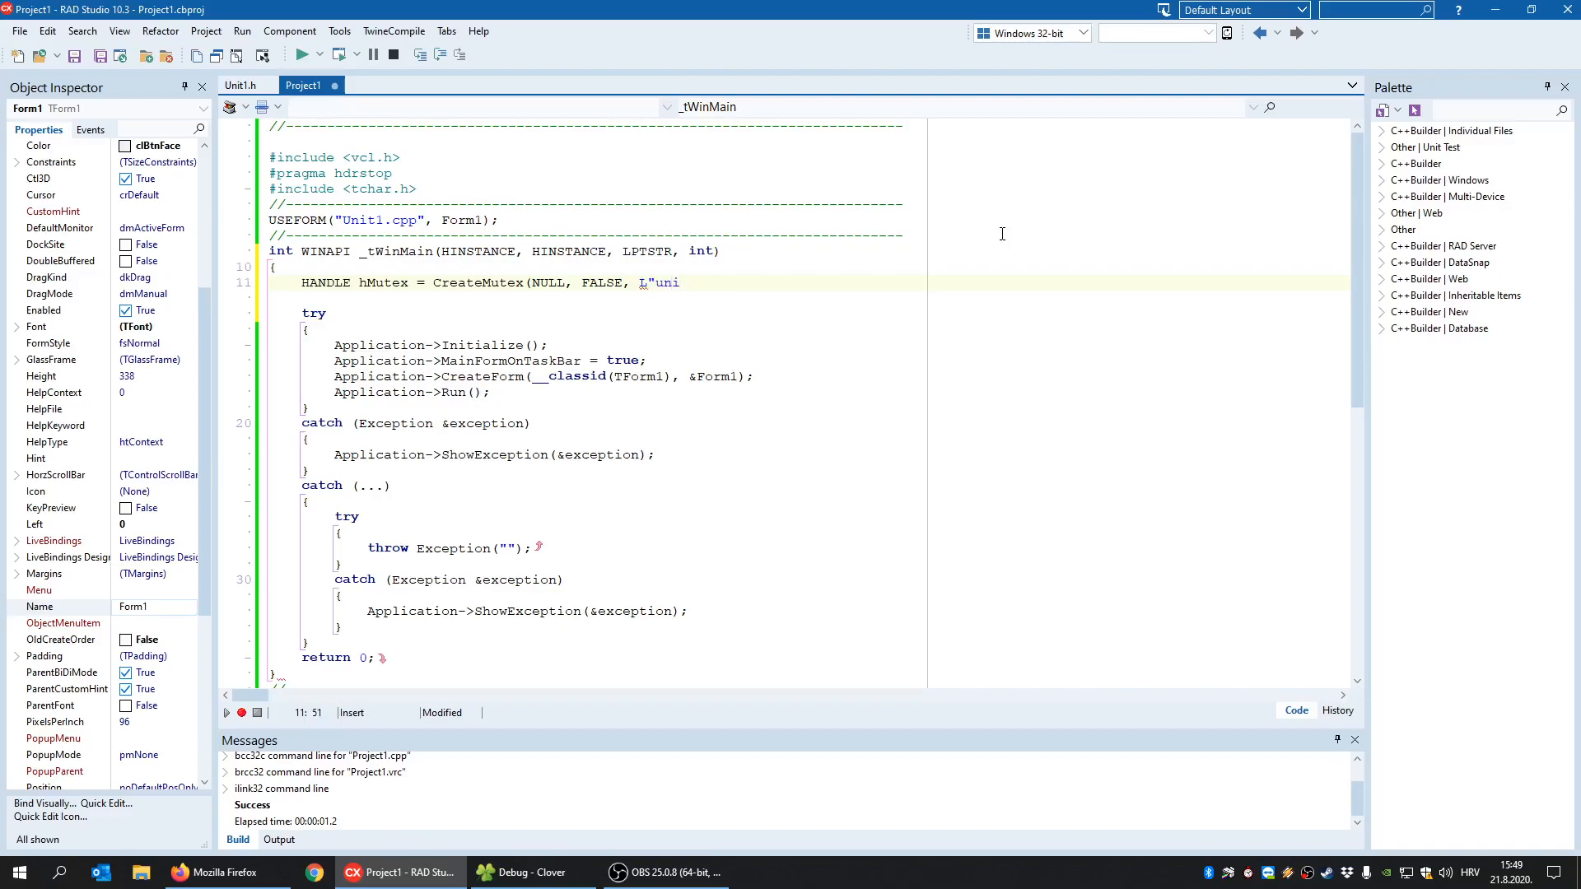
{"action": "type", "text": "my"}
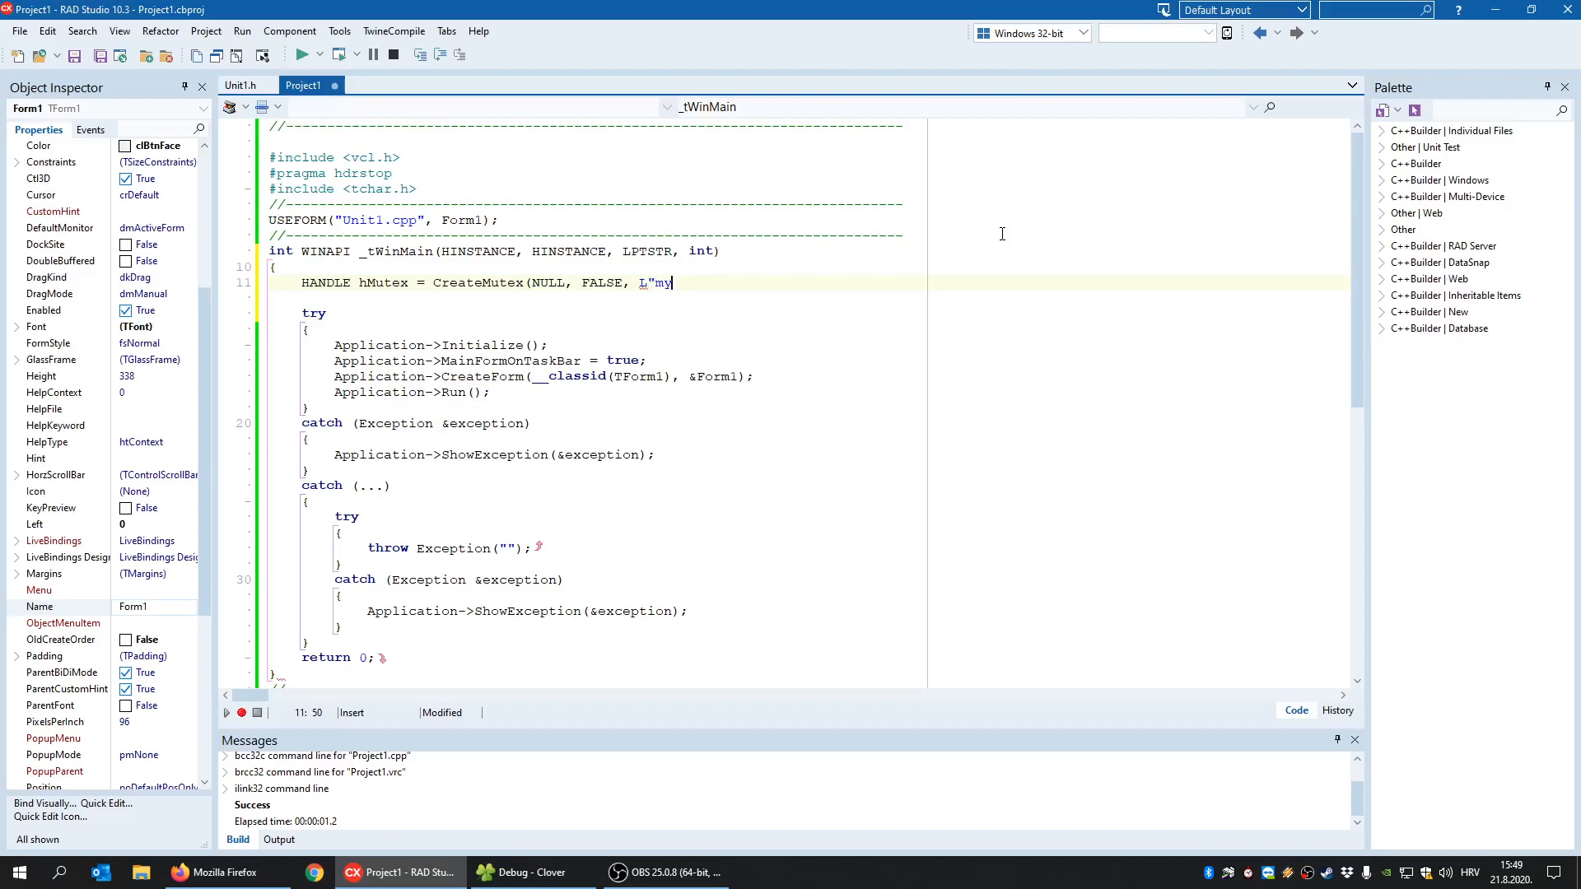
{"action": "type", "text": "App\""}
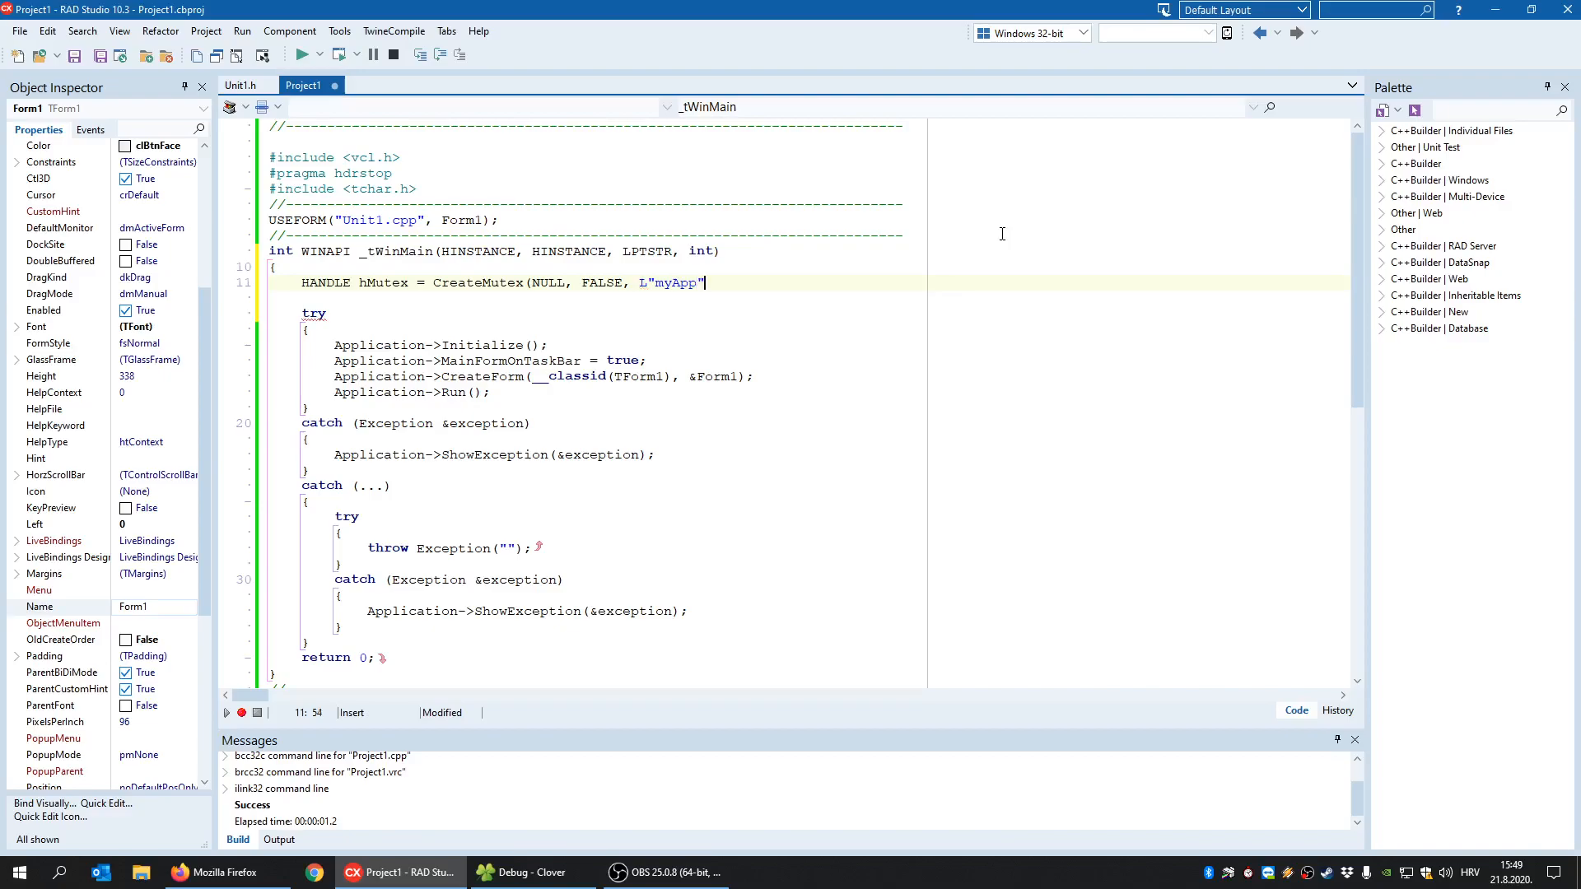
{"action": "type", "text": ");"}
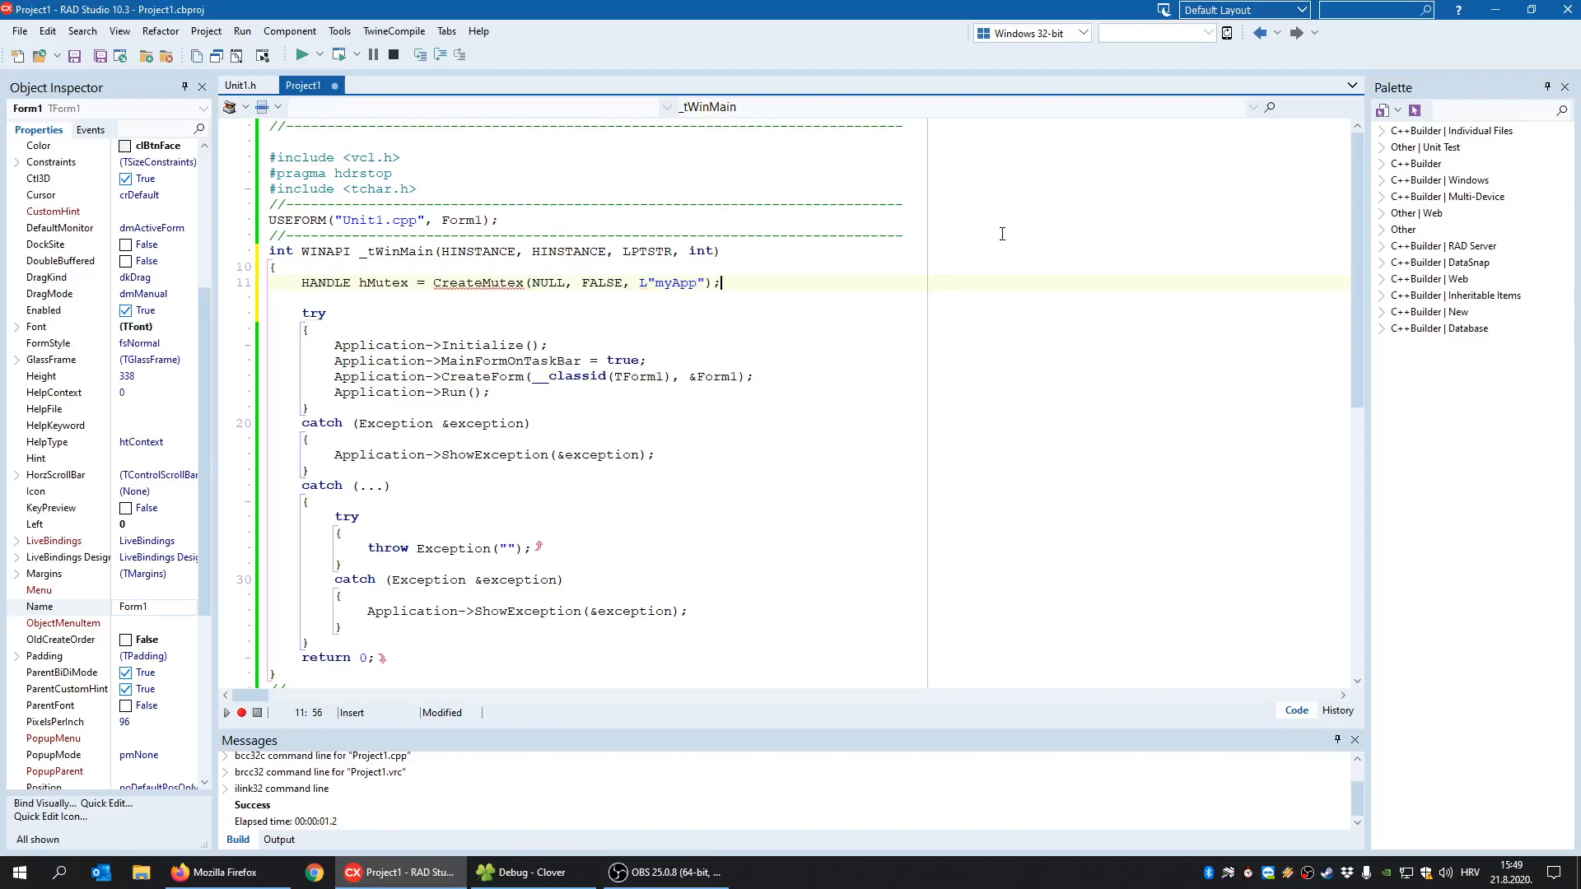
- Add if(hMutex == NULL) ShowMessage(GetLastError()); and start an else branch
{"action": "type", "text": "if ("}
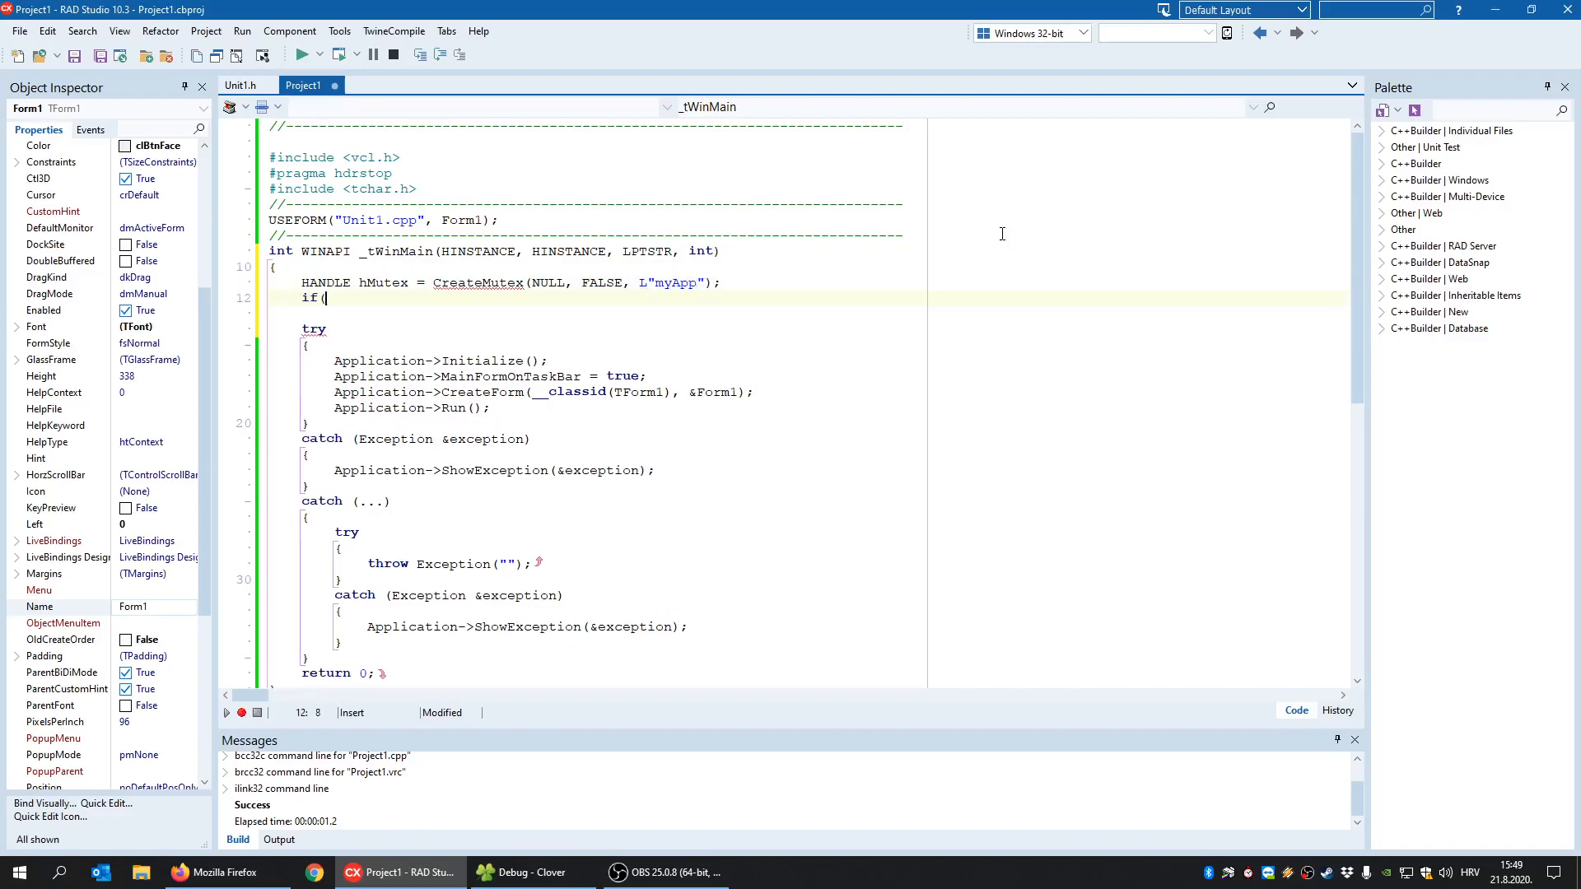
{"action": "type", "text": "hMutex"}
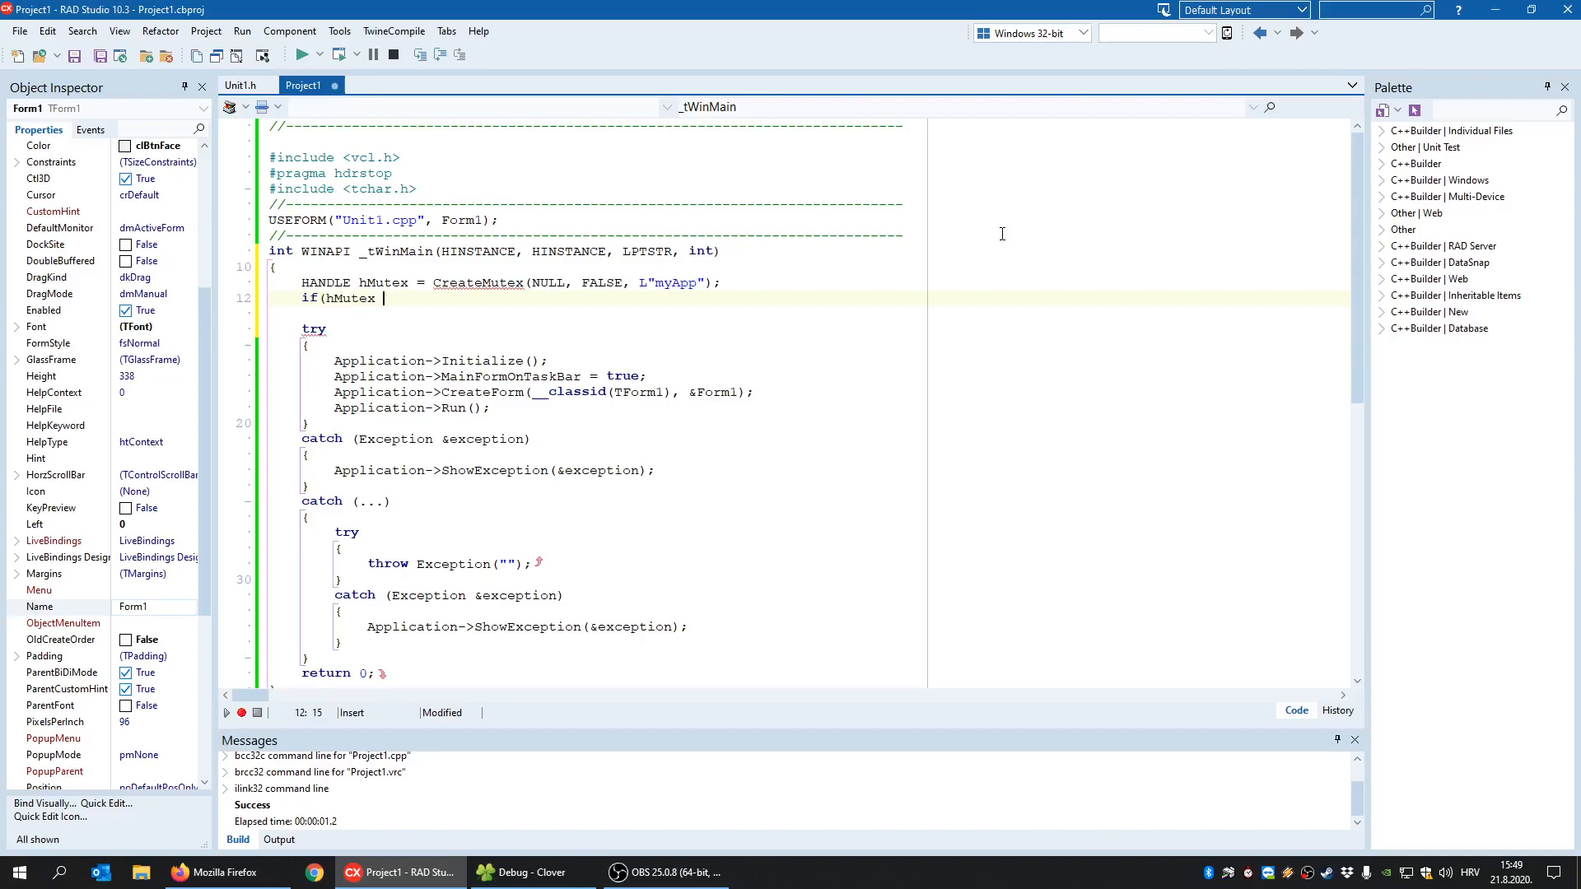
{"action": "type", "text": "== NULL)"}
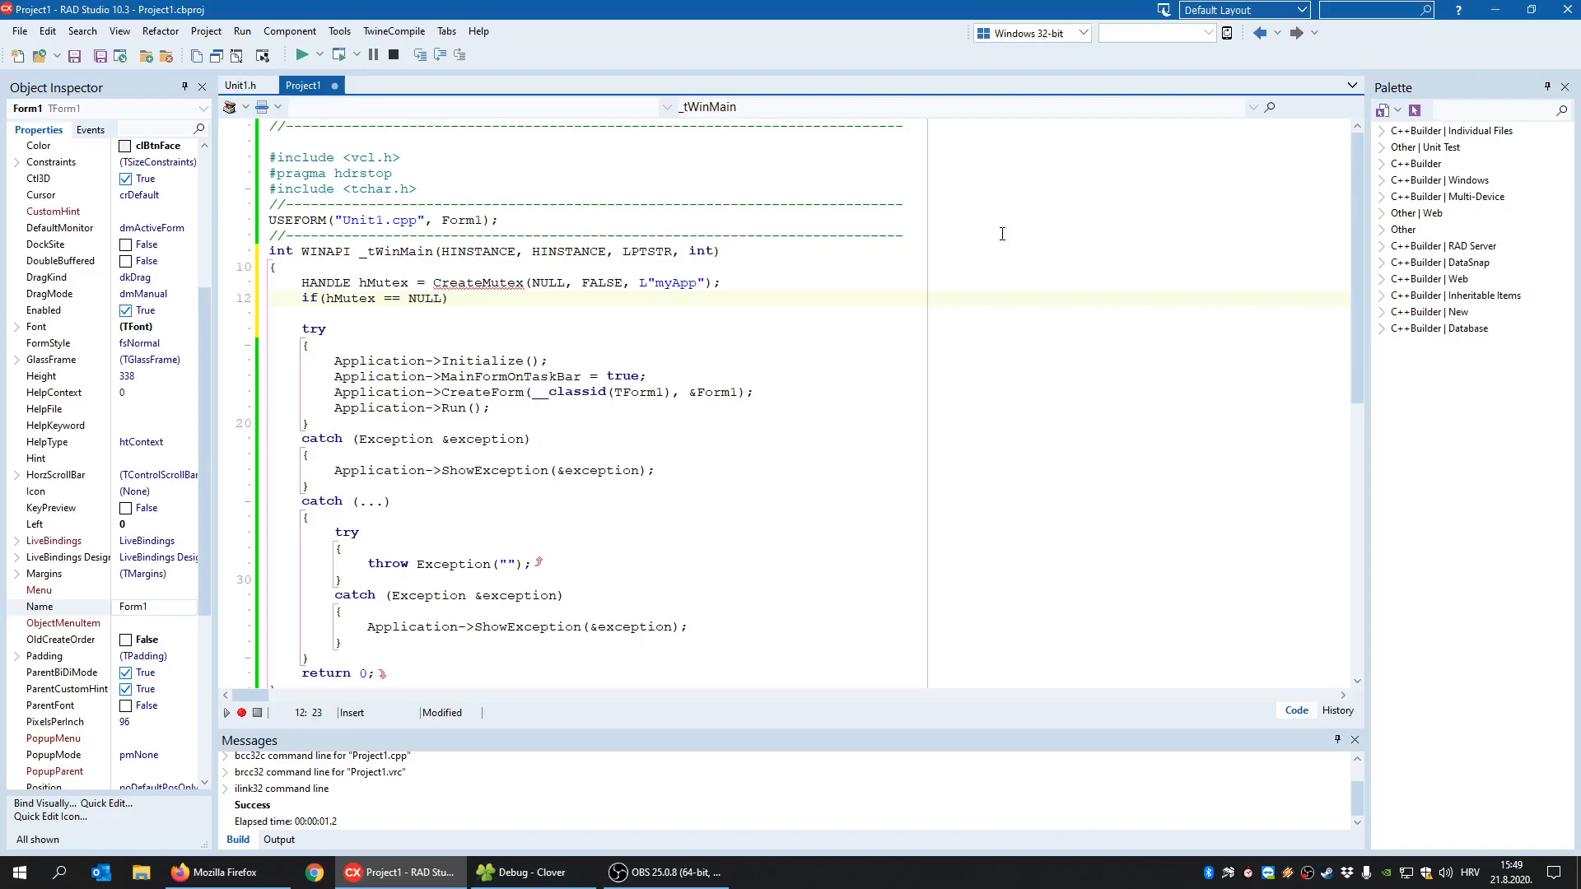
{"action": "type", "text": "s"}
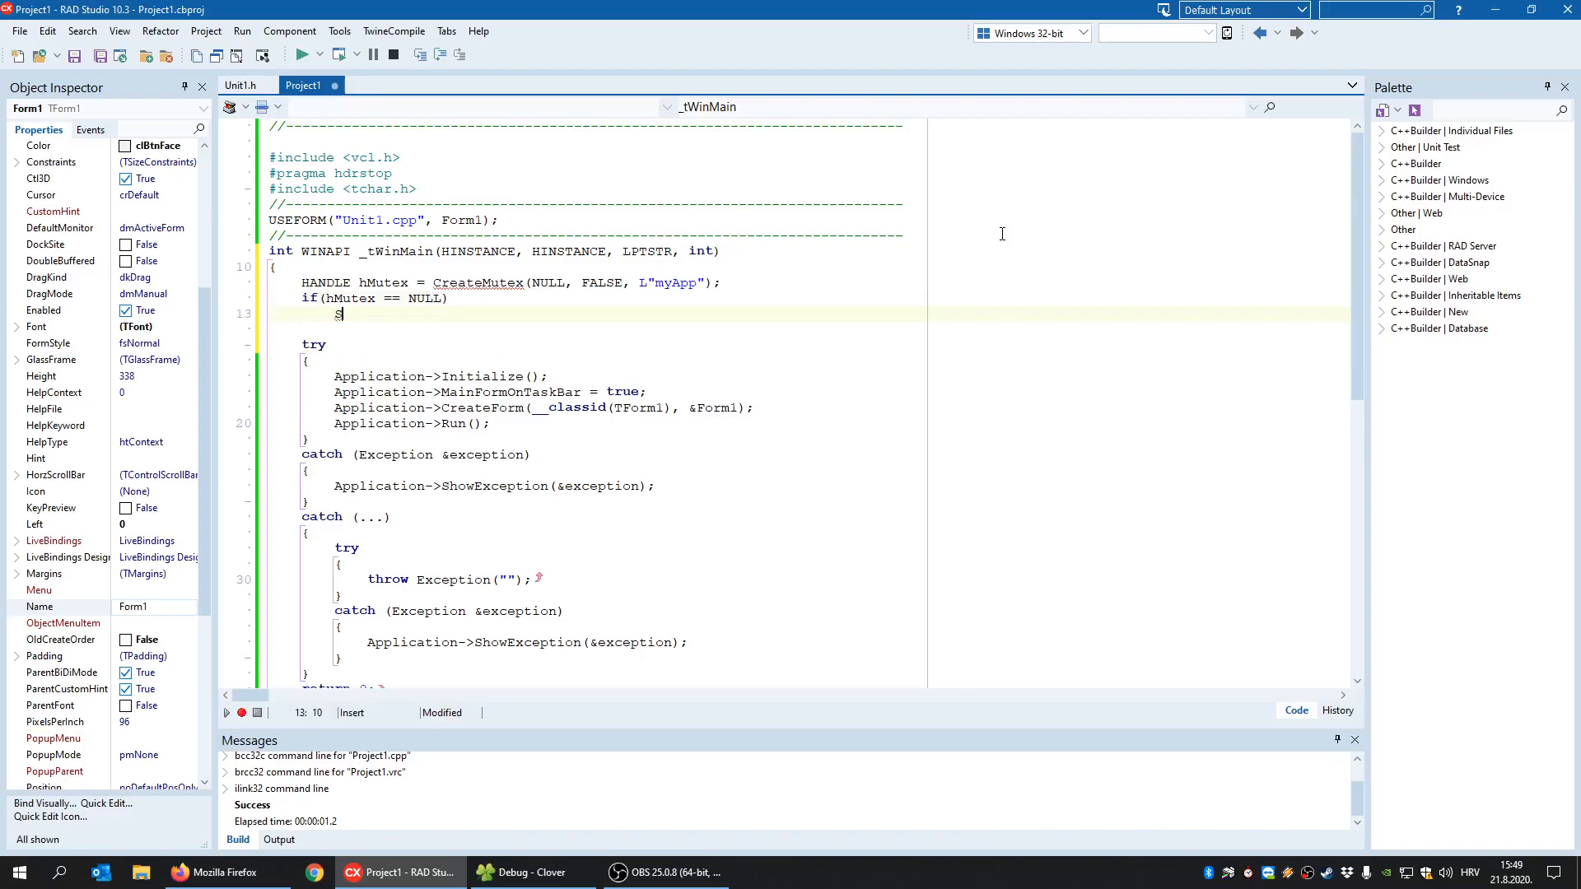
{"action": "type", "text": "howMessage"}
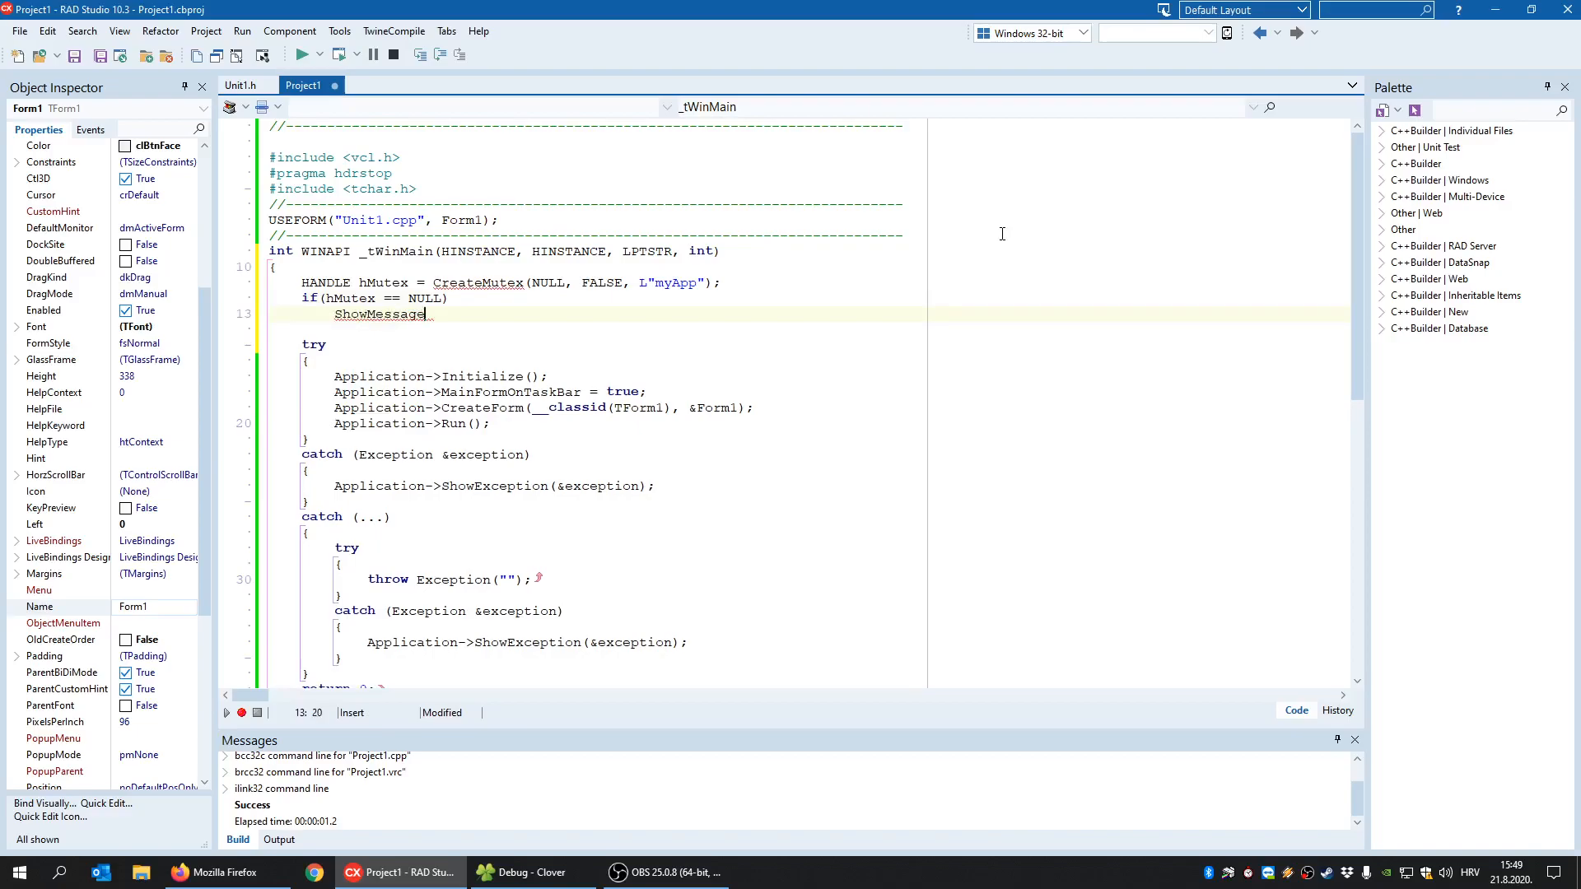
{"action": "type", "text": "("}
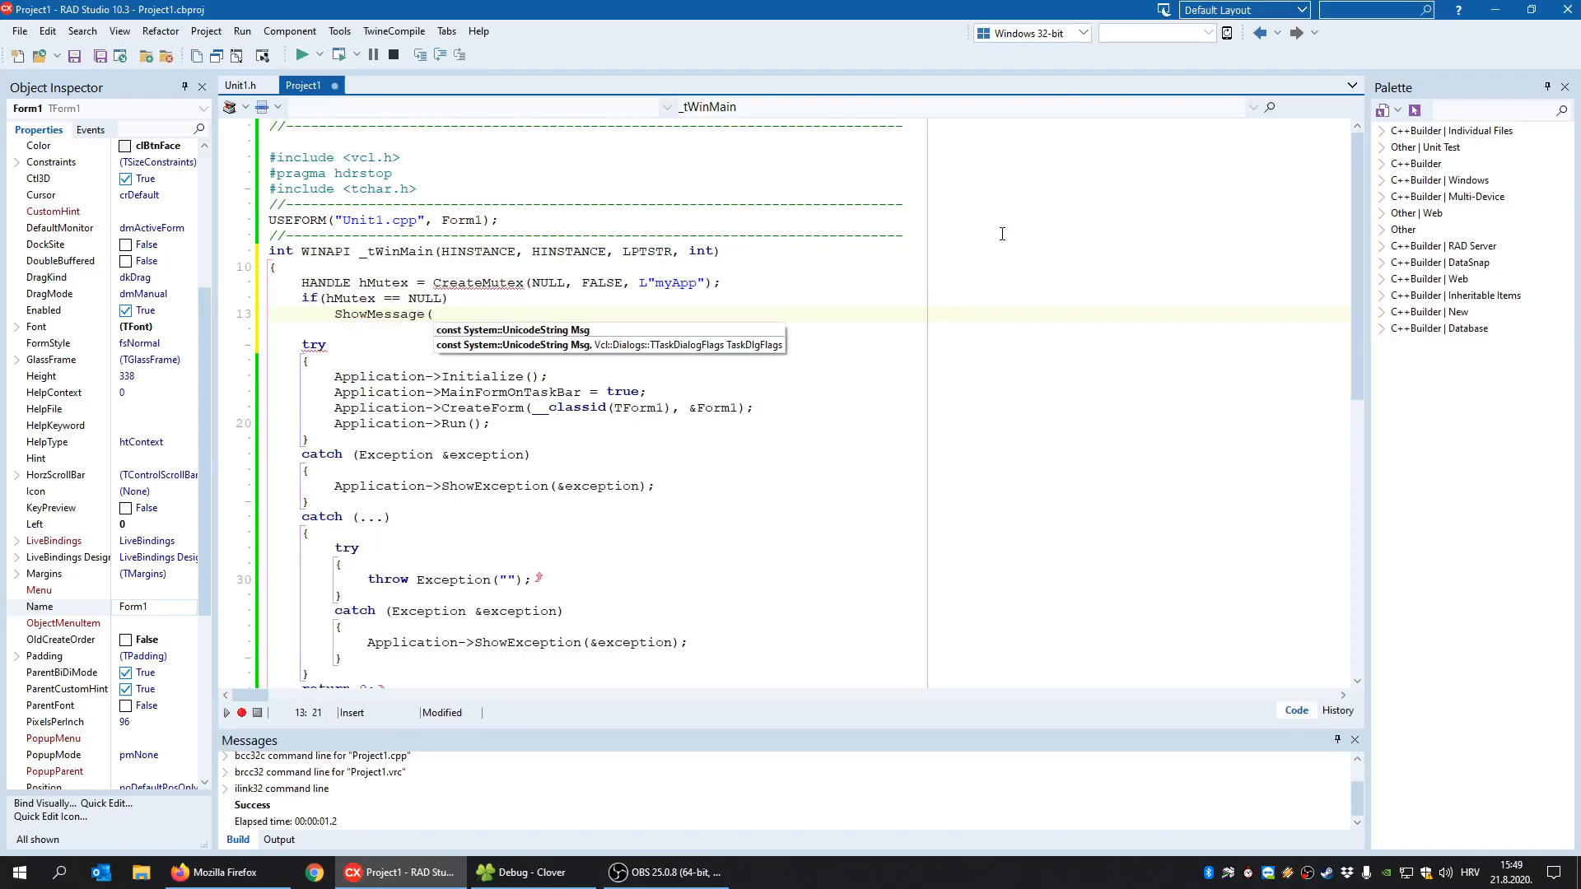
{"action": "type", "text": "GetLast"}
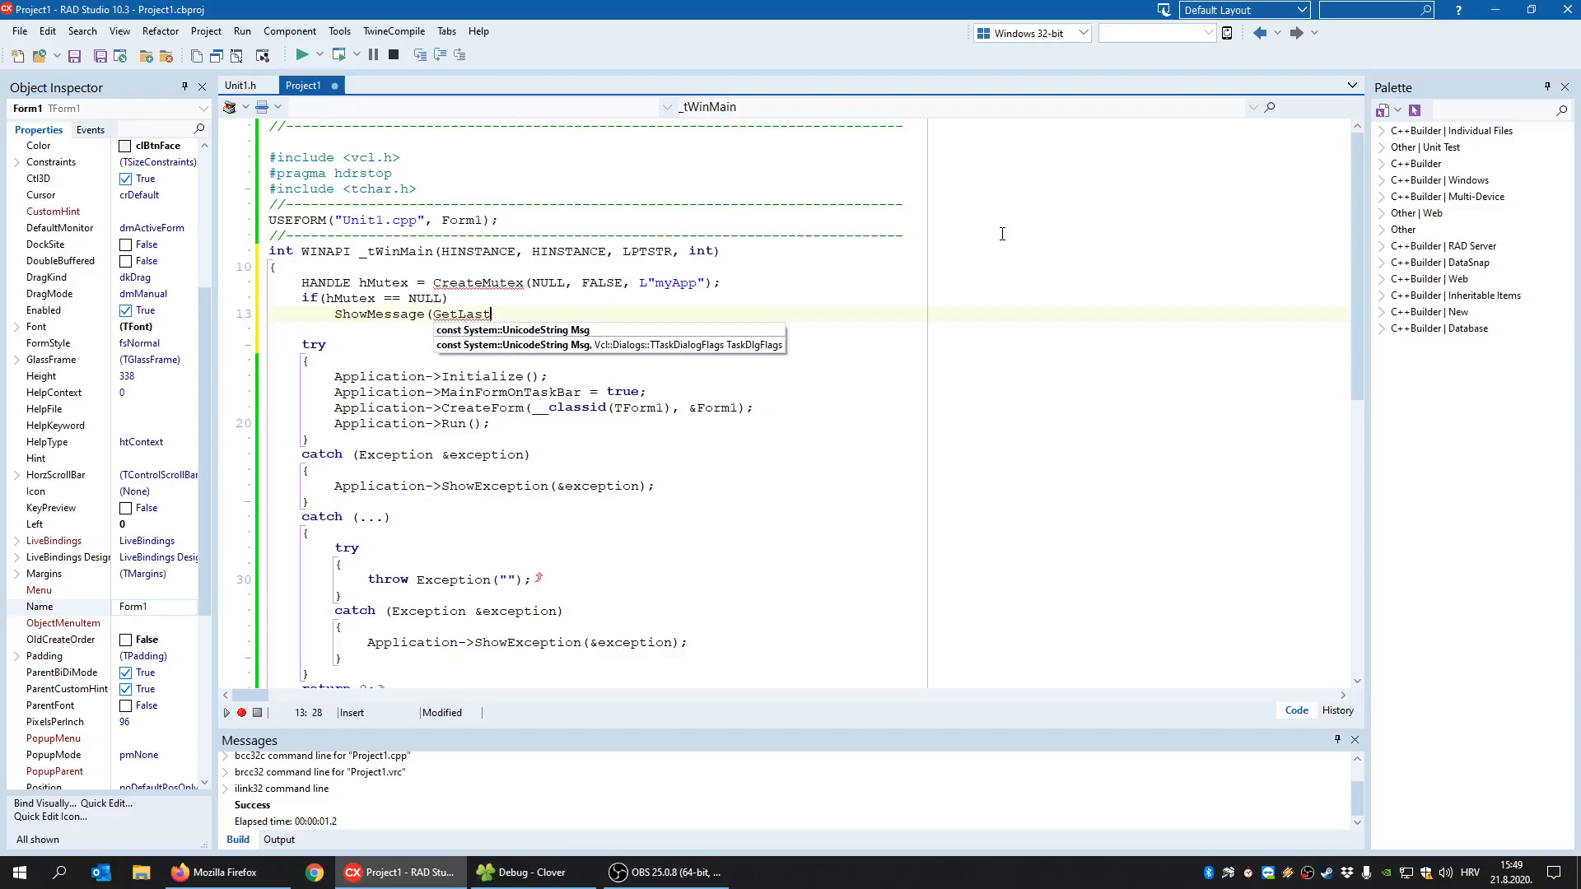
{"action": "type", "text": "Error"}
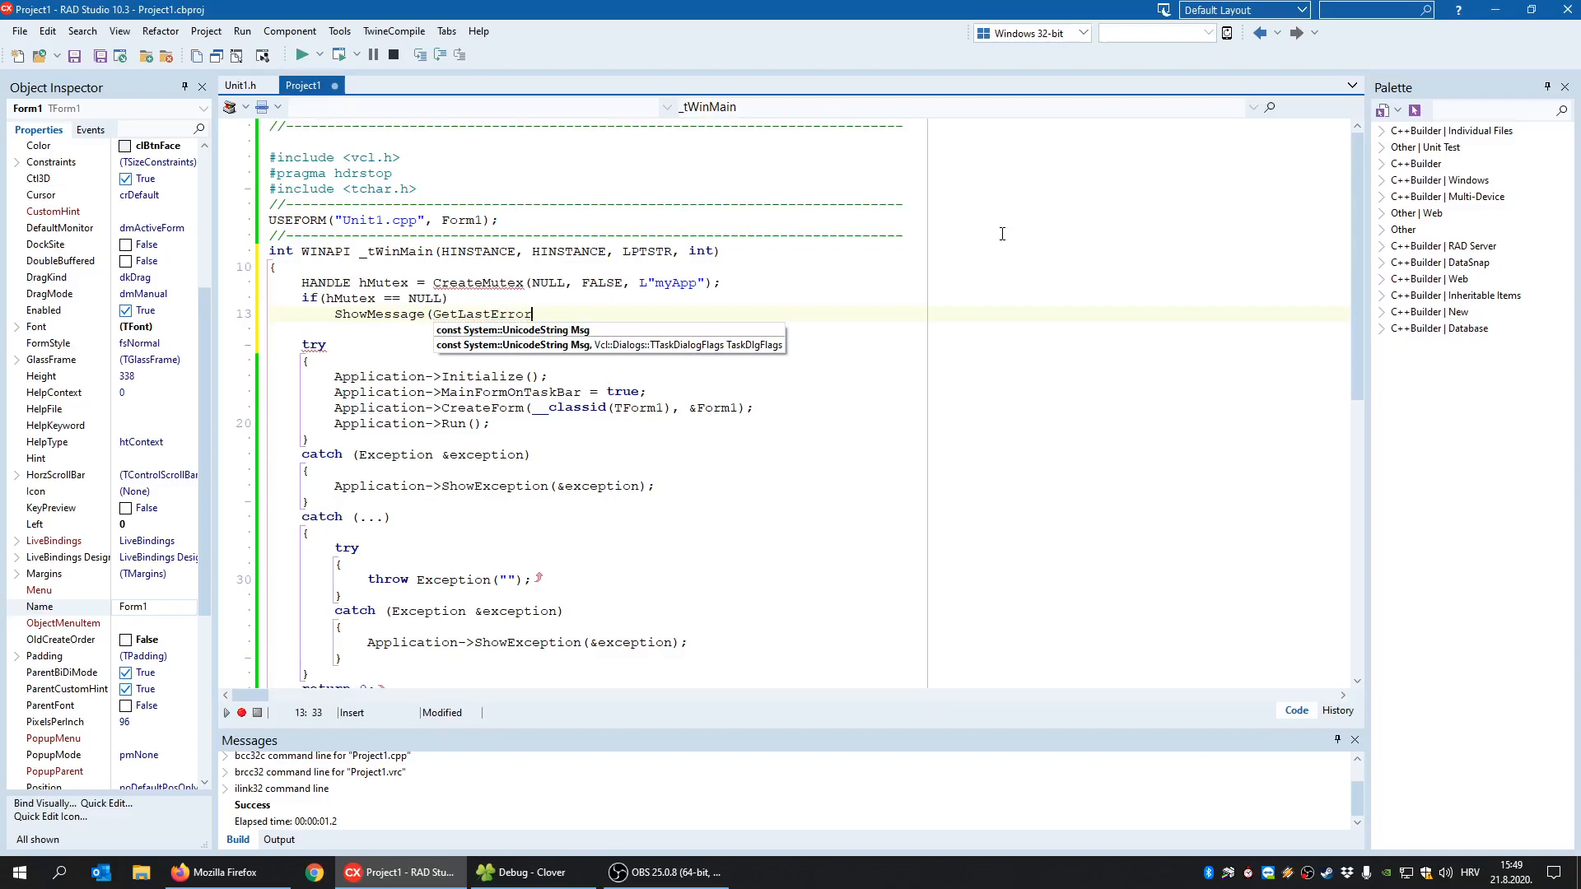
{"action": "type", "text": "());"}
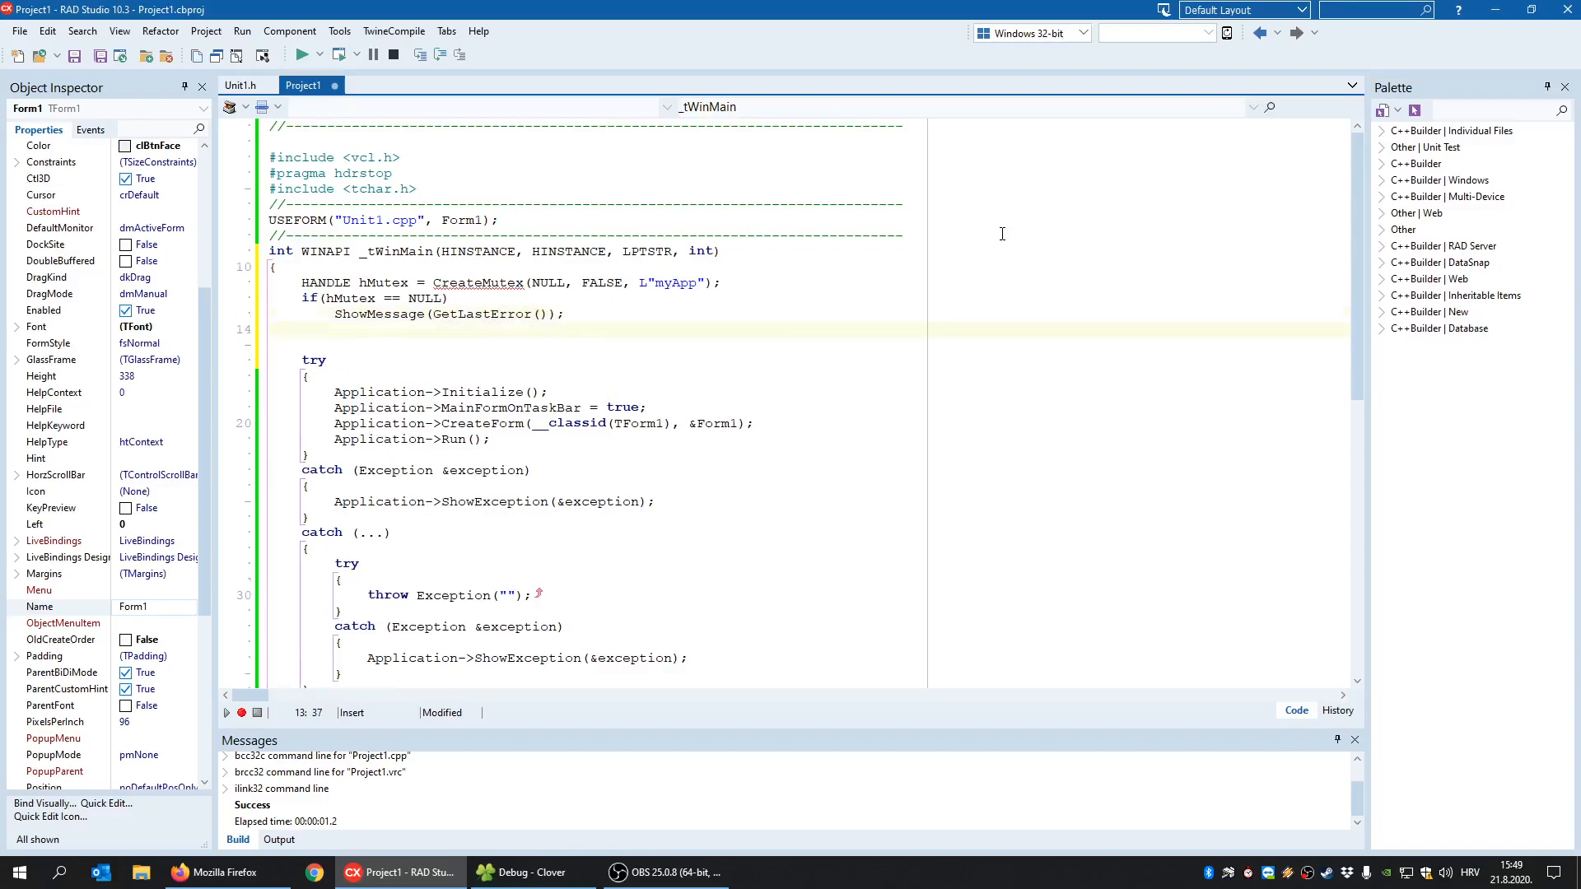
{"action": "type", "text": "else"}
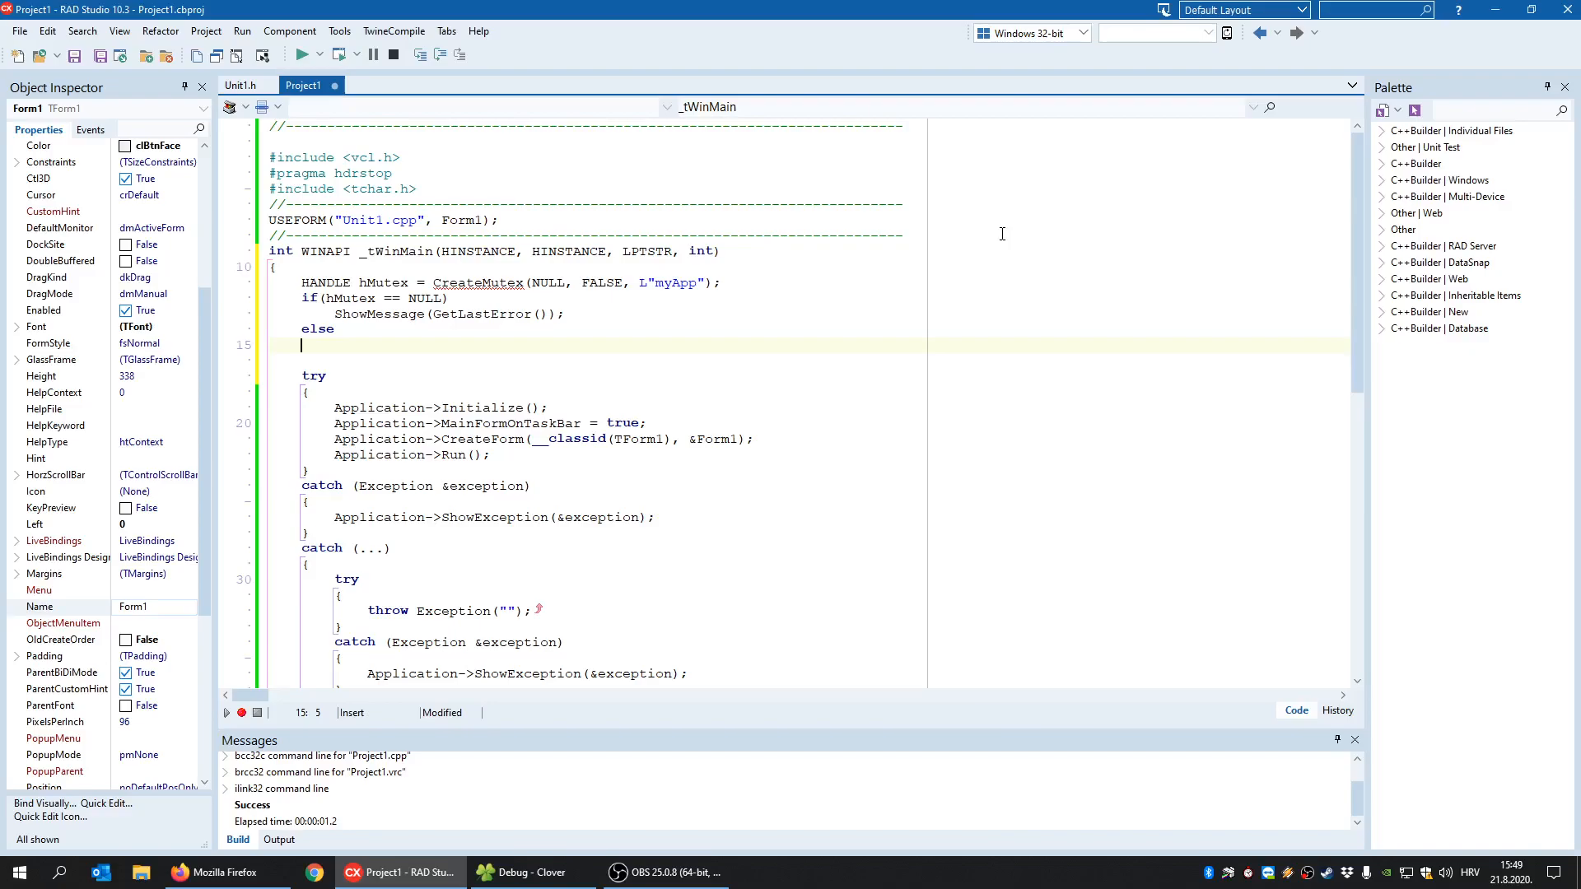
- Inside else, write if(GetLastError() == ERROR_ALREADY_EXISTS) and open its brace block
{"action": "type", "text": "if(GetLa"}
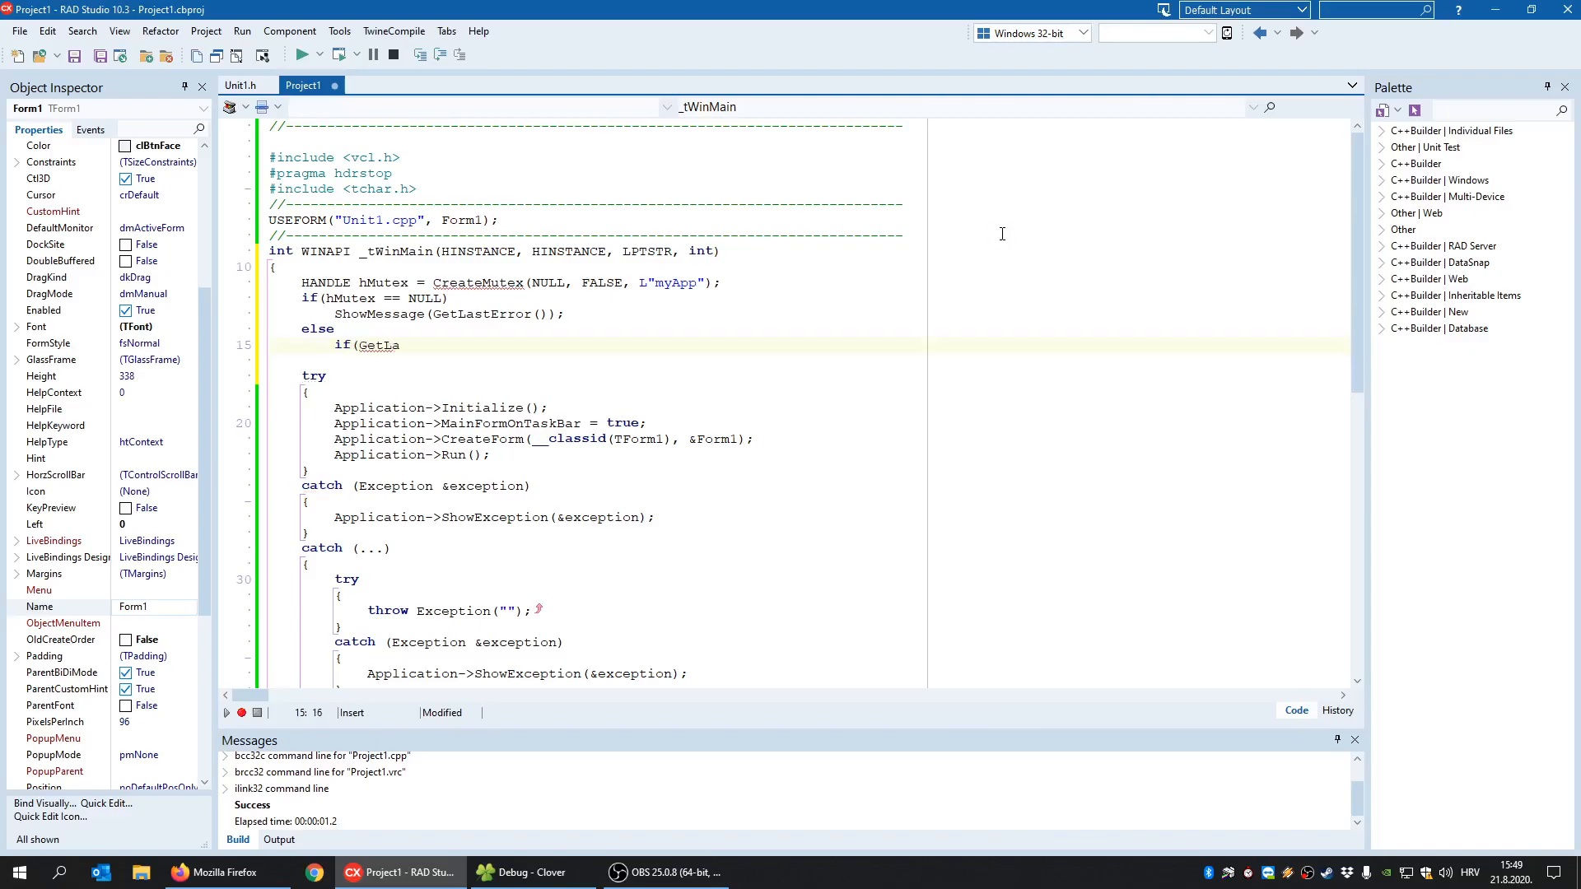
{"action": "type", "text": "stError"}
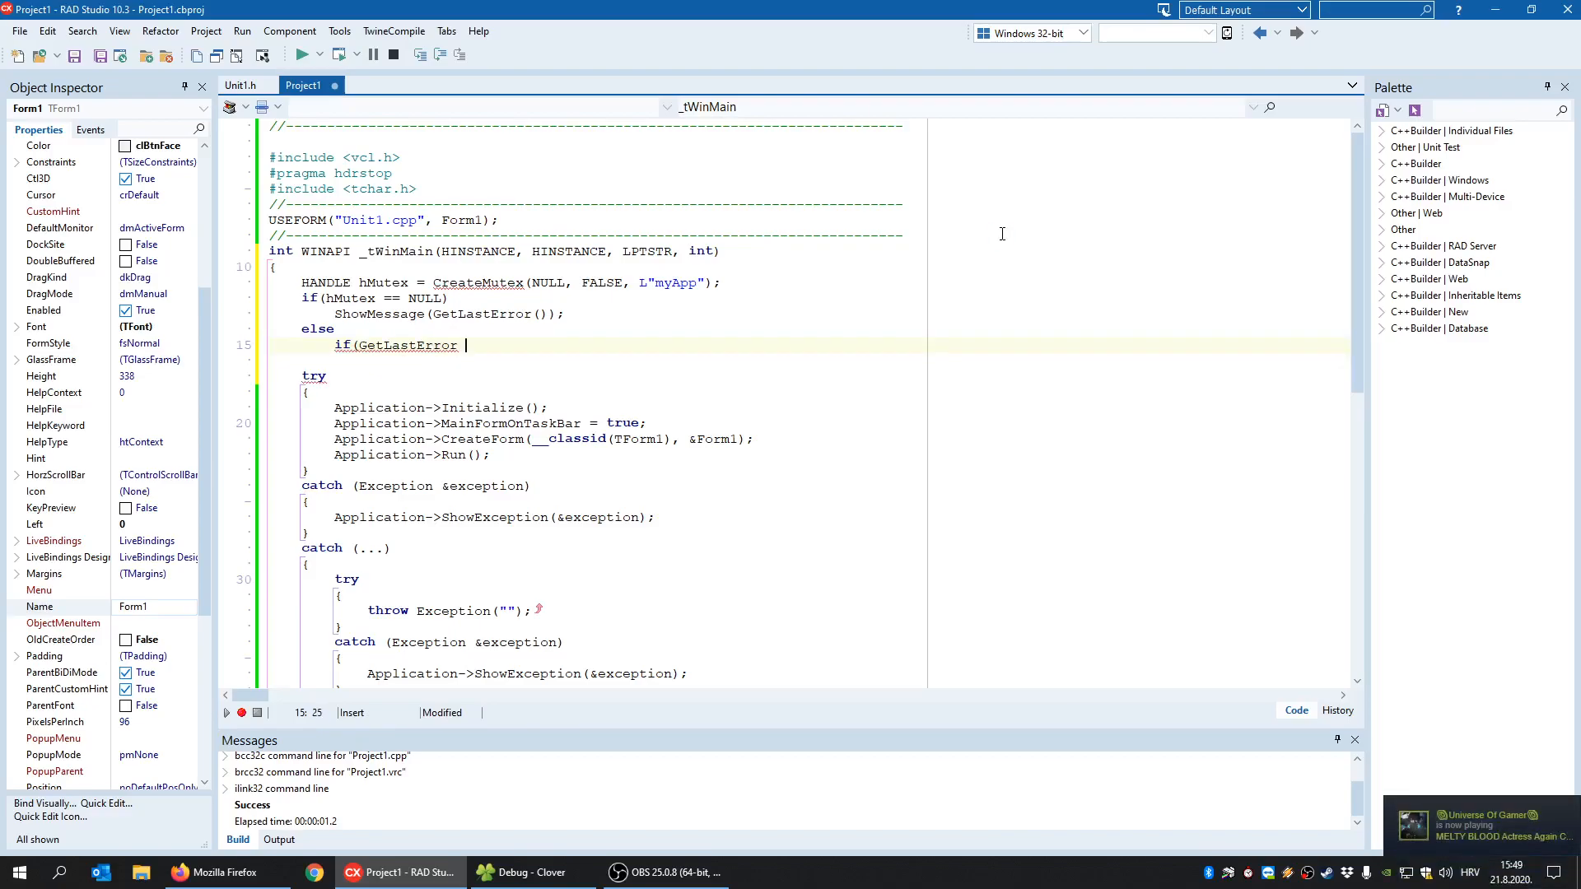
{"action": "type", "text": "() == ERROR_ALR"}
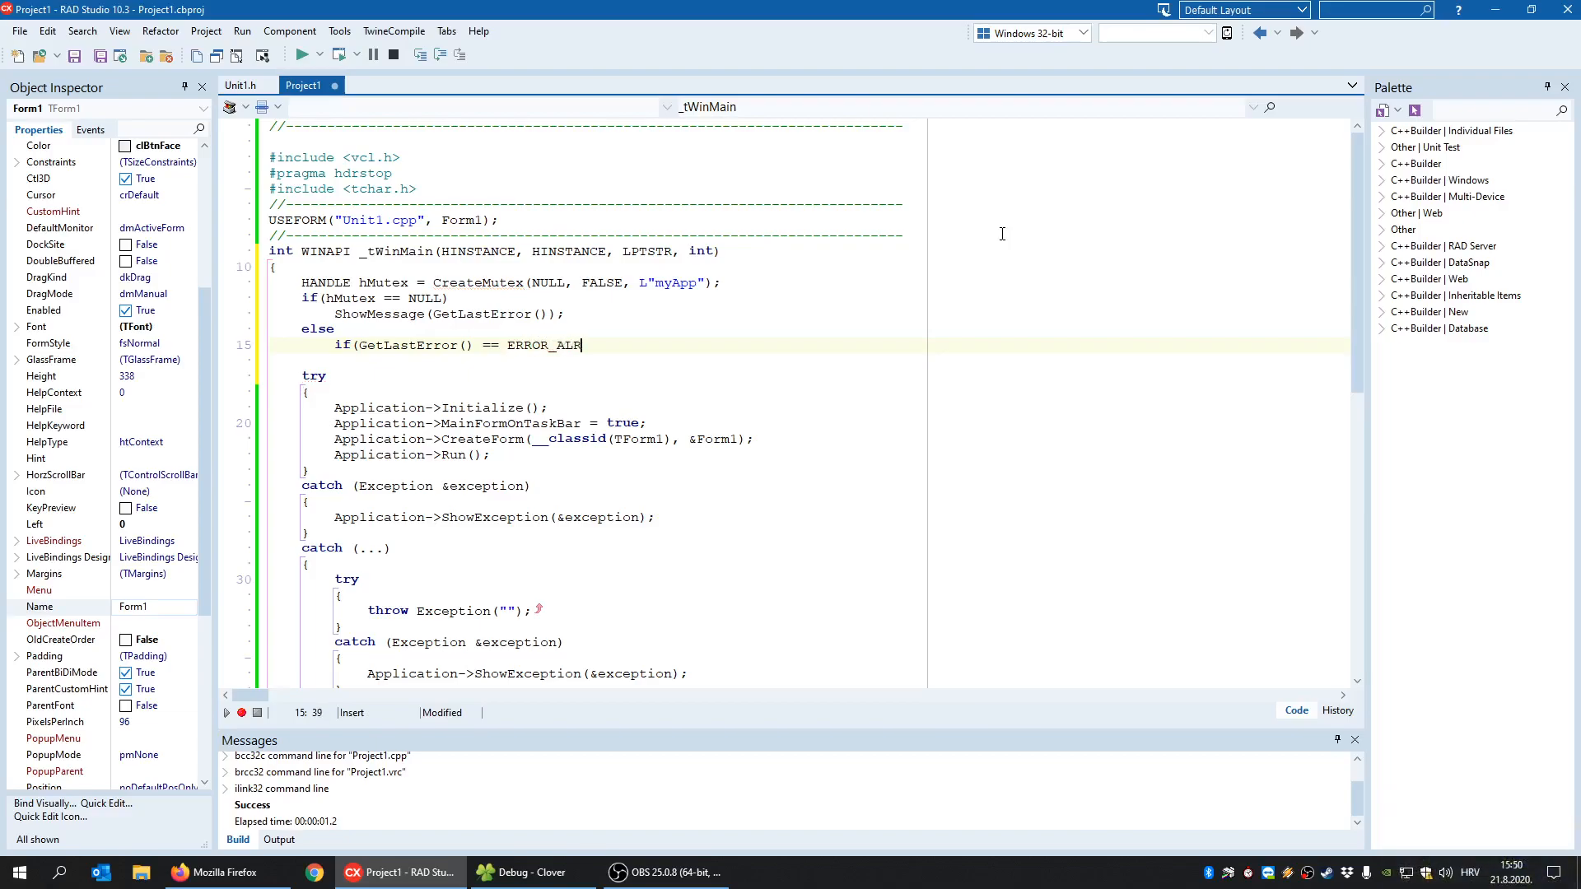
{"action": "type", "text": "EADY"}
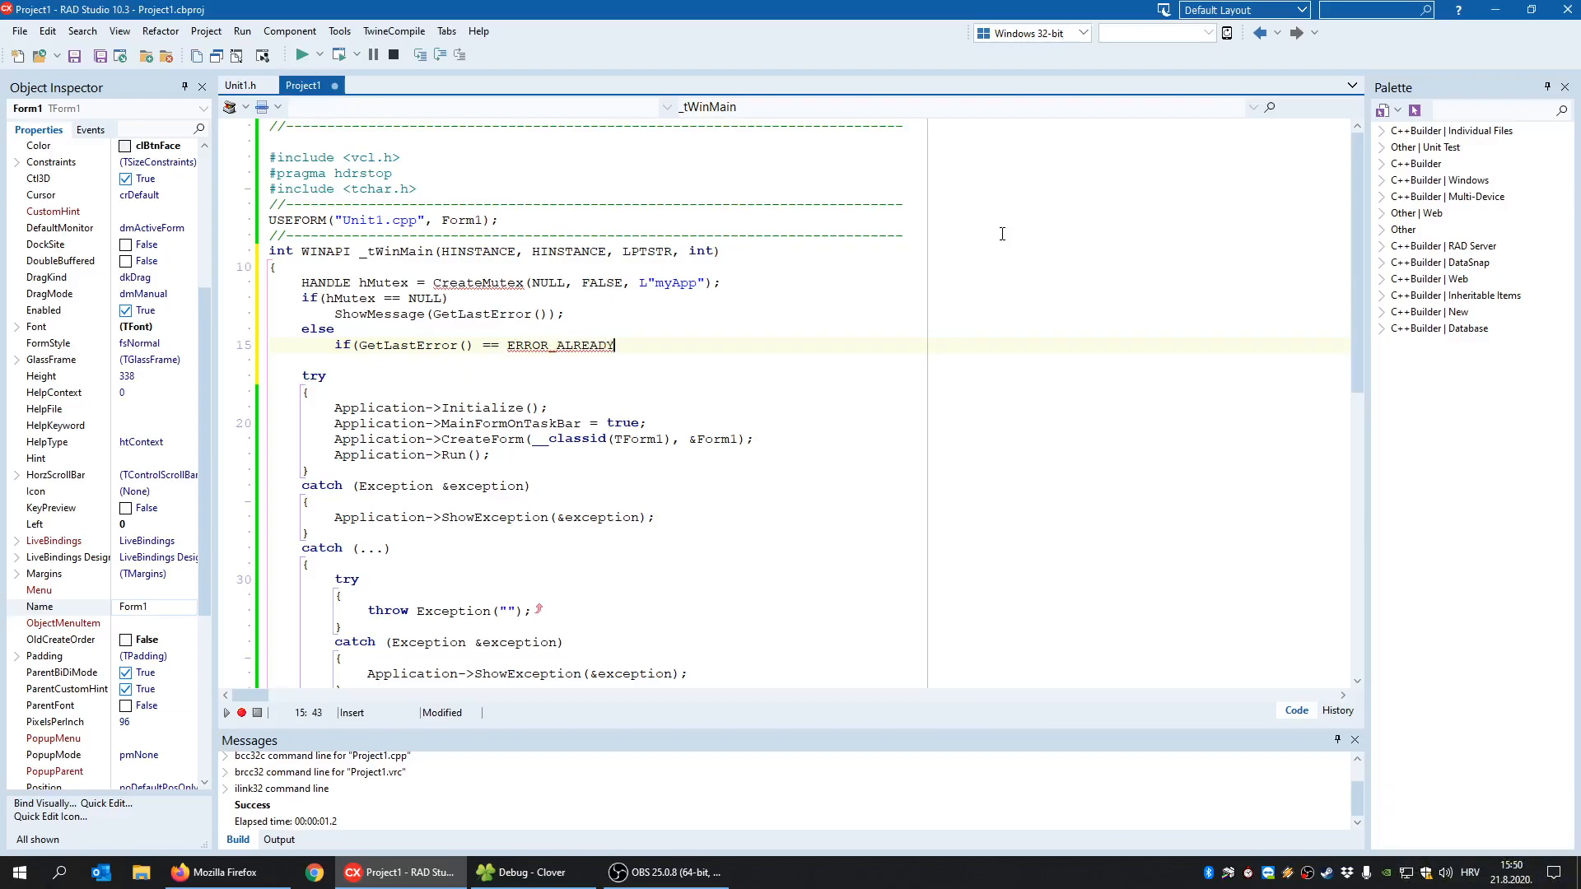
{"action": "type", "text": "_EXIS"}
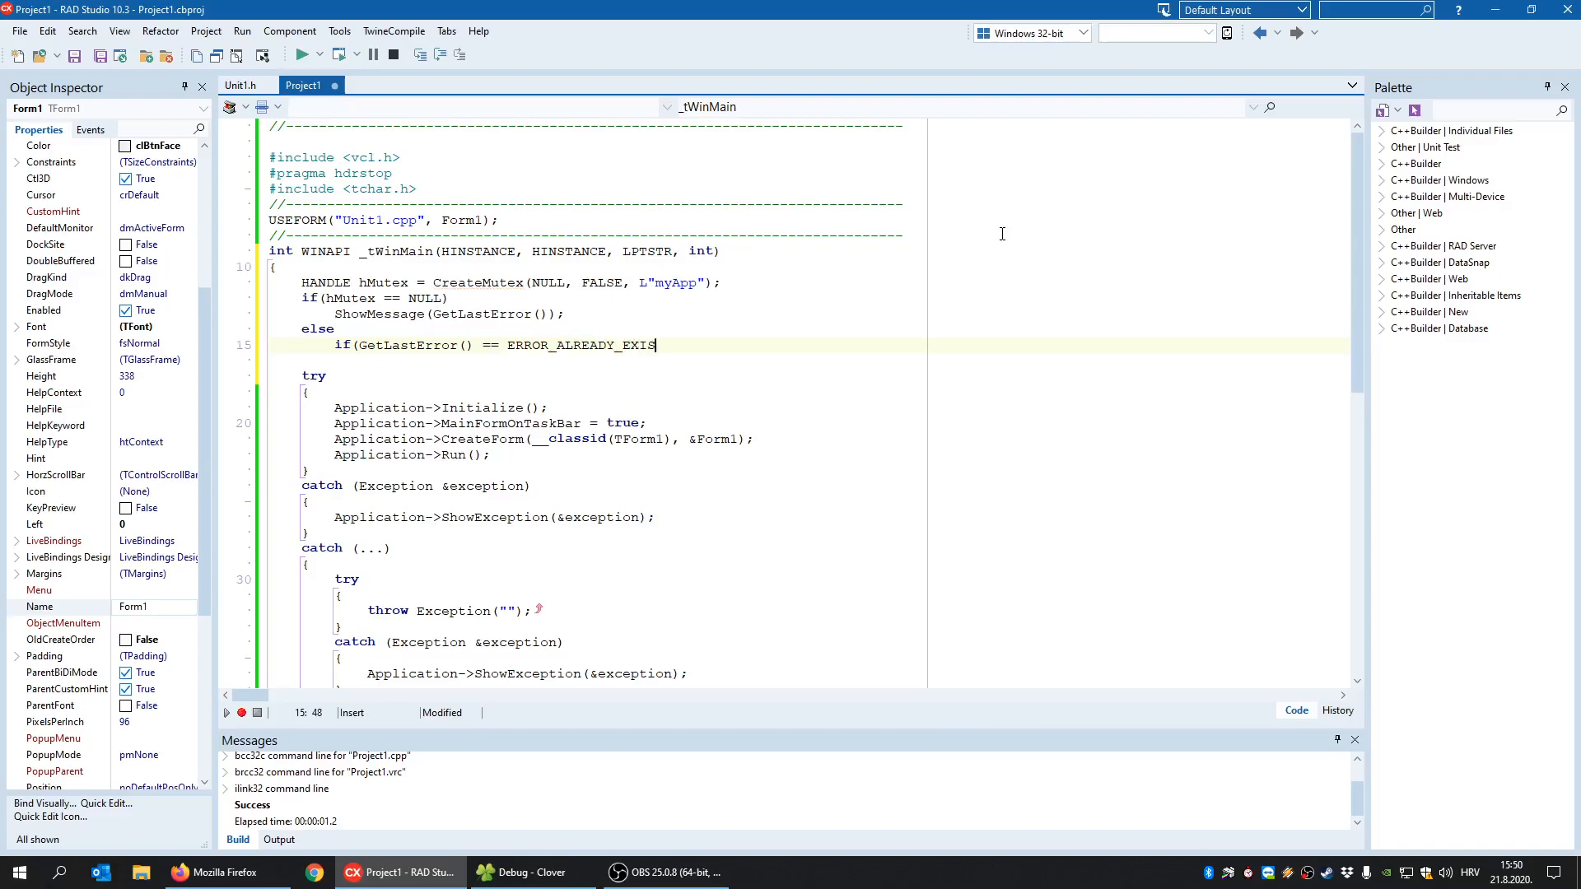
{"action": "type", "text": "TS)"}
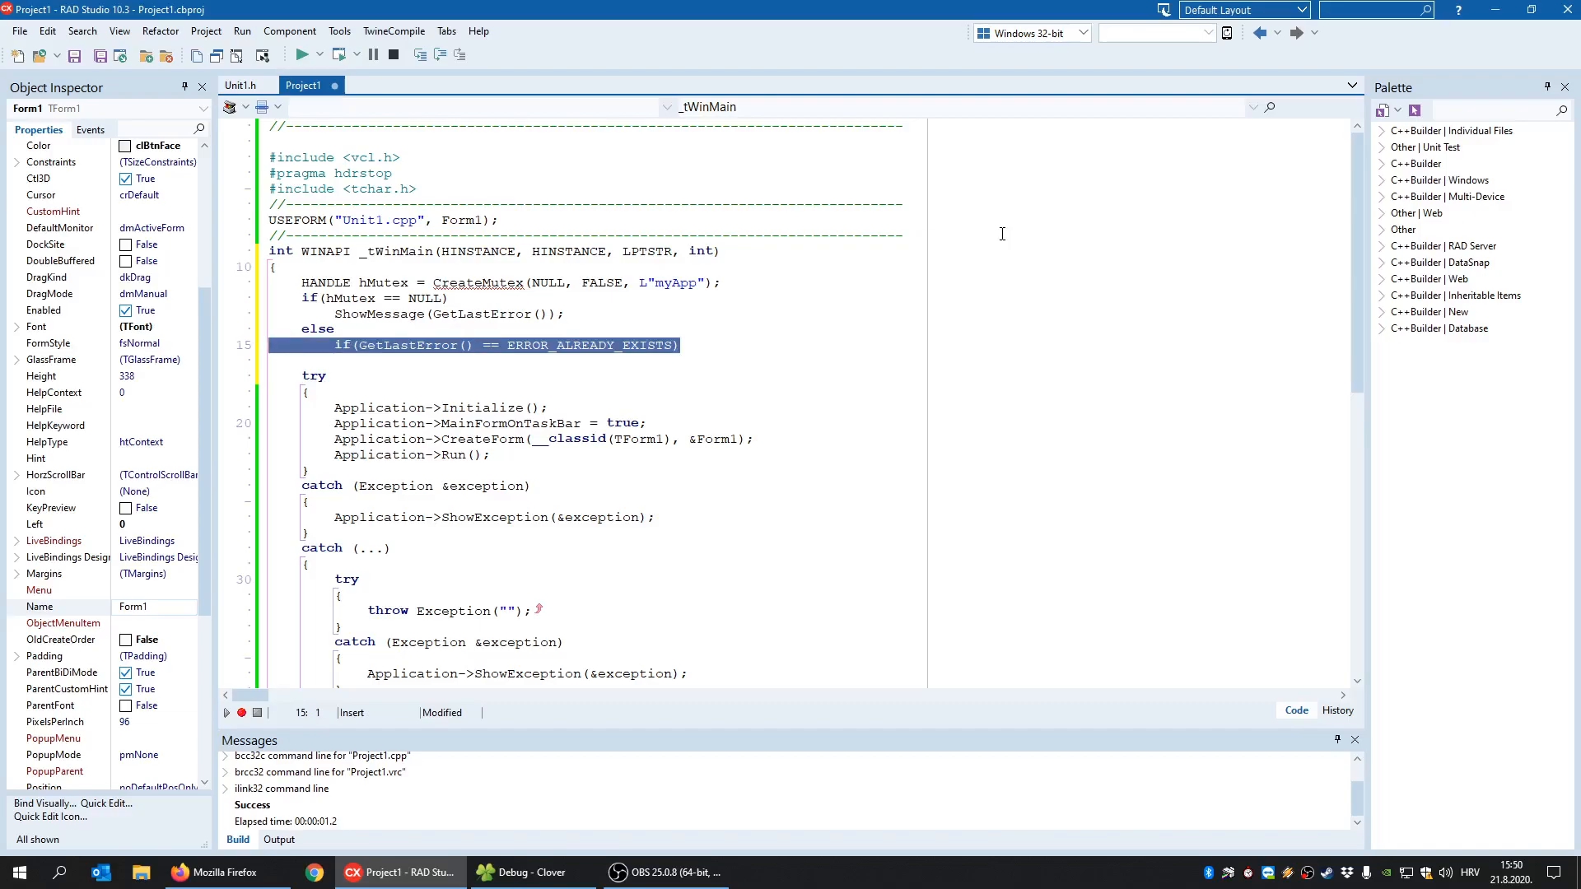
{"action": "mouse_move", "coordinate": [555, 359]}
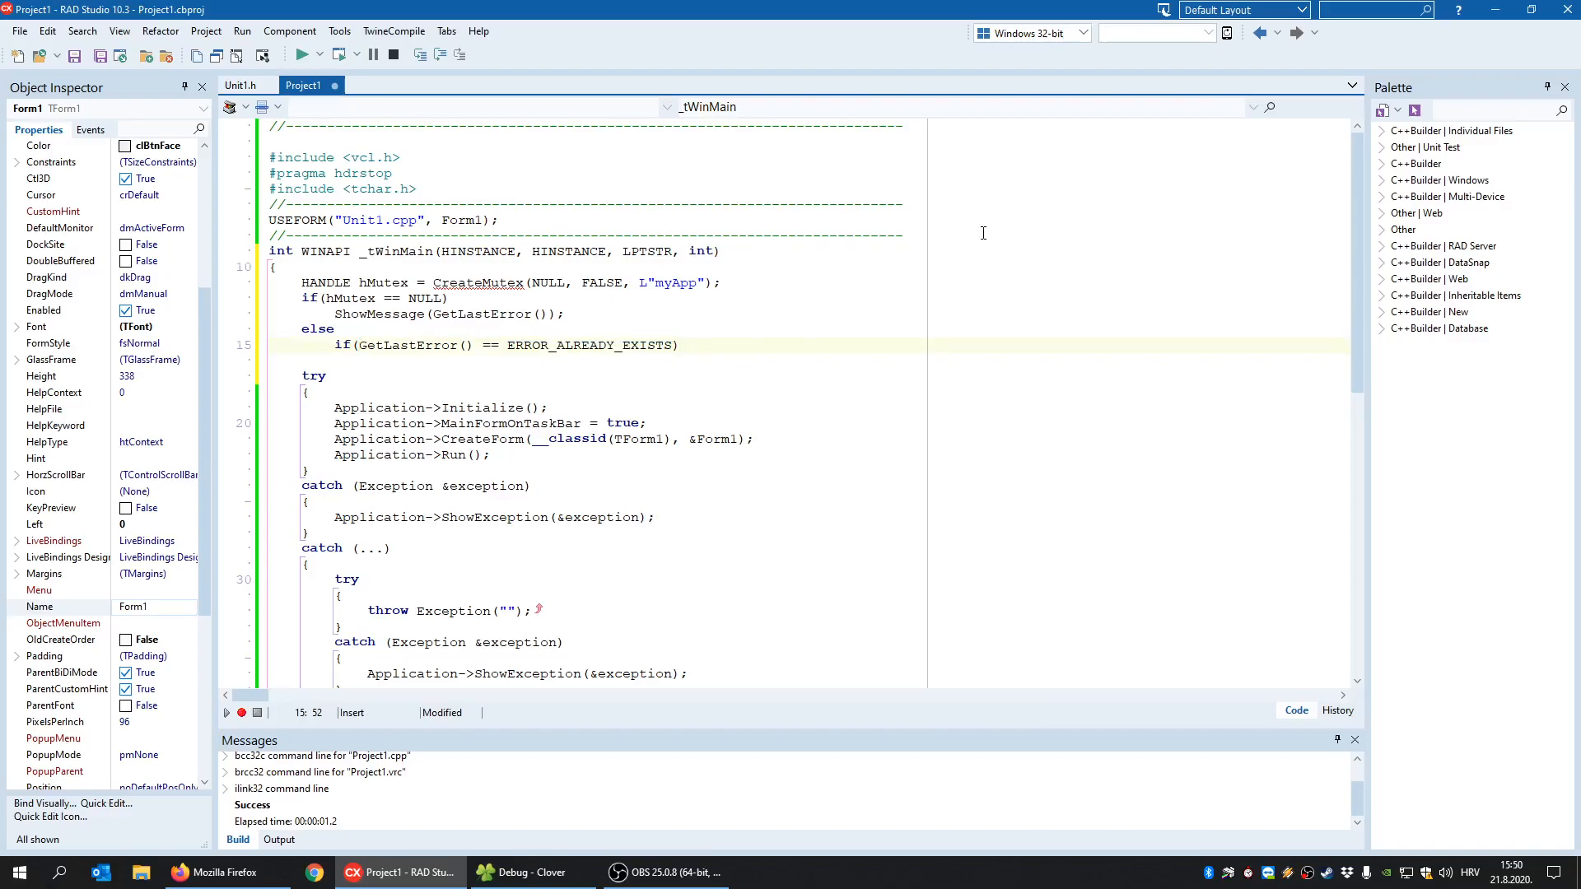
{"action": "left_click", "coordinate": [689, 345]}
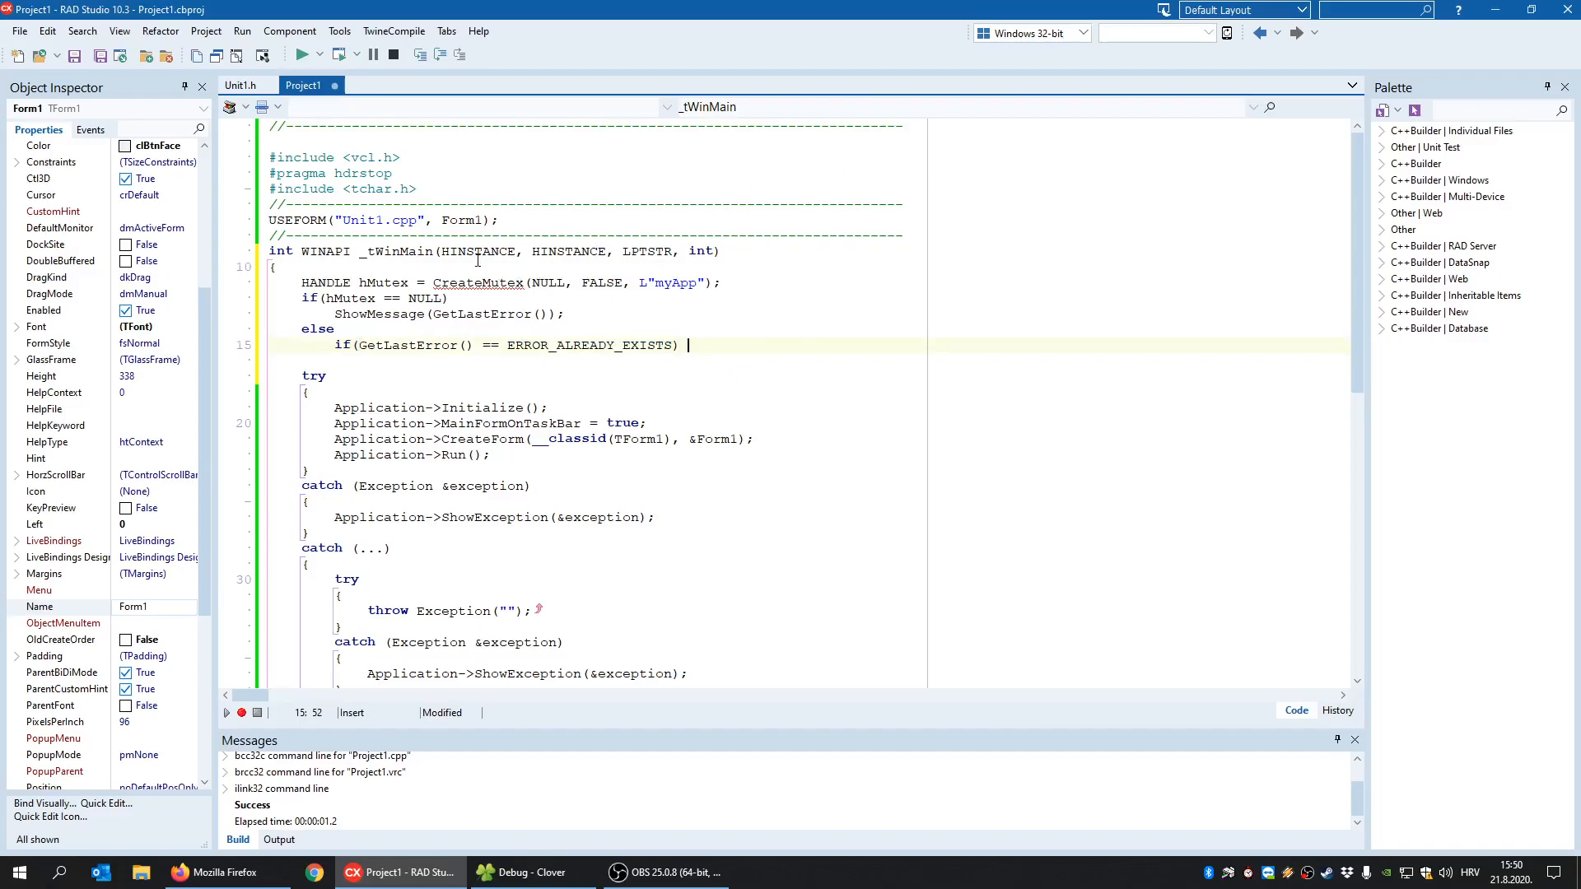
{"action": "double_click", "coordinate": [668, 282]}
{"action": "type", "text": " {"}
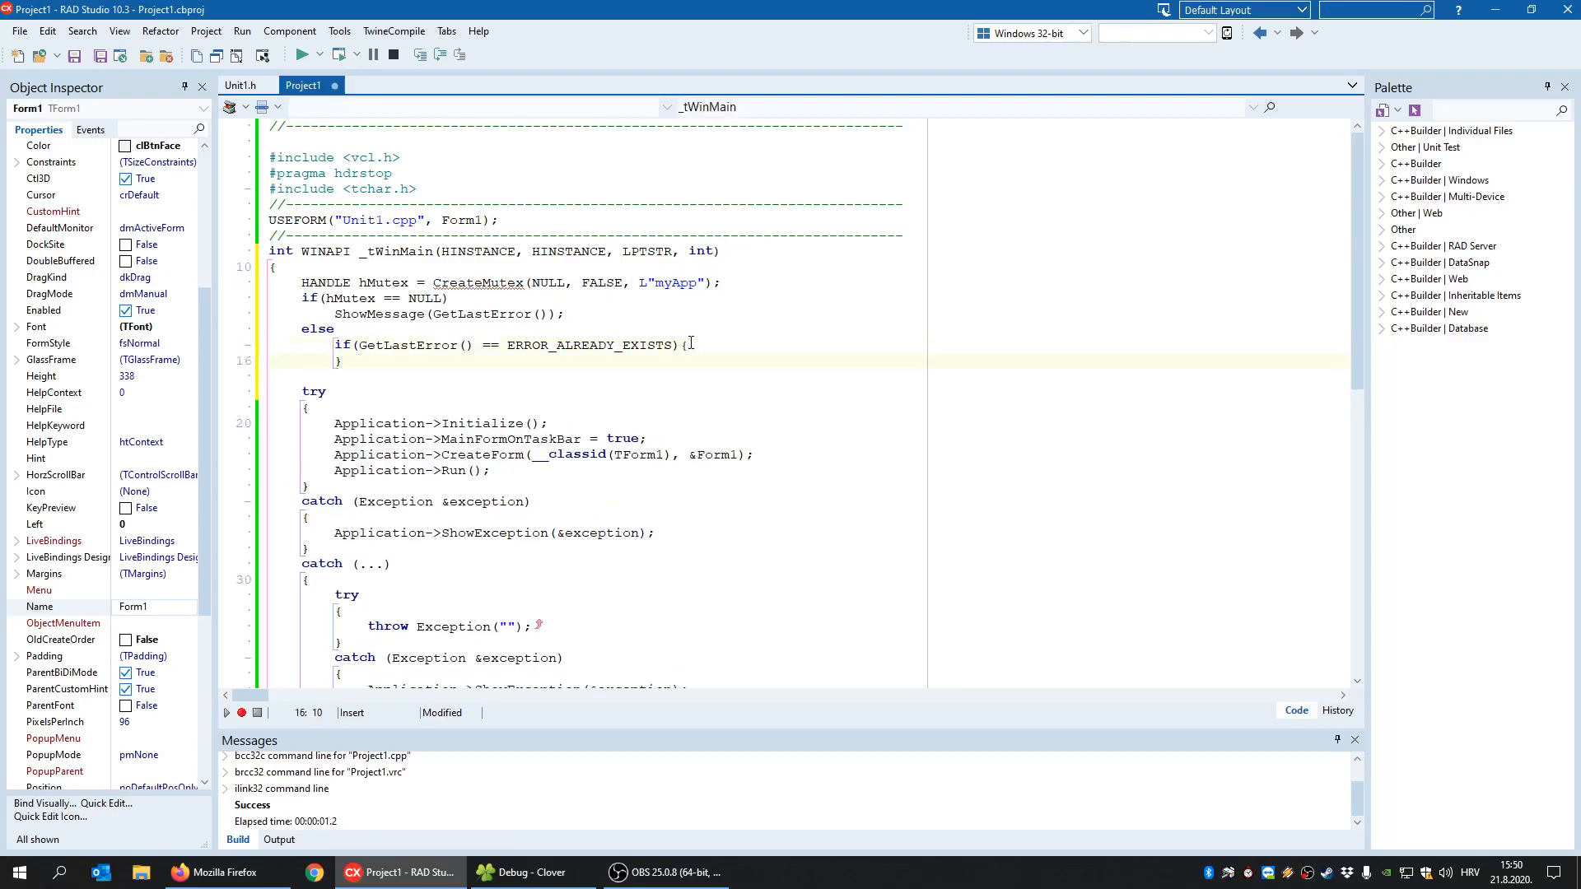
- Fill the block with ShowMessage("Application already running!"); and return -1;
{"action": "type", "text": "ShowMessage(\"A"}
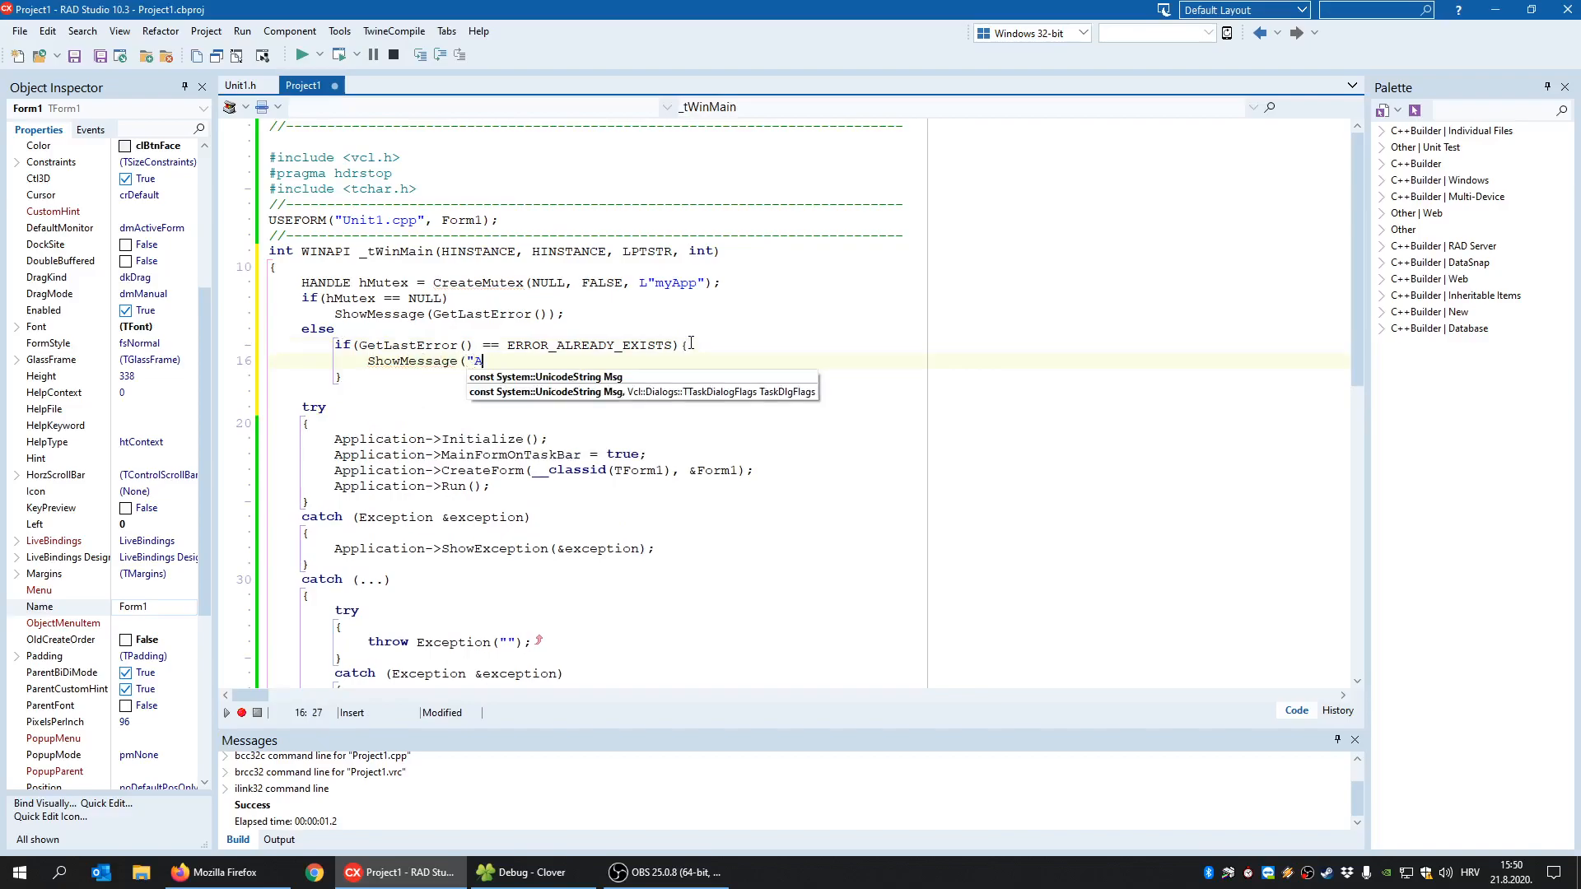
{"action": "type", "text": "pplication"}
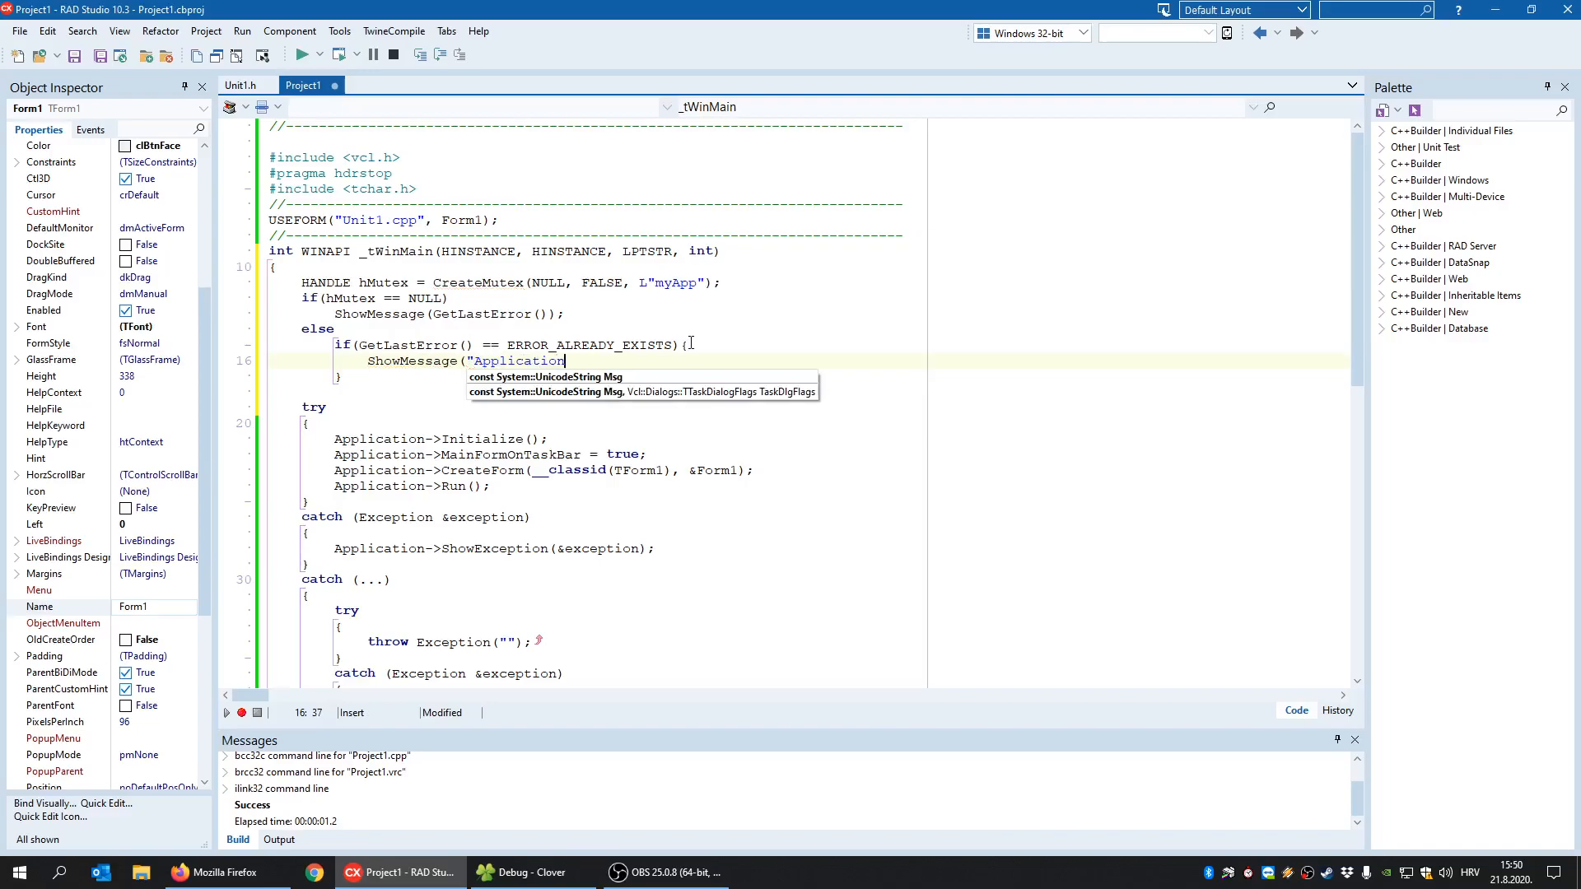
{"action": "type", "text": "already run"}
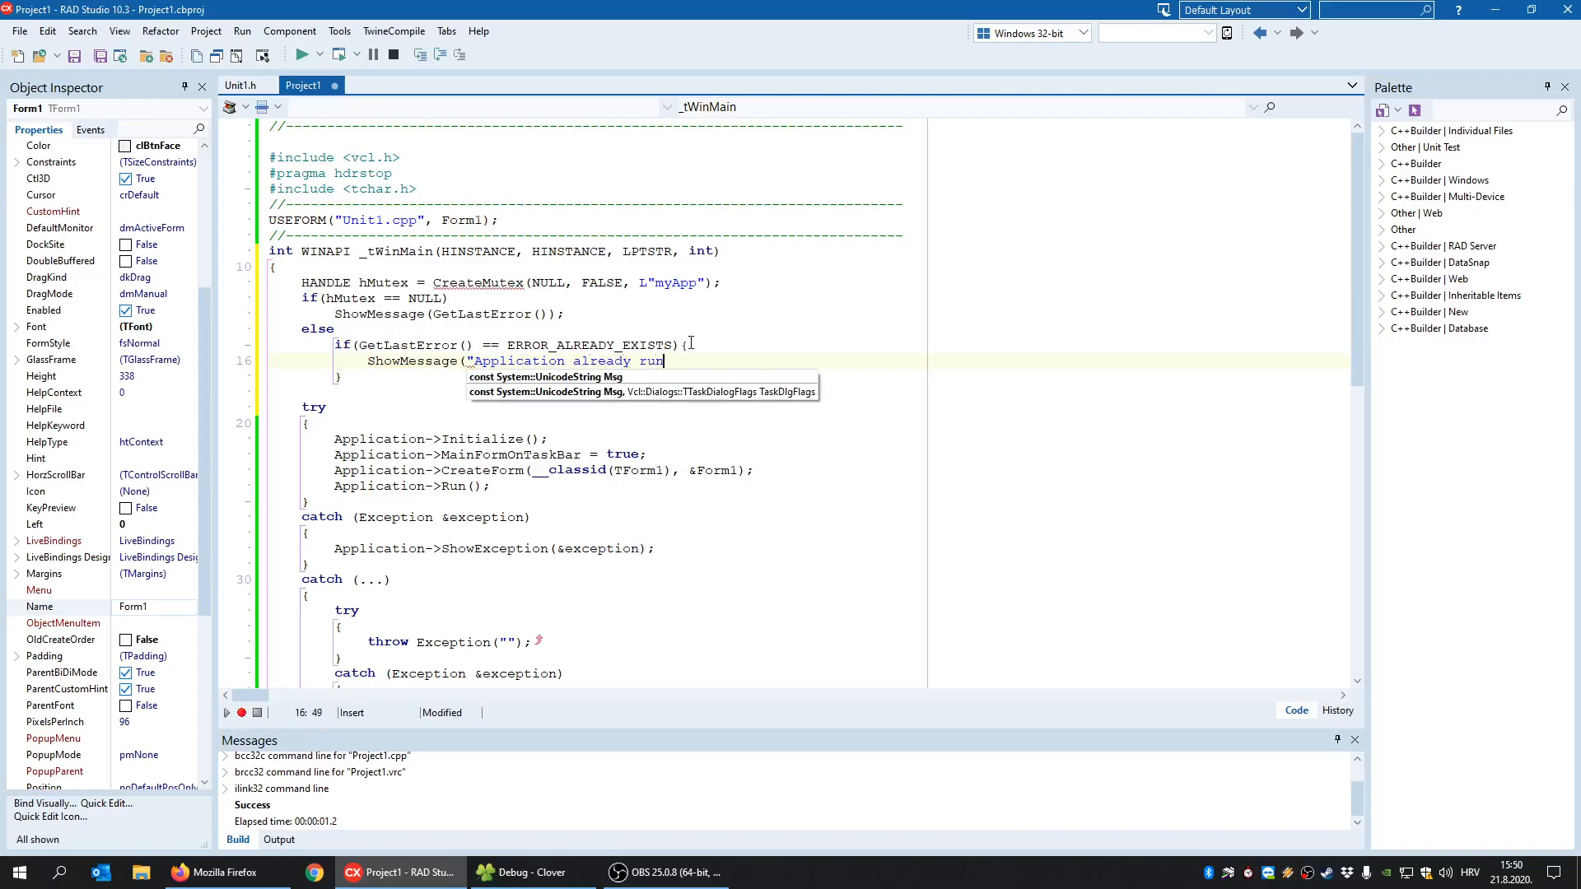
{"action": "type", "text": "ning!\""}
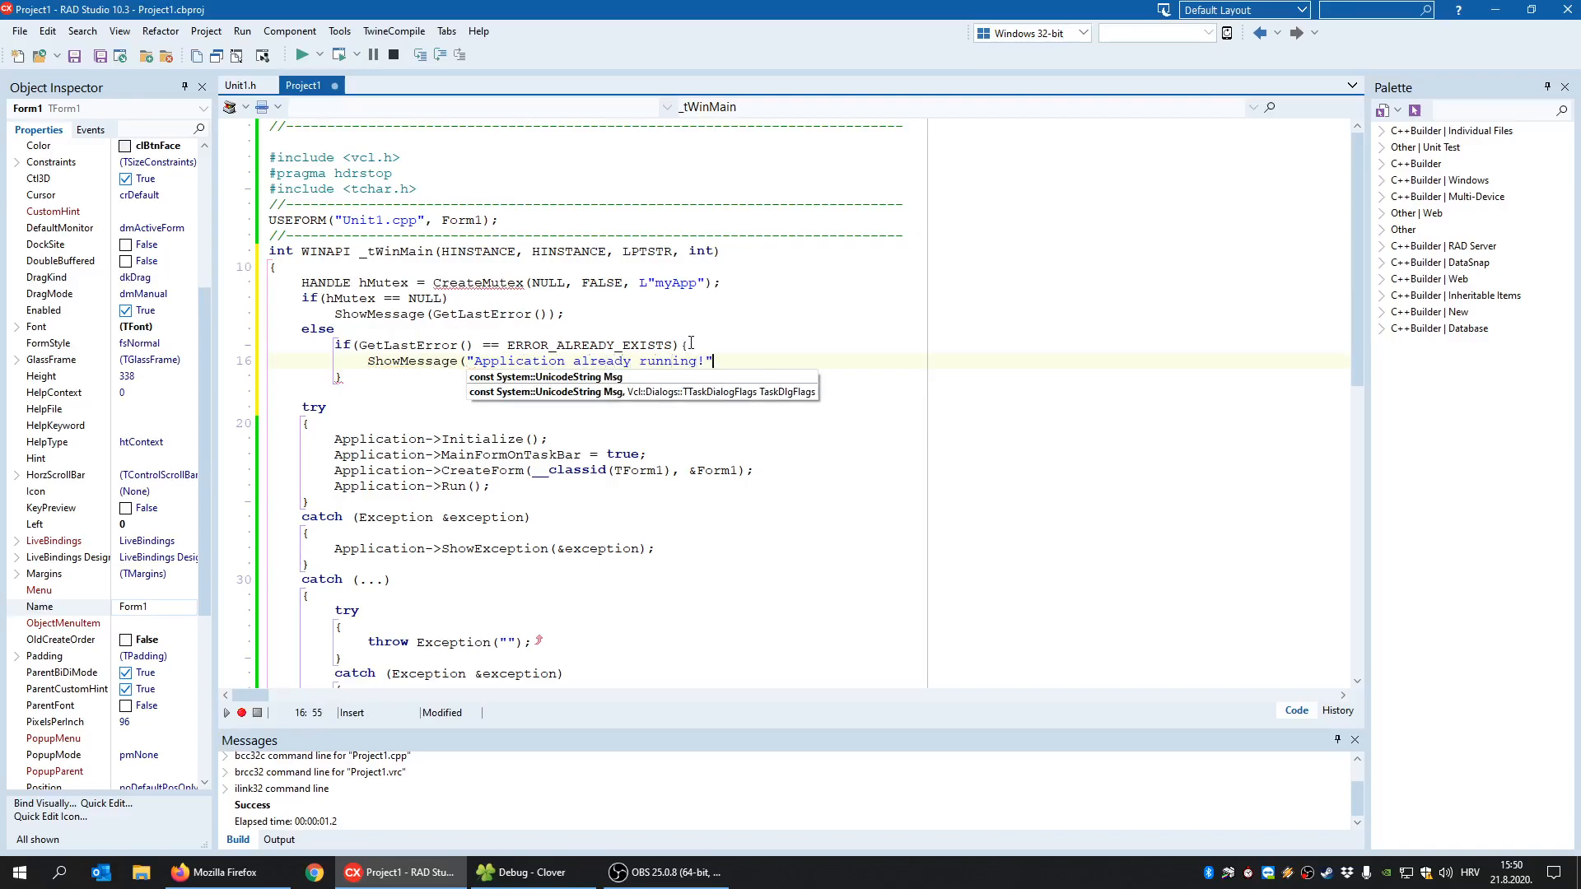
{"action": "type", "text": "reuz"}
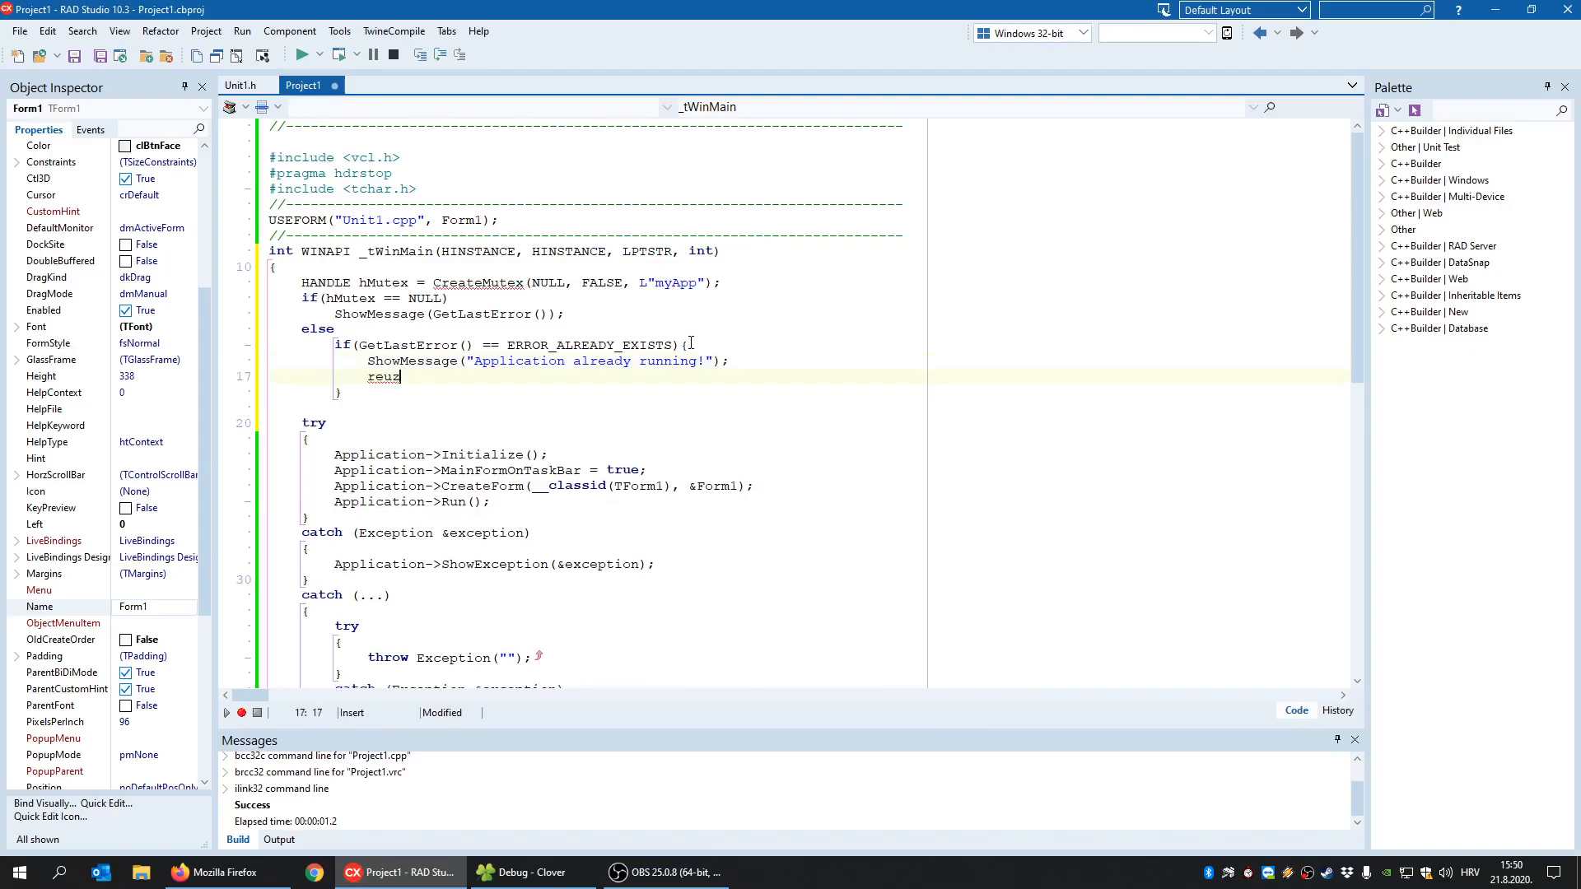
{"action": "key", "text": "Backspace"}
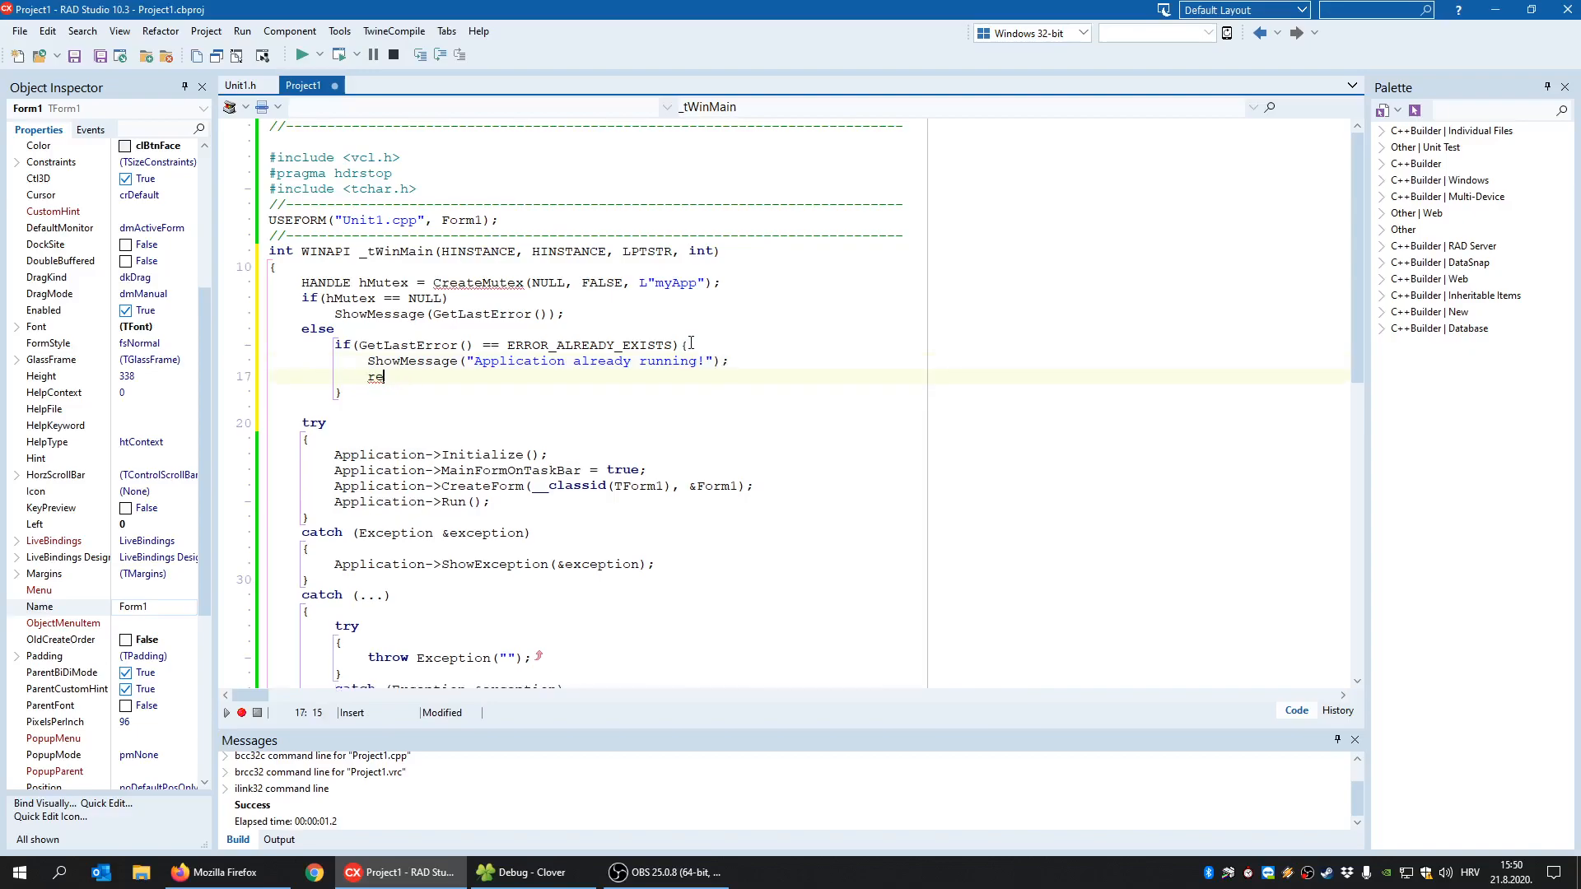
{"action": "type", "text": "turn -1;"}
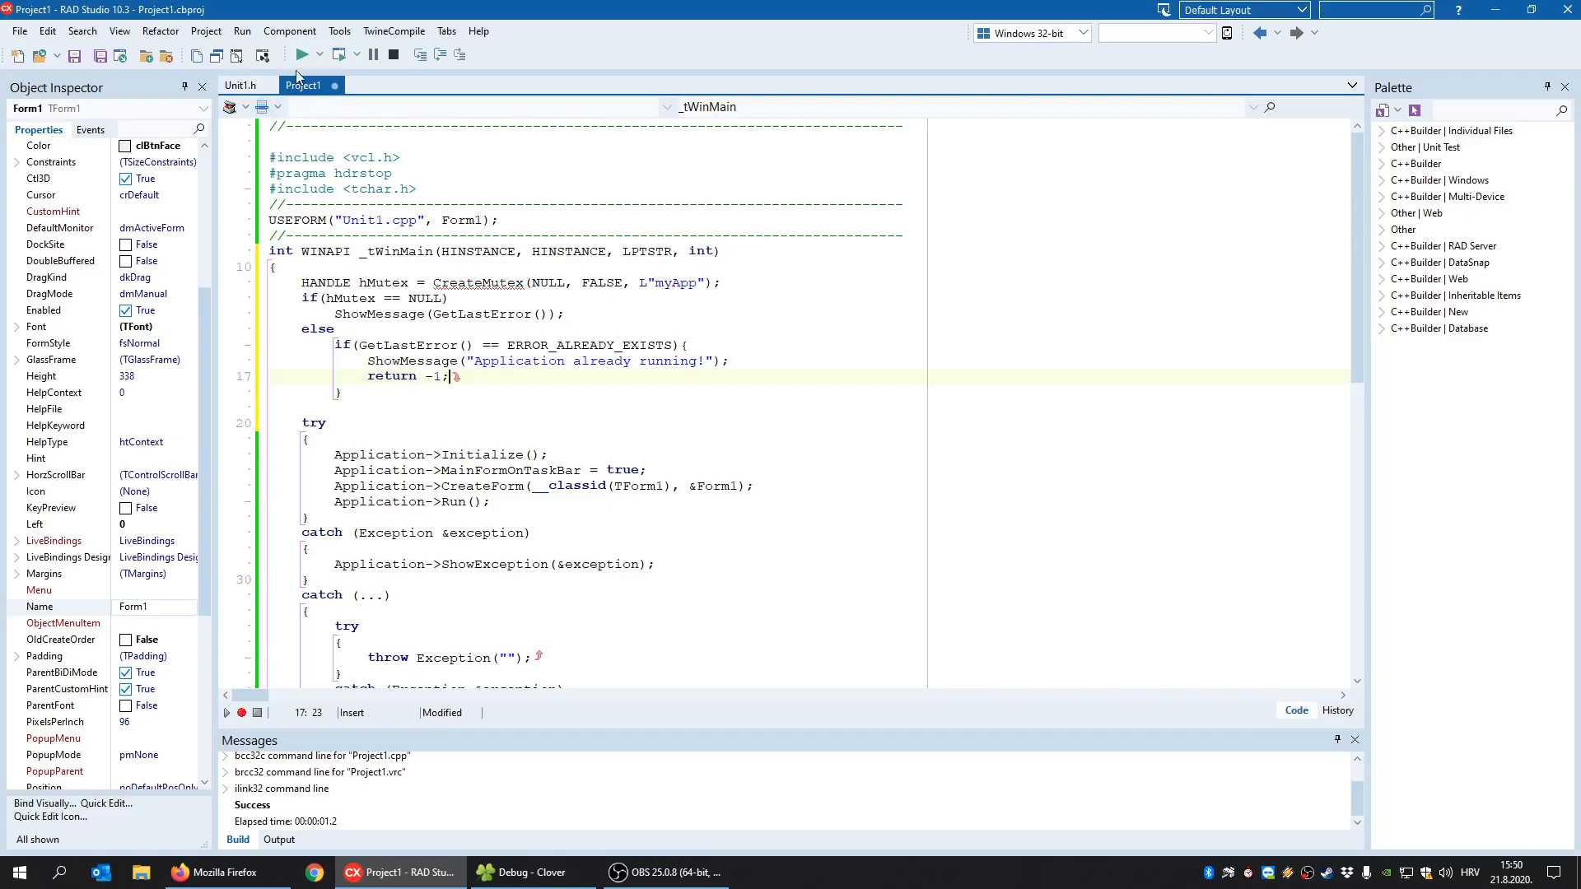
- Run the app, move Form1 aside and dismiss the 'Application already running!' message from a second launch
{"action": "left_click", "coordinate": [296, 54]}
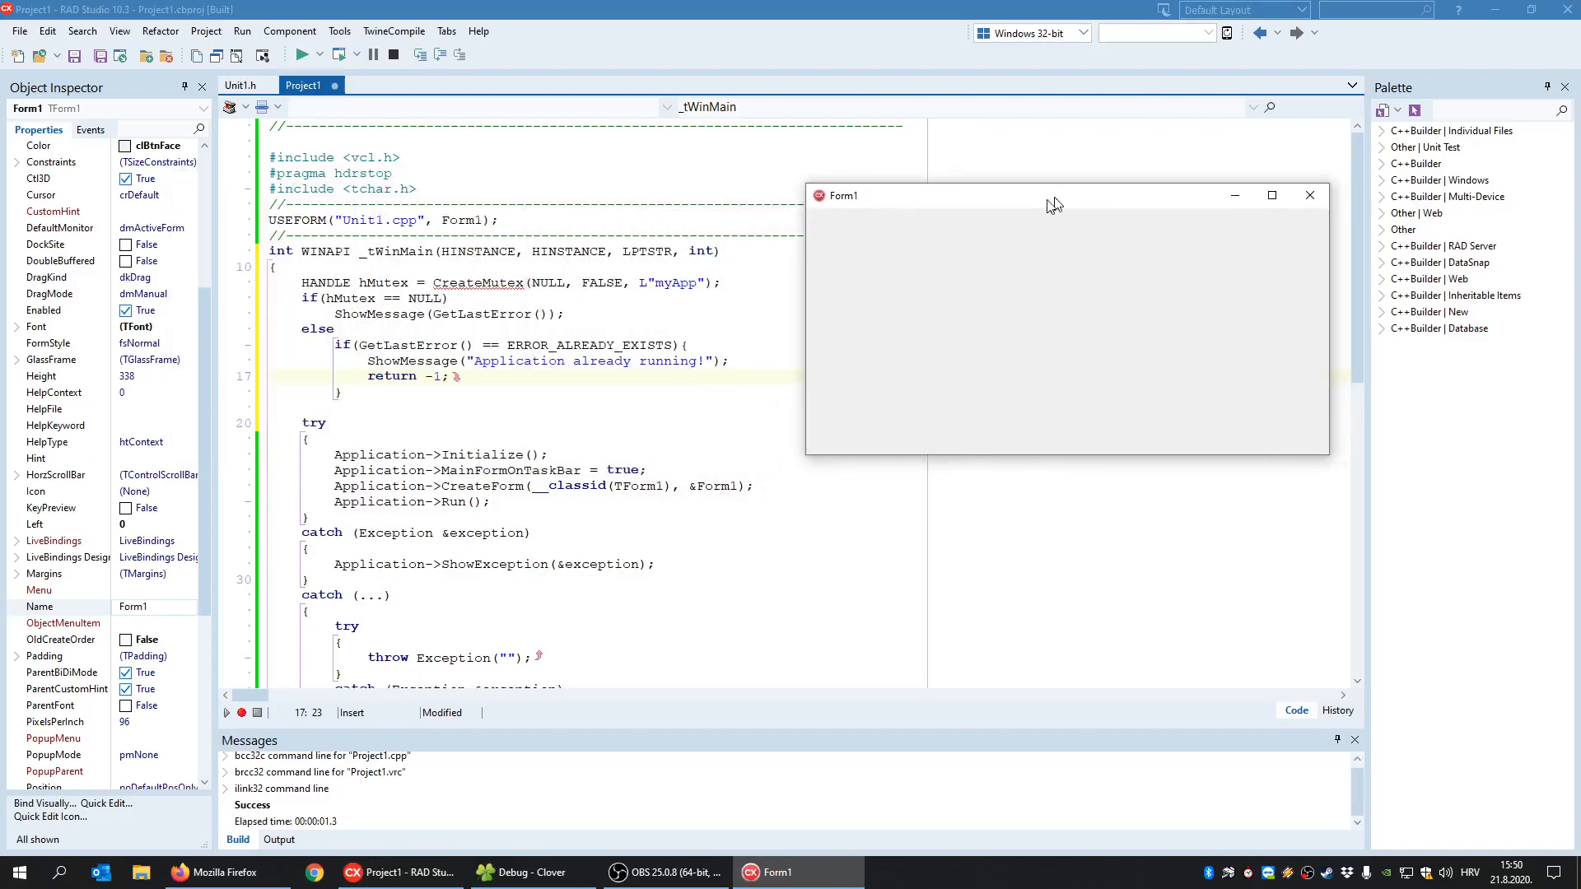
{"action": "left_click_drag", "start_coordinate": [1055, 196], "coordinate": [993, 183]}
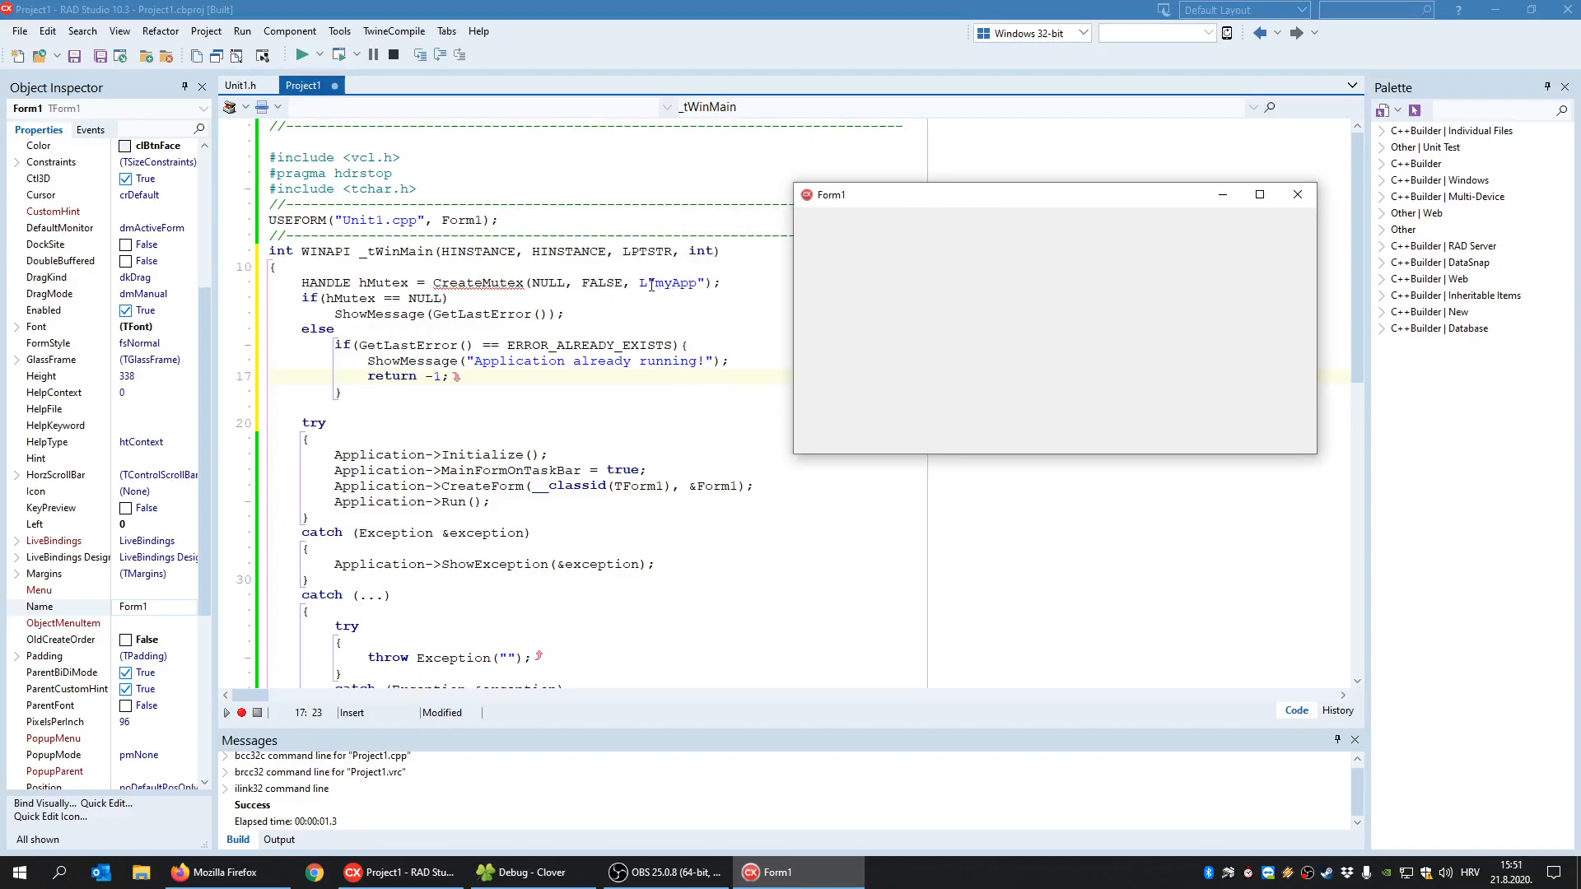
{"action": "mouse_move", "coordinate": [852, 227]}
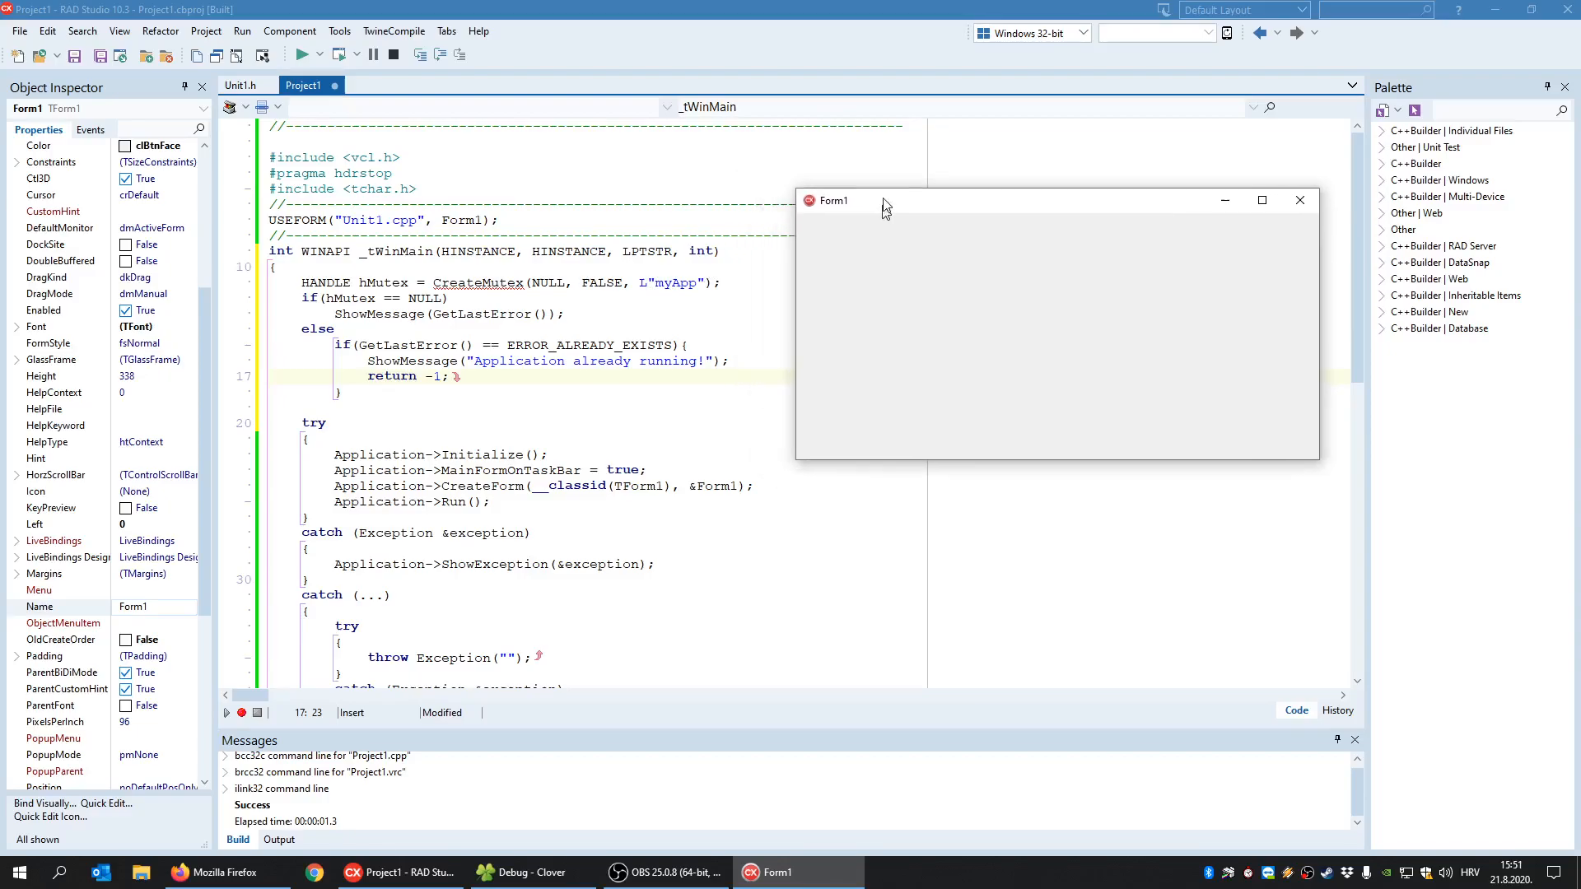
{"action": "left_click_drag", "start_coordinate": [886, 199], "coordinate": [835, 162]}
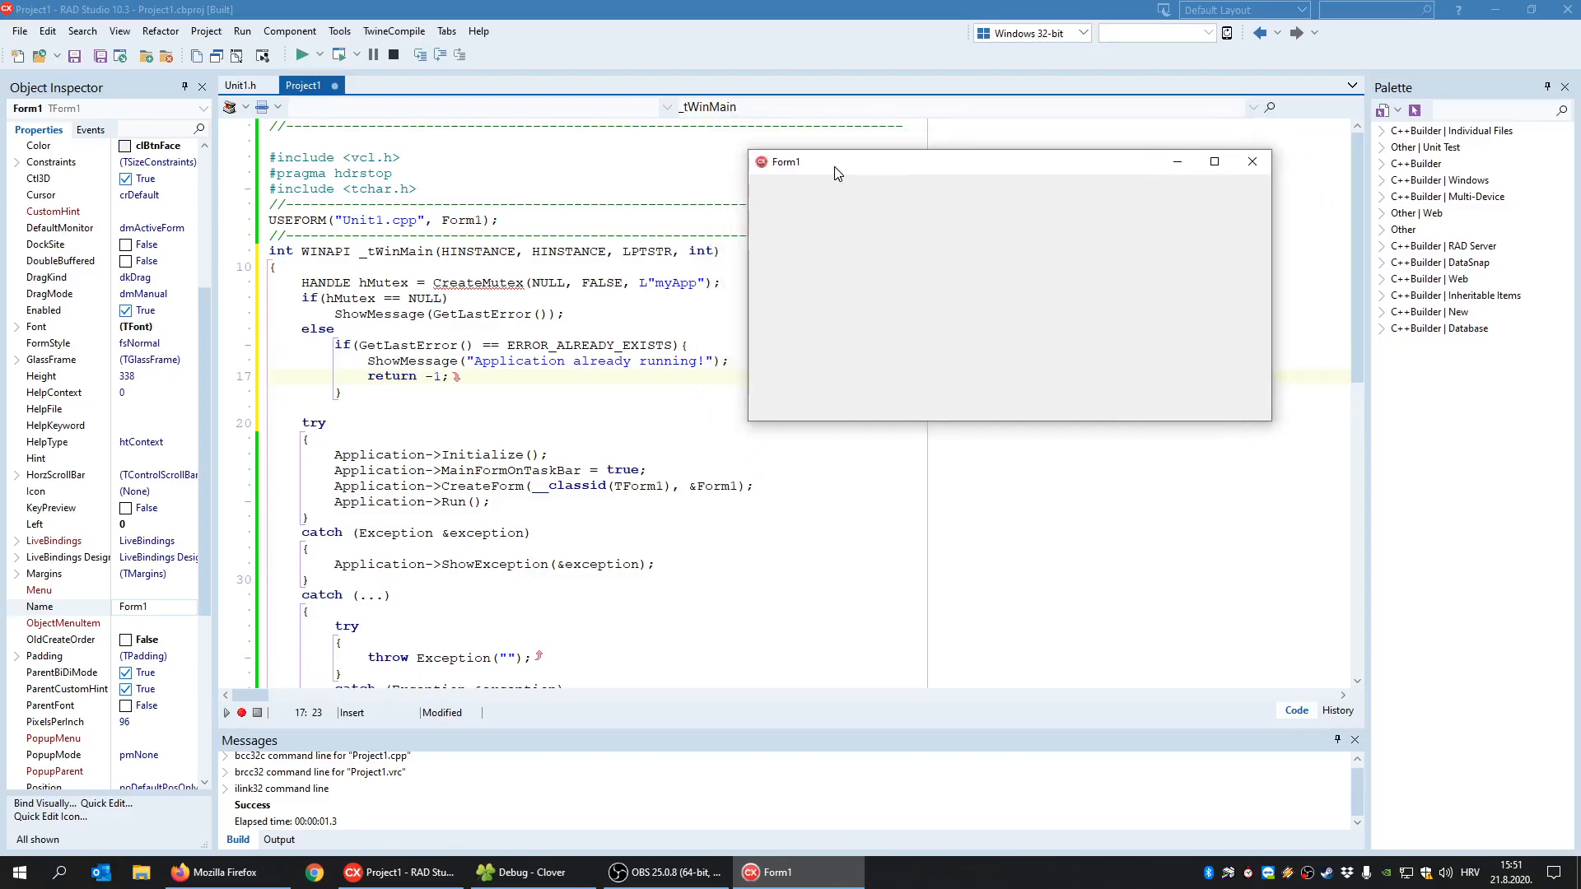
{"action": "mouse_move", "coordinate": [465, 295]}
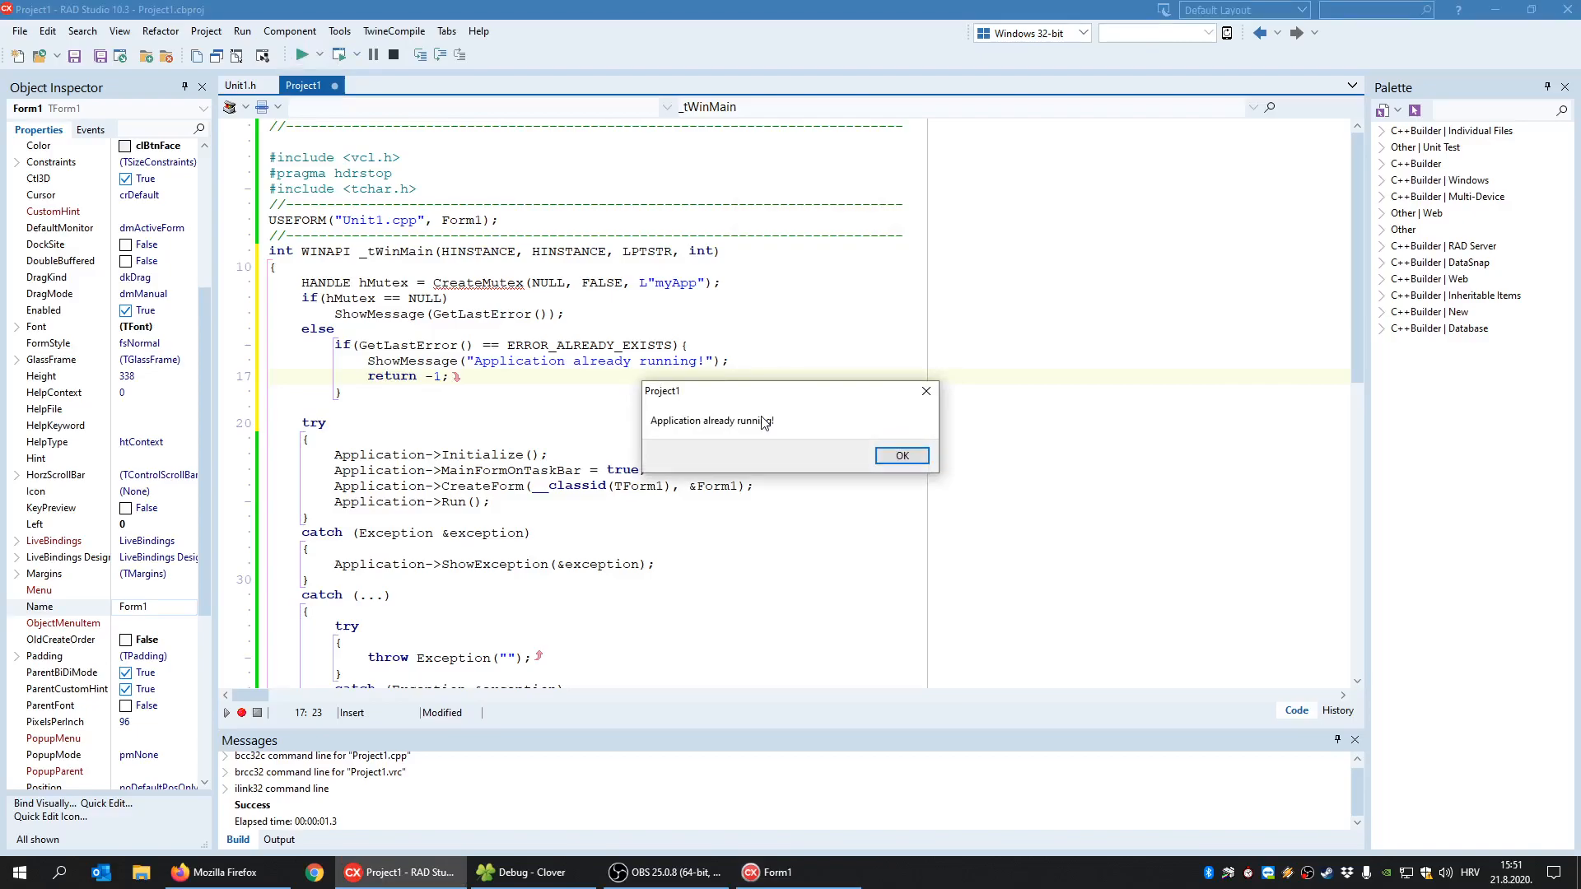
{"action": "mouse_move", "coordinate": [704, 410]}
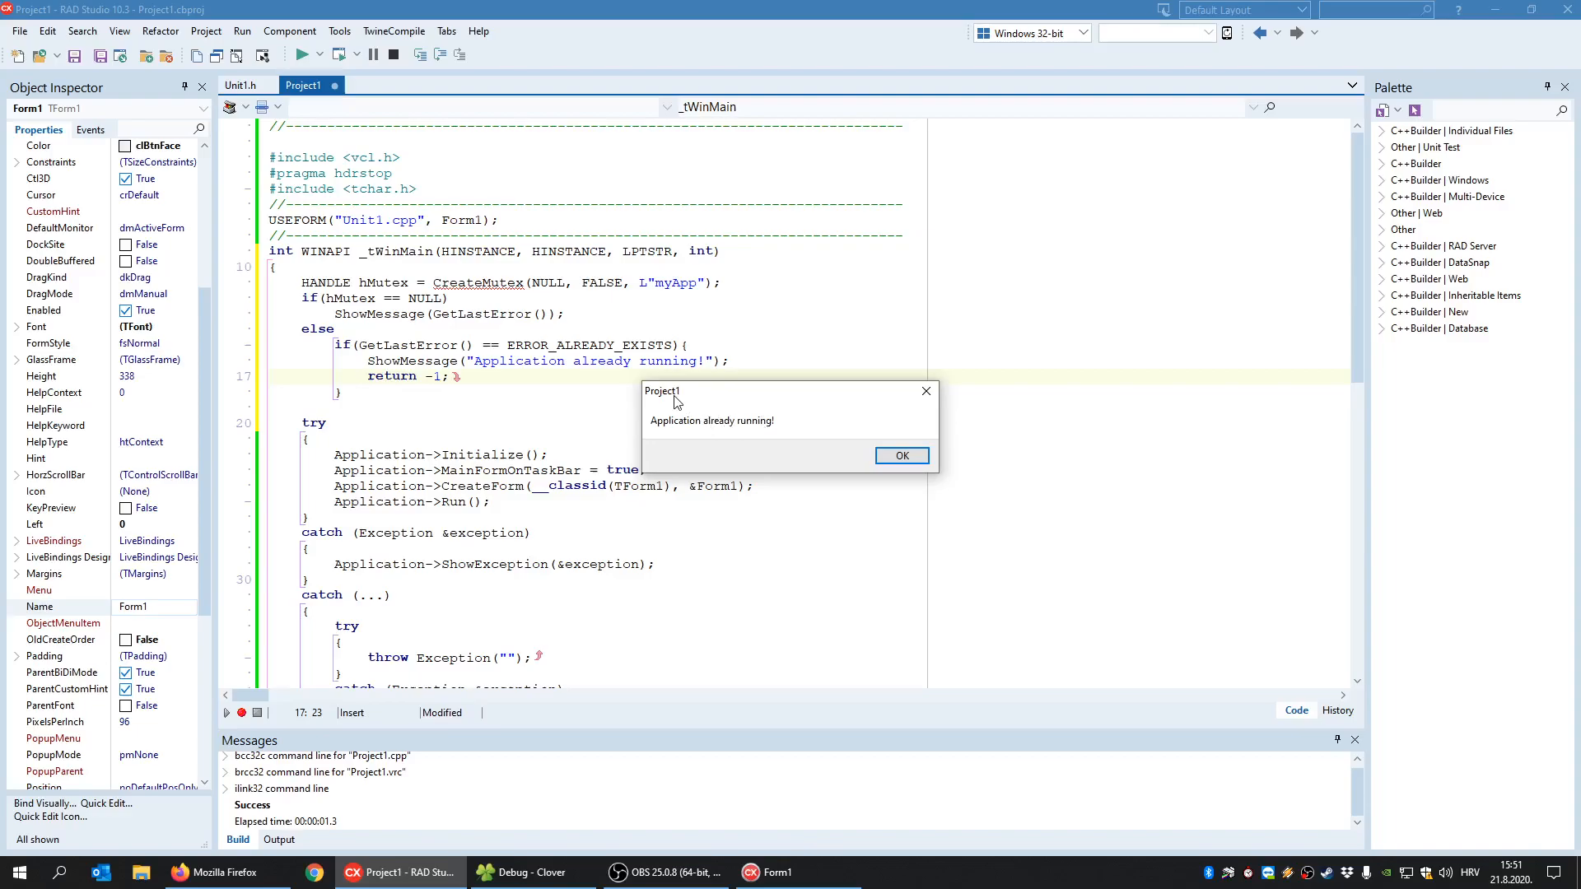
{"action": "mouse_move", "coordinate": [652, 288]}
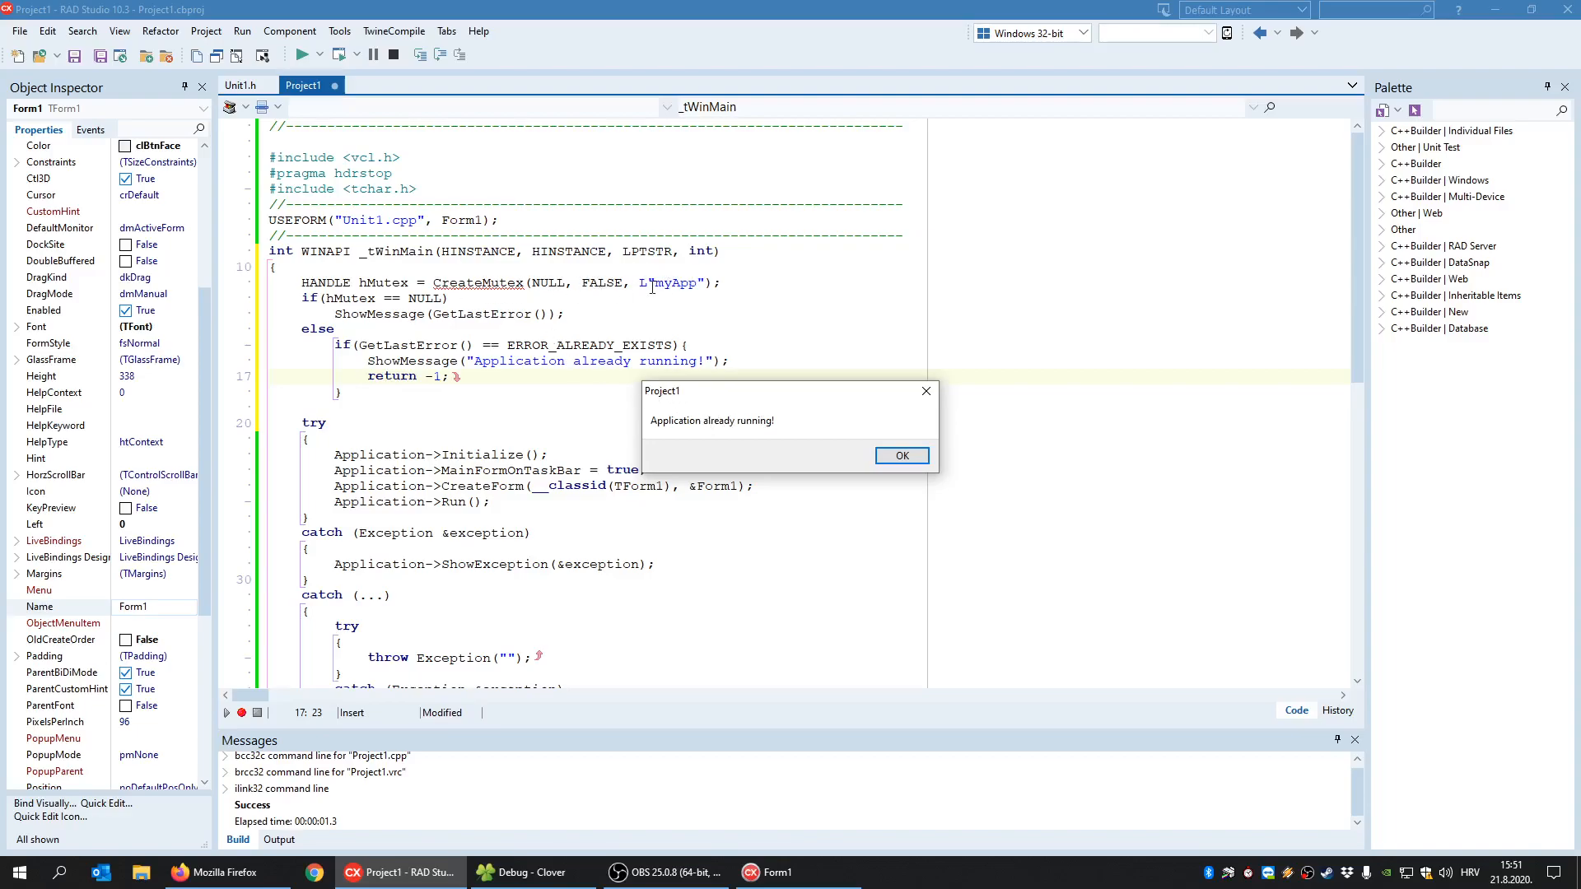
{"action": "mouse_move", "coordinate": [817, 726]}
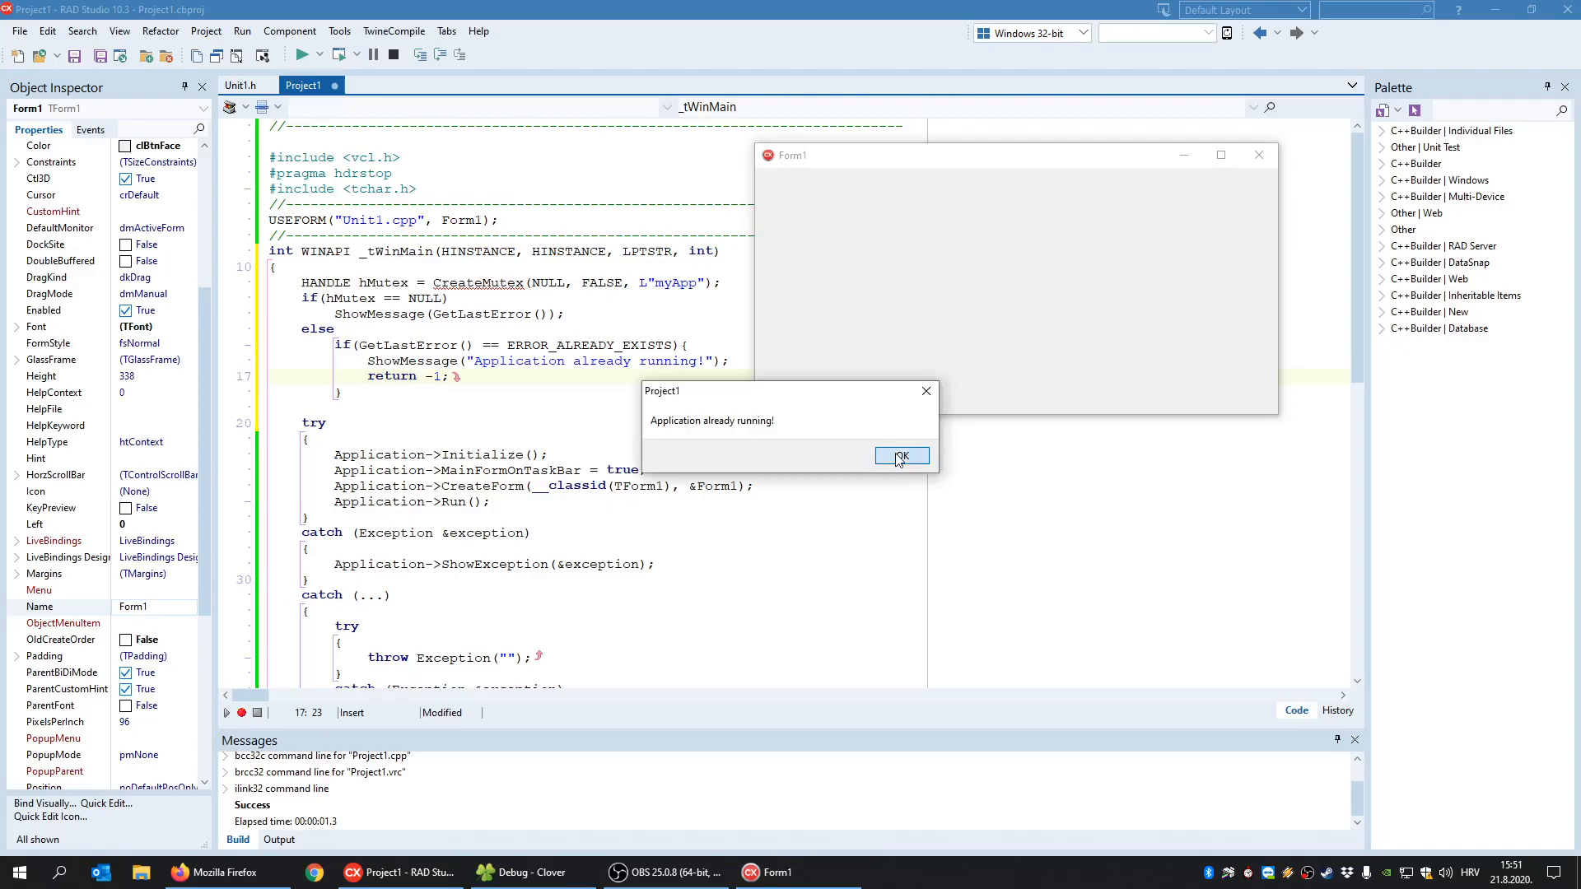
{"action": "left_click", "coordinate": [900, 456]}
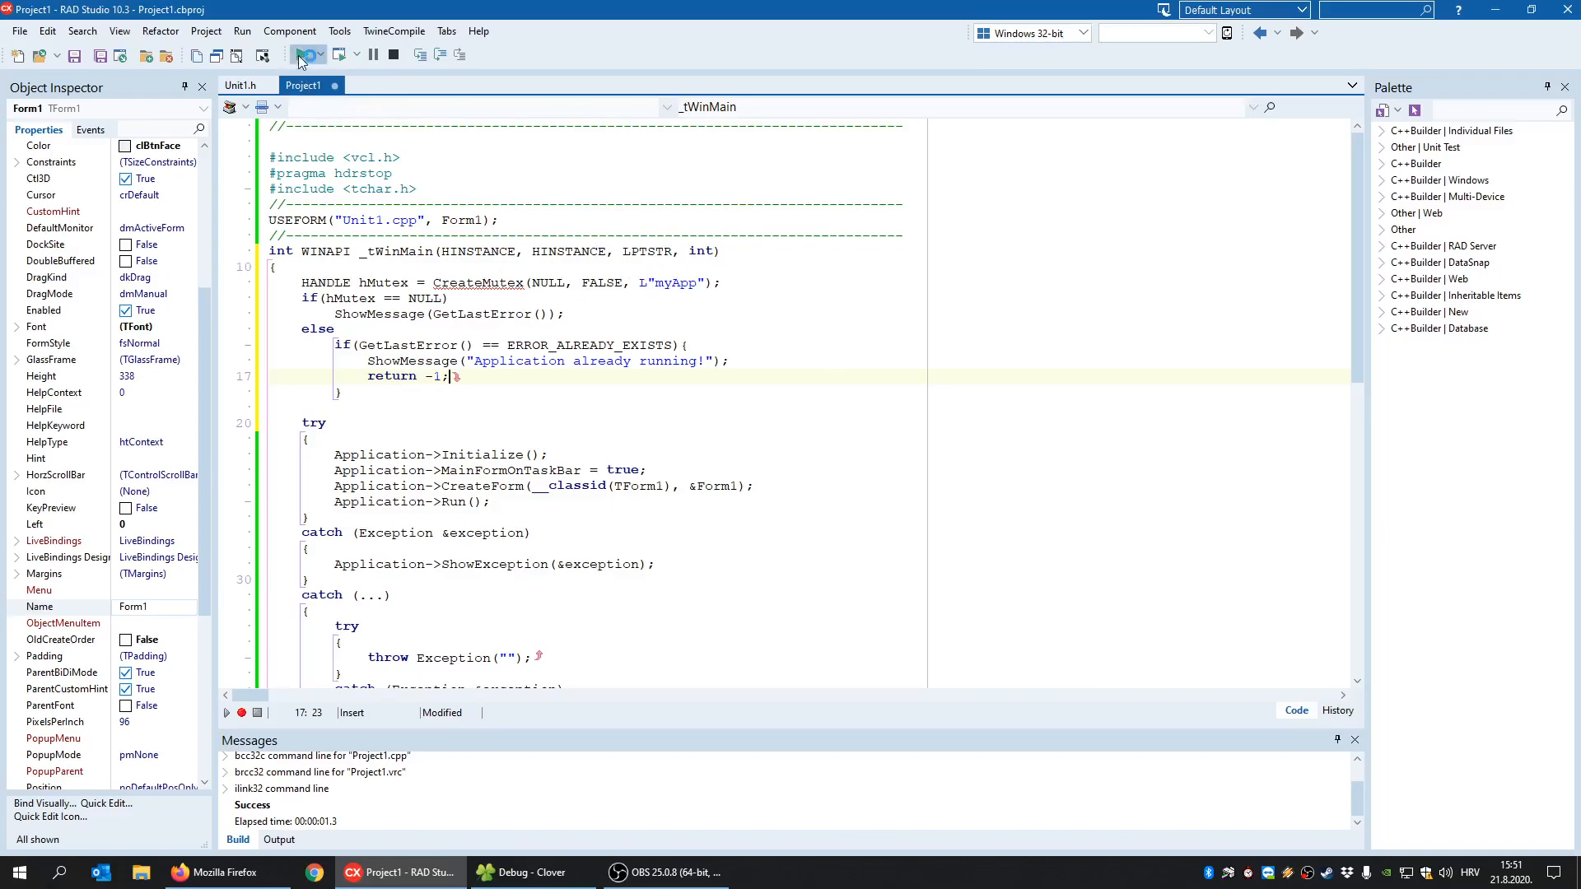
- Launch again to see the warning, close Form1 and repeat the run to confirm single-instance behaviour
{"action": "left_click", "coordinate": [298, 54]}
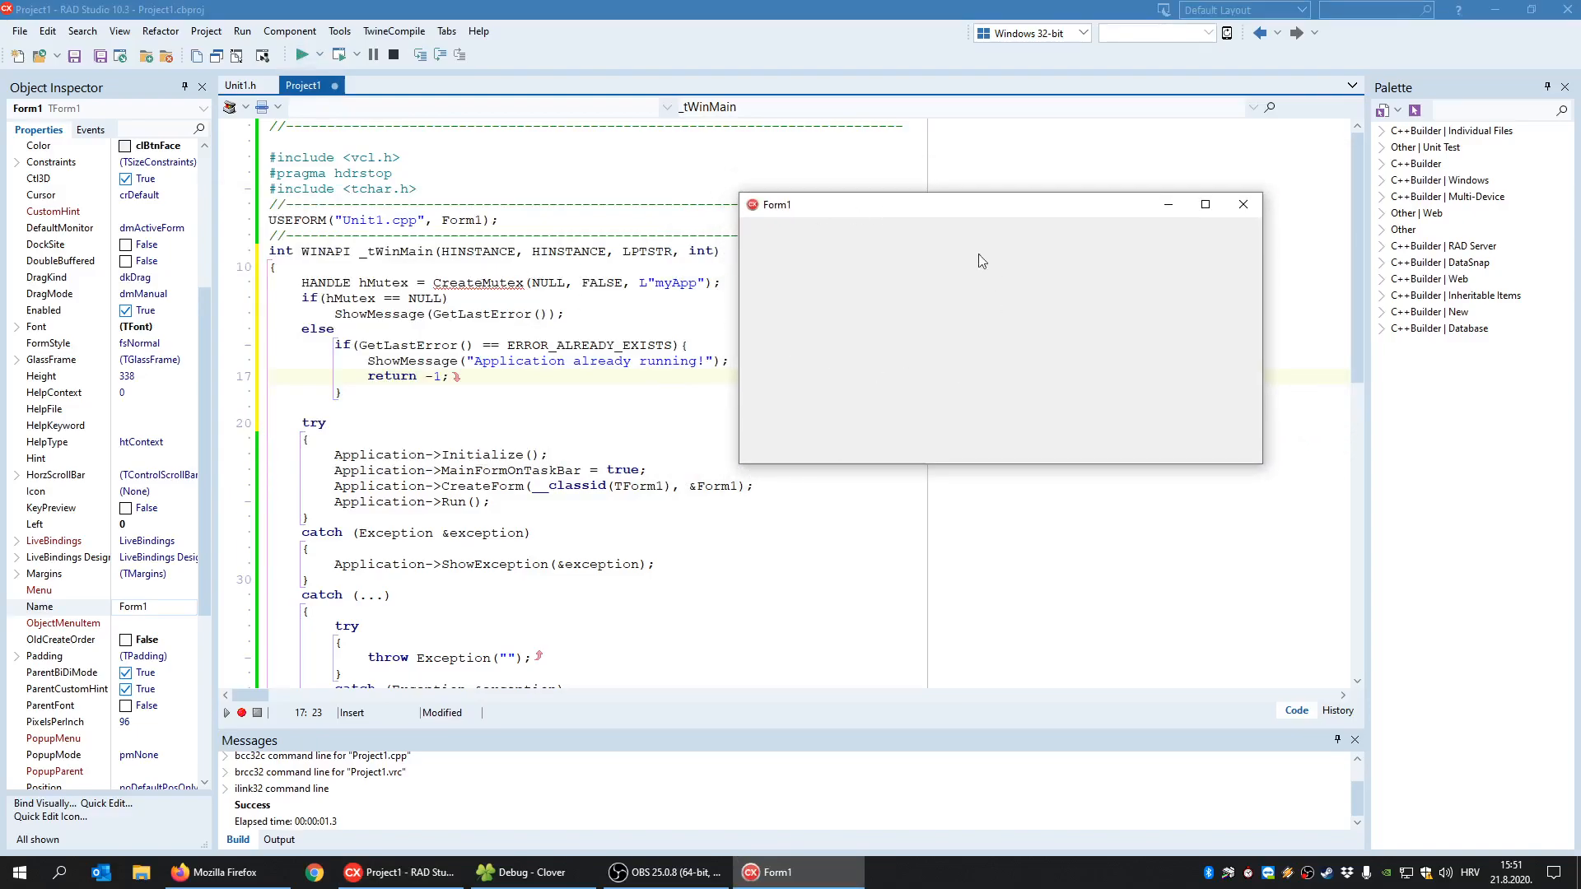
{"action": "left_click", "coordinate": [296, 54]}
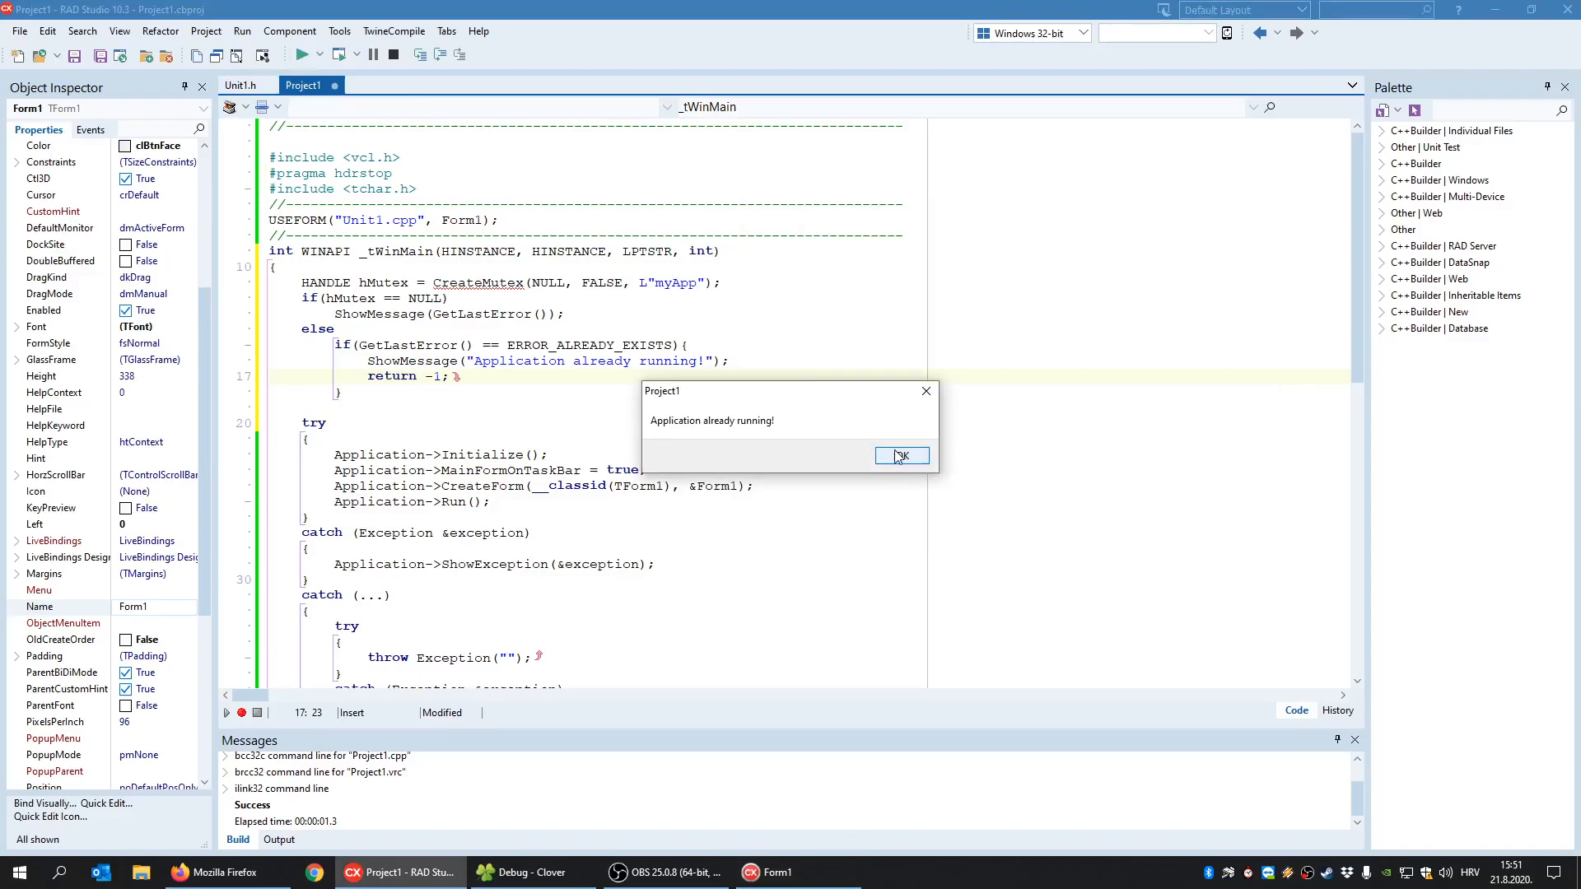
{"action": "left_click", "coordinate": [900, 455]}
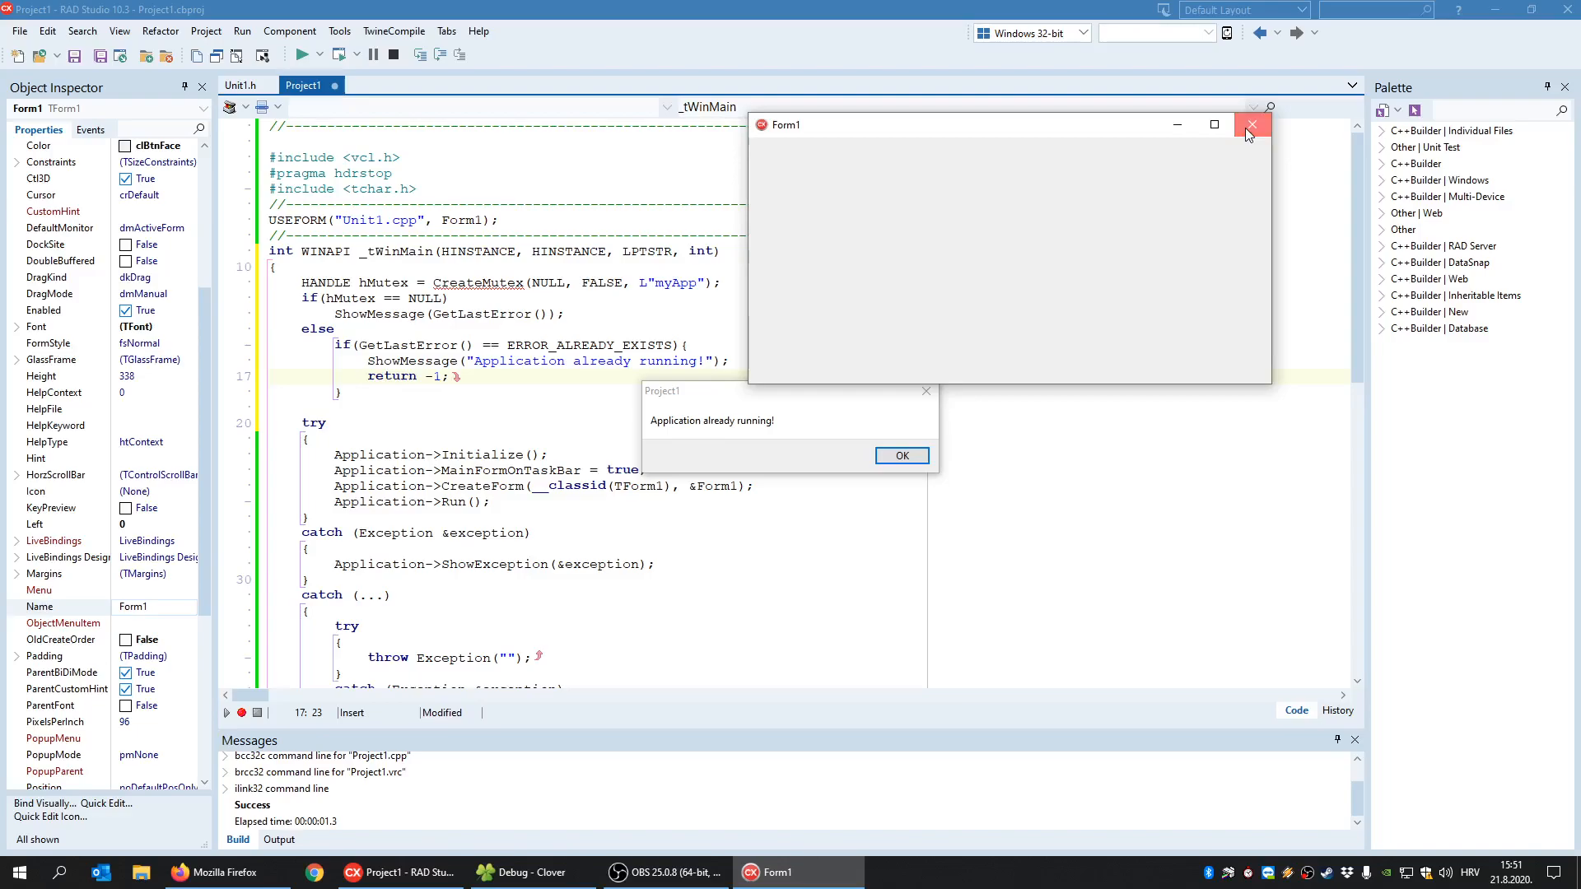
{"action": "left_click", "coordinate": [1251, 124]}
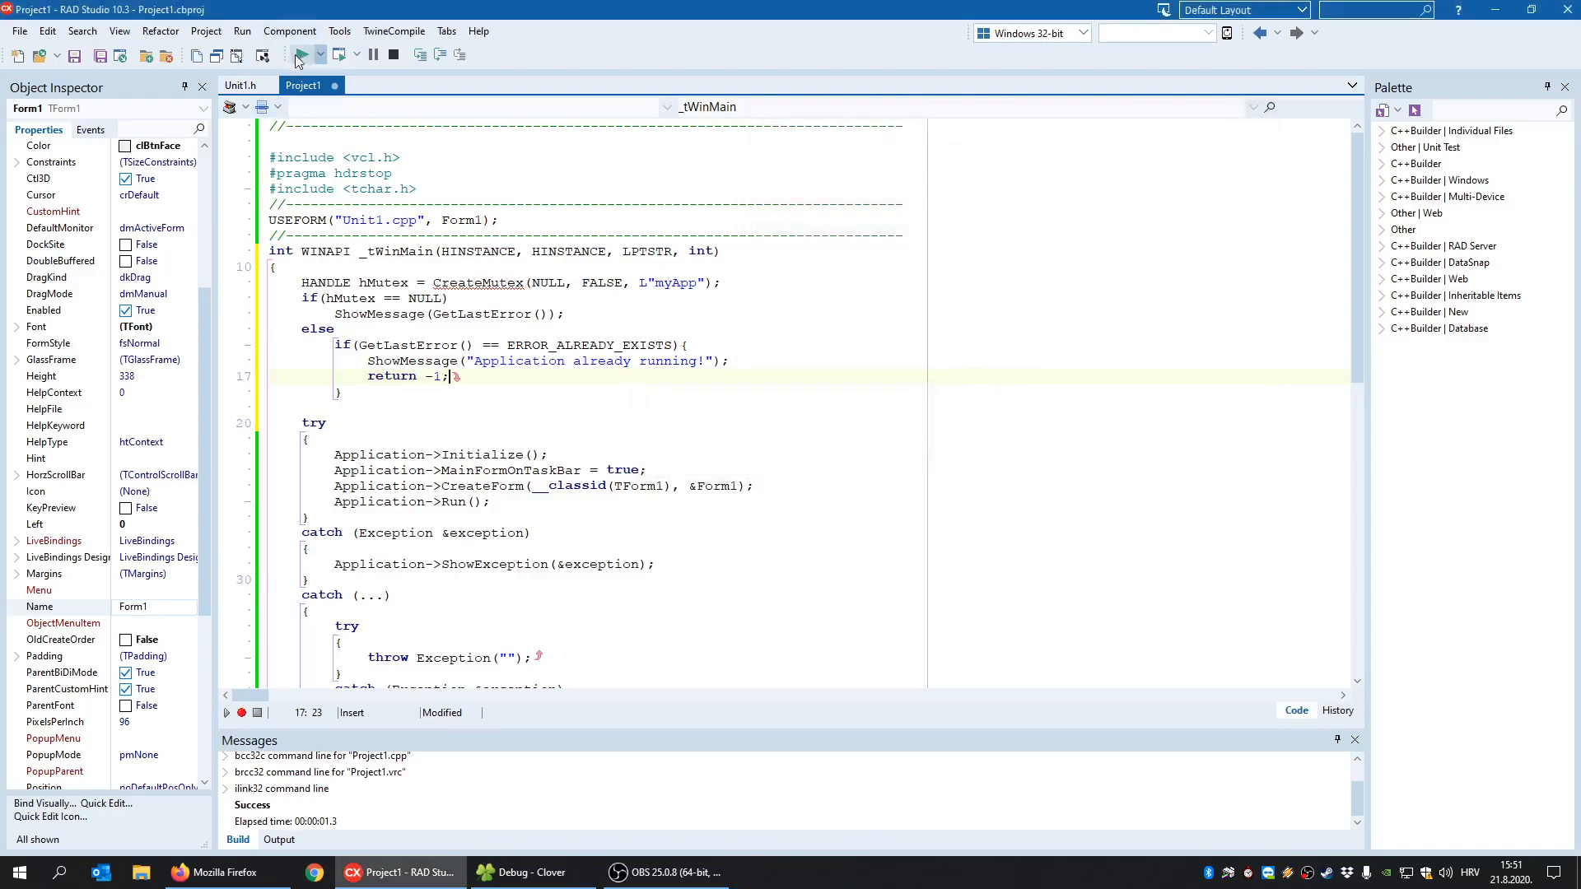
{"action": "left_click", "coordinate": [300, 54]}
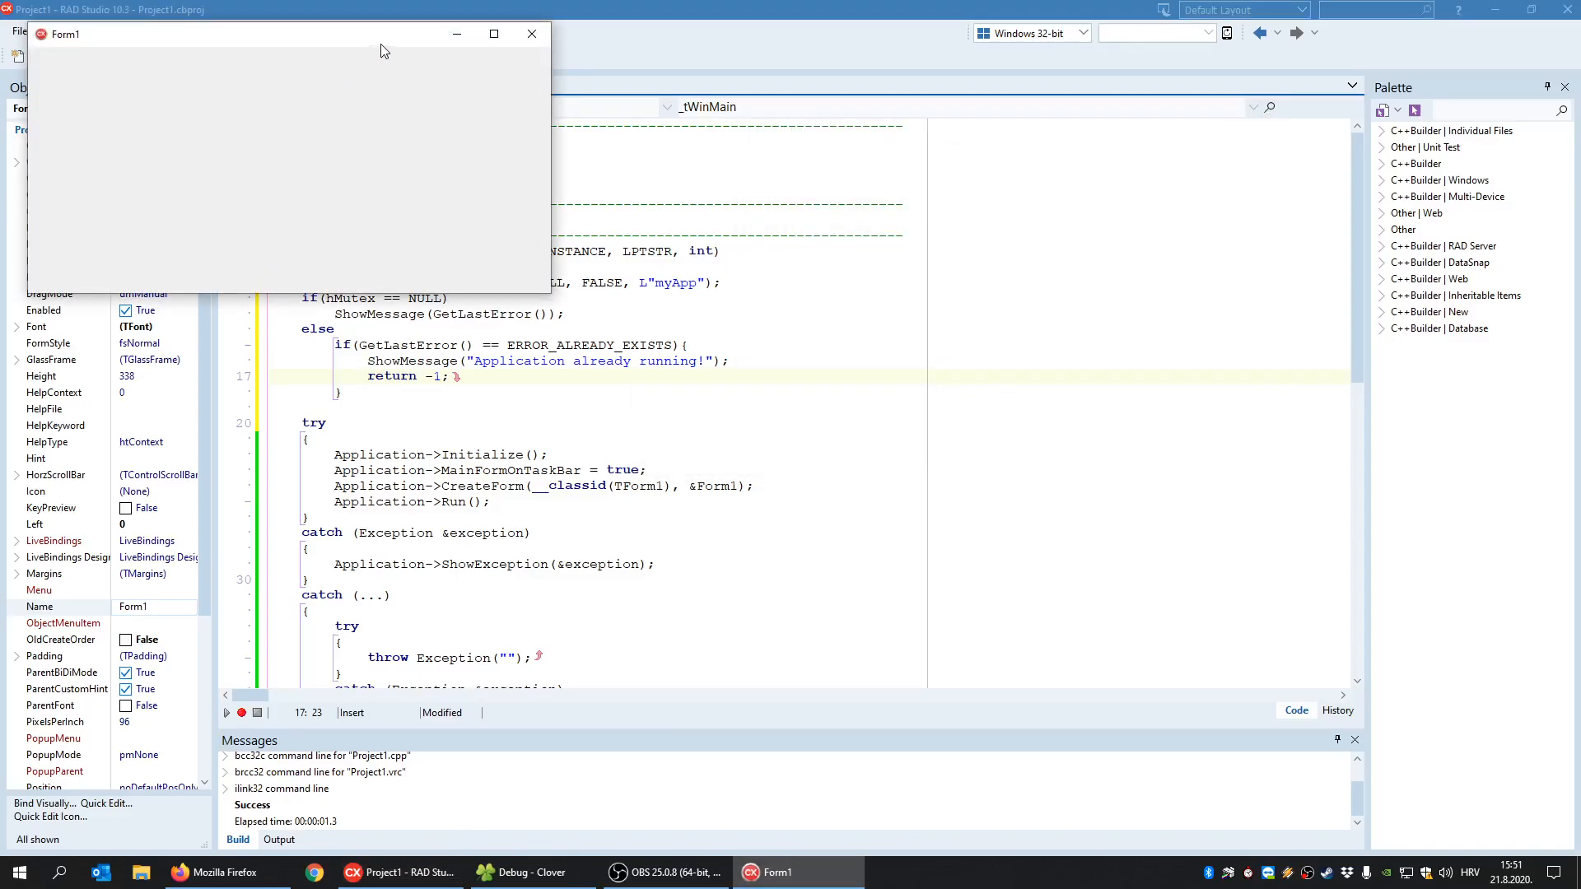
{"action": "left_click", "coordinate": [532, 33]}
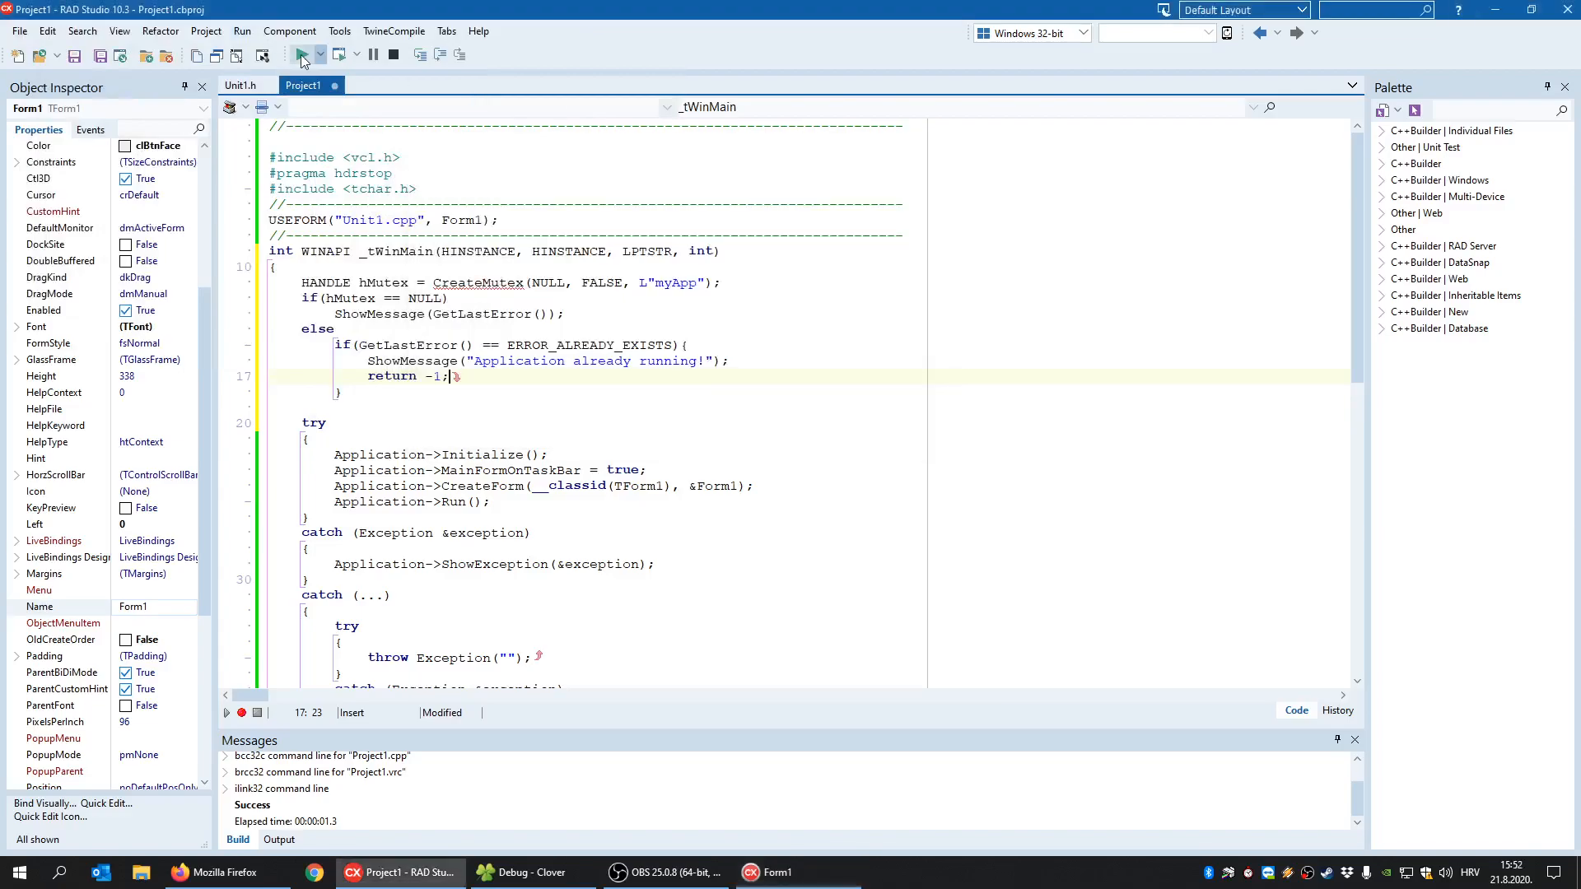
{"action": "left_click", "coordinate": [300, 55]}
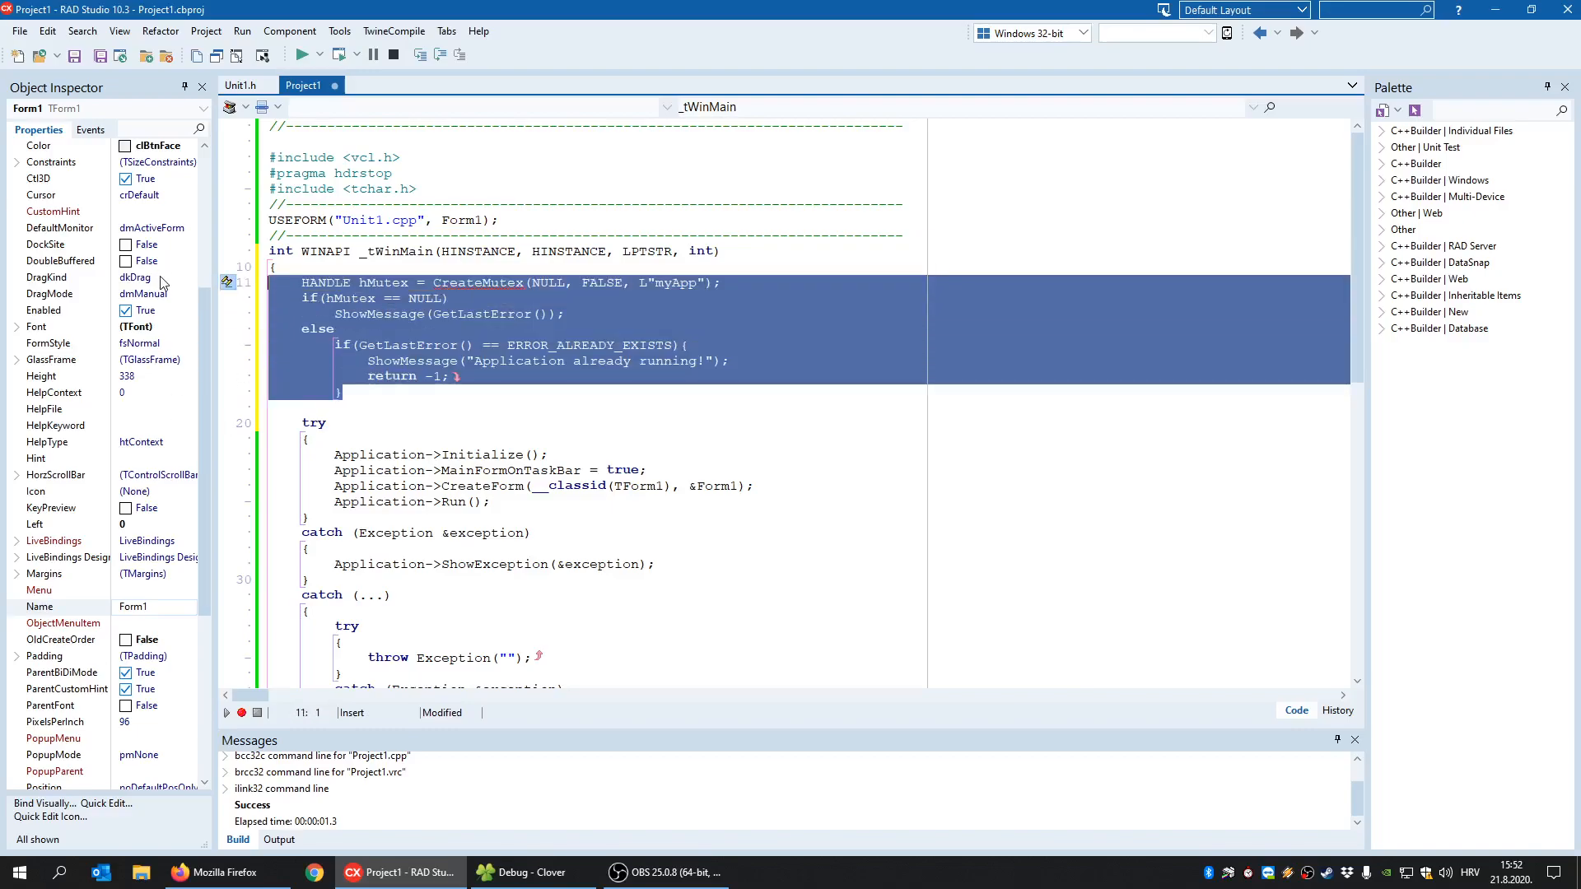
- Replace the mutex code with the start of HWND hwnd = FindWindow(L" and switch to Unit1
{"action": "key", "text": "Delete"}
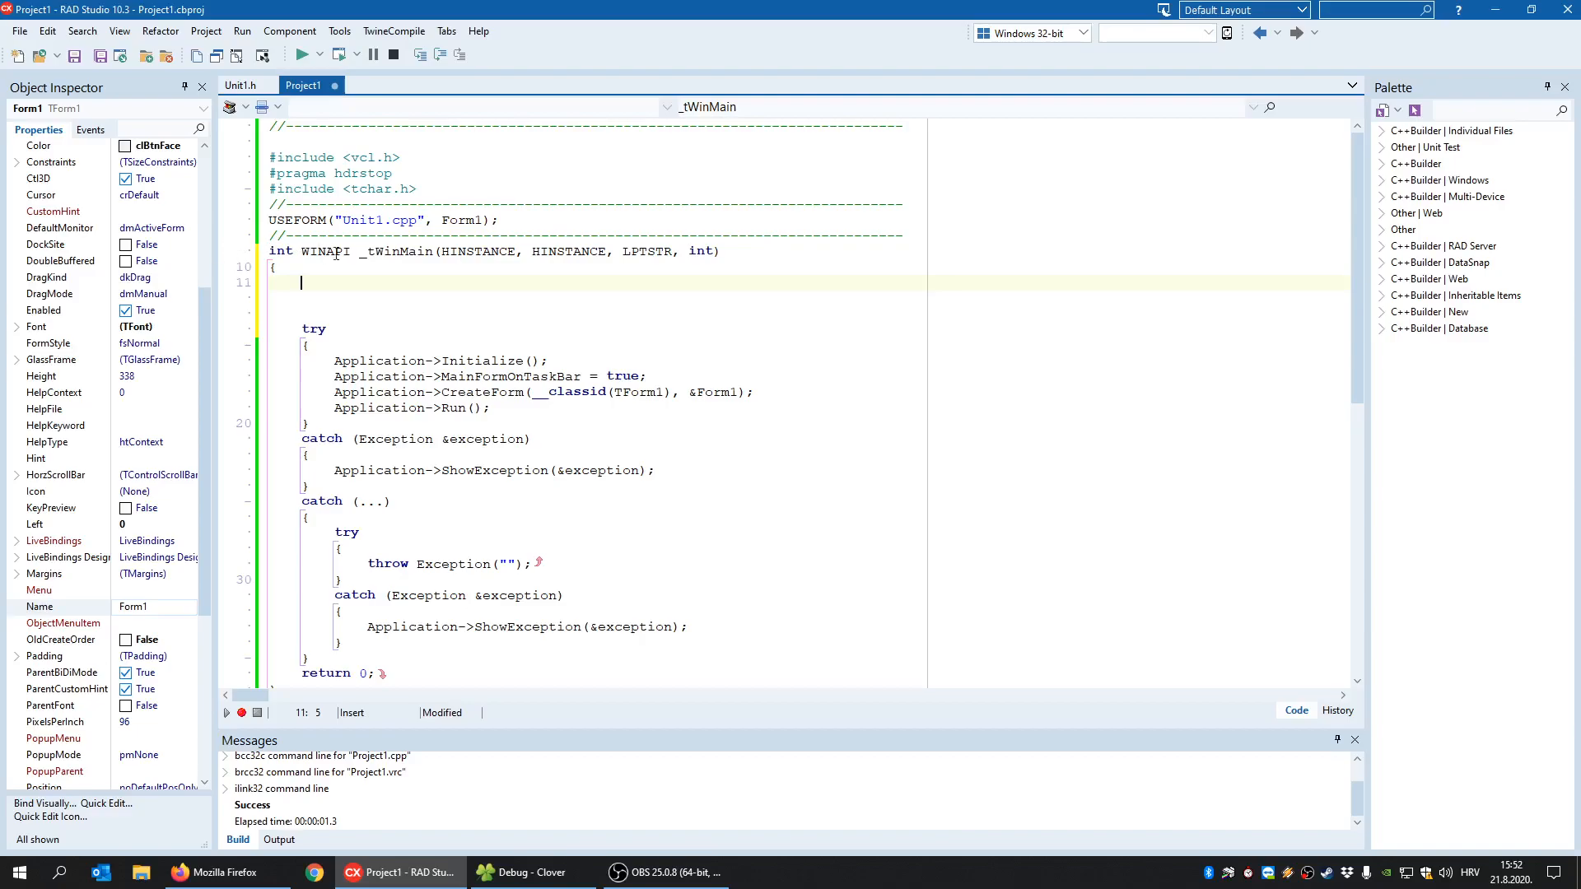
{"action": "mouse_move", "coordinate": [770, 137]}
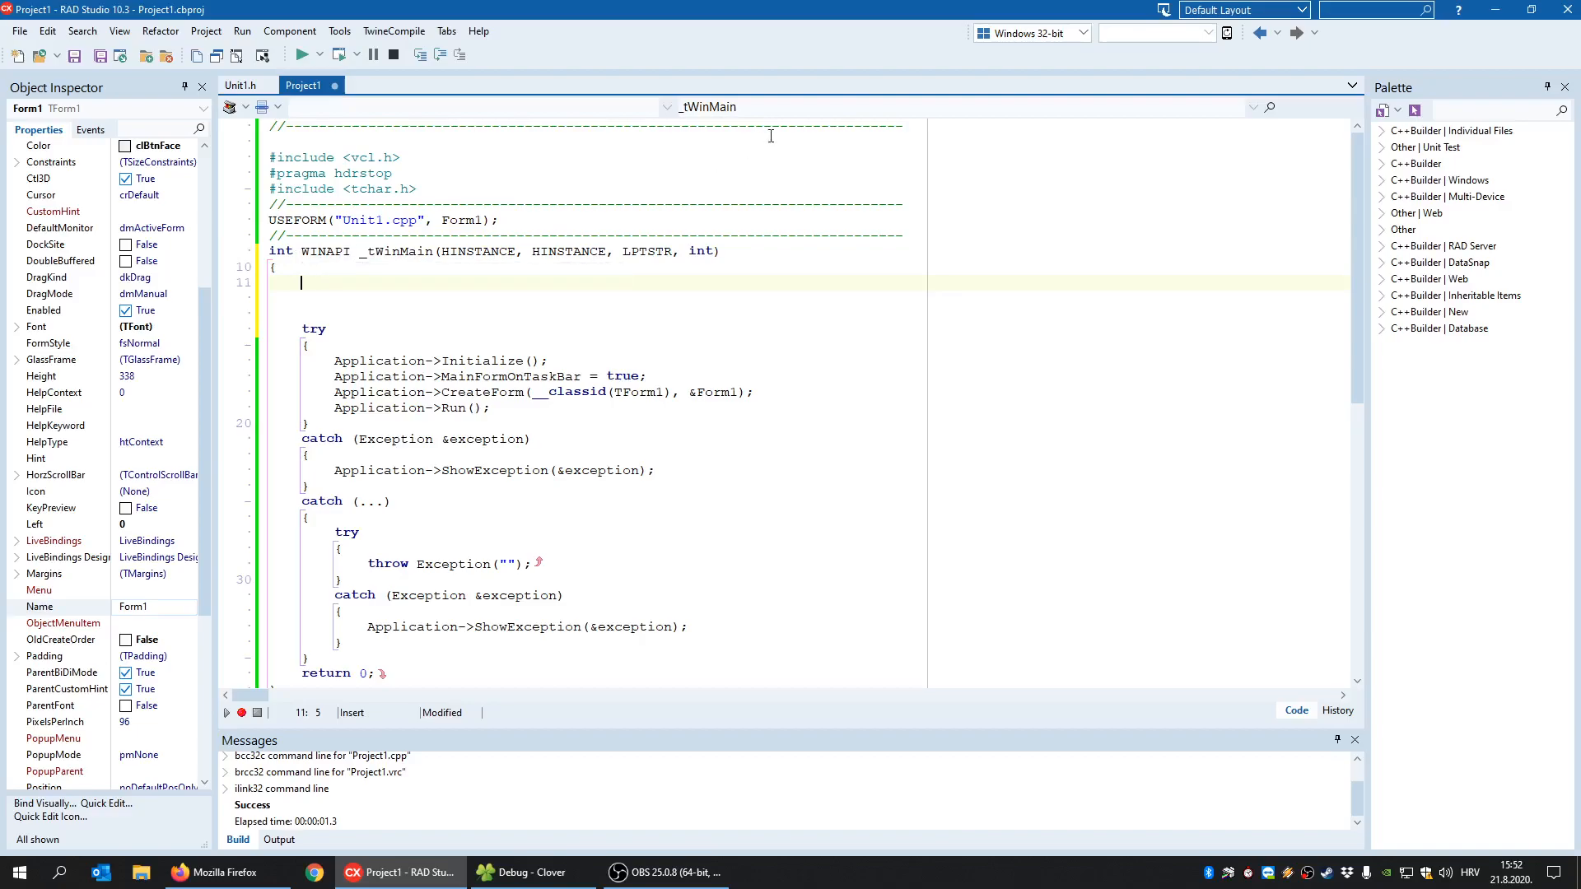
{"action": "type", "text": "HWN"}
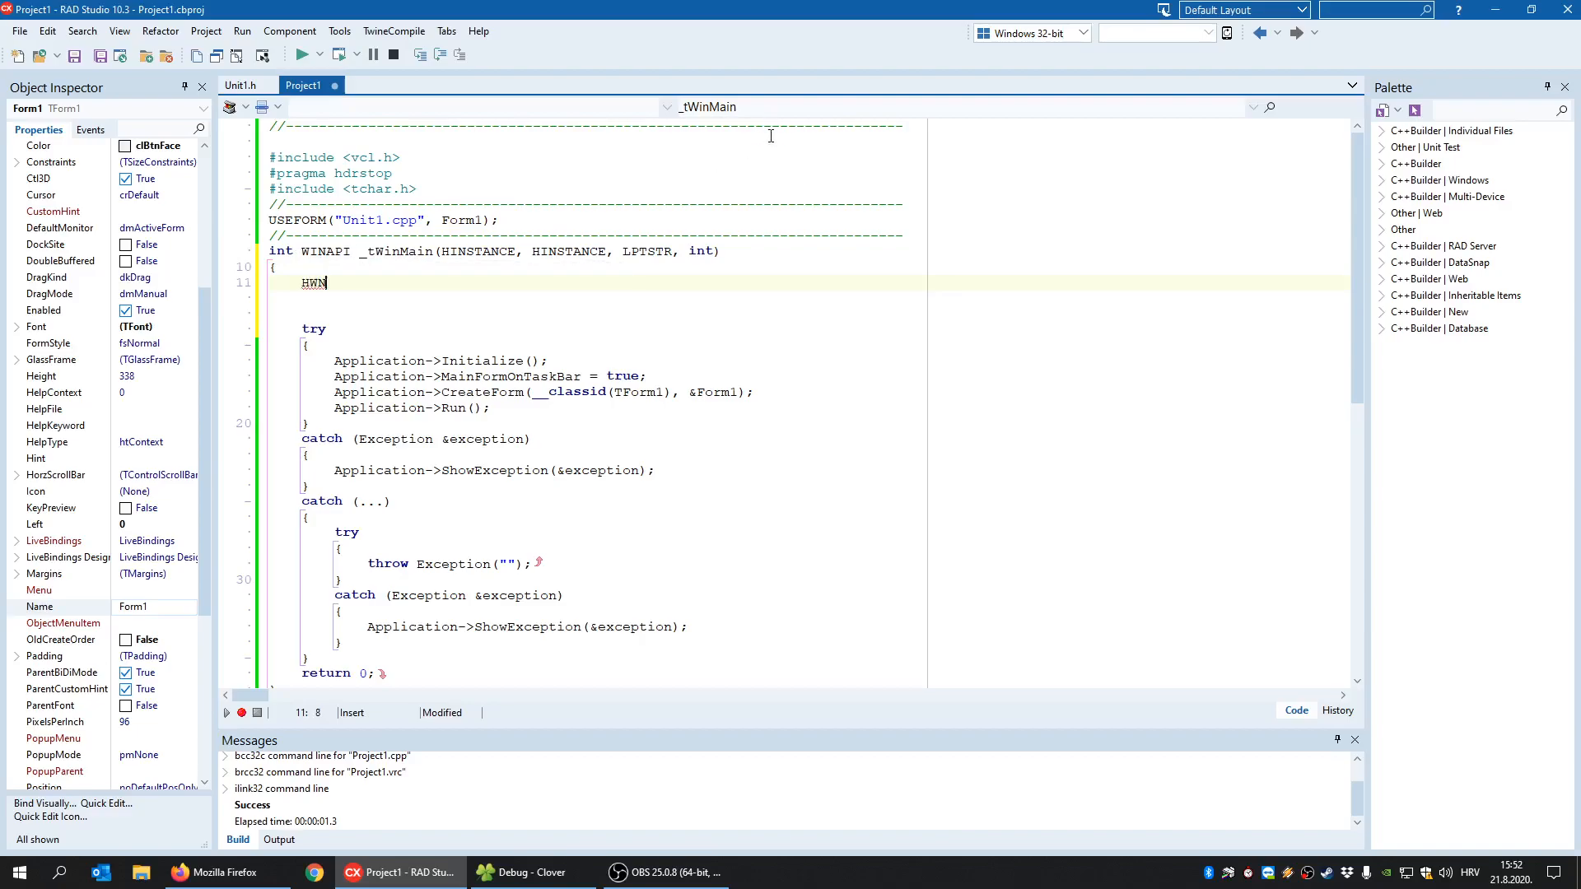
{"action": "type", "text": "D hwnd ="}
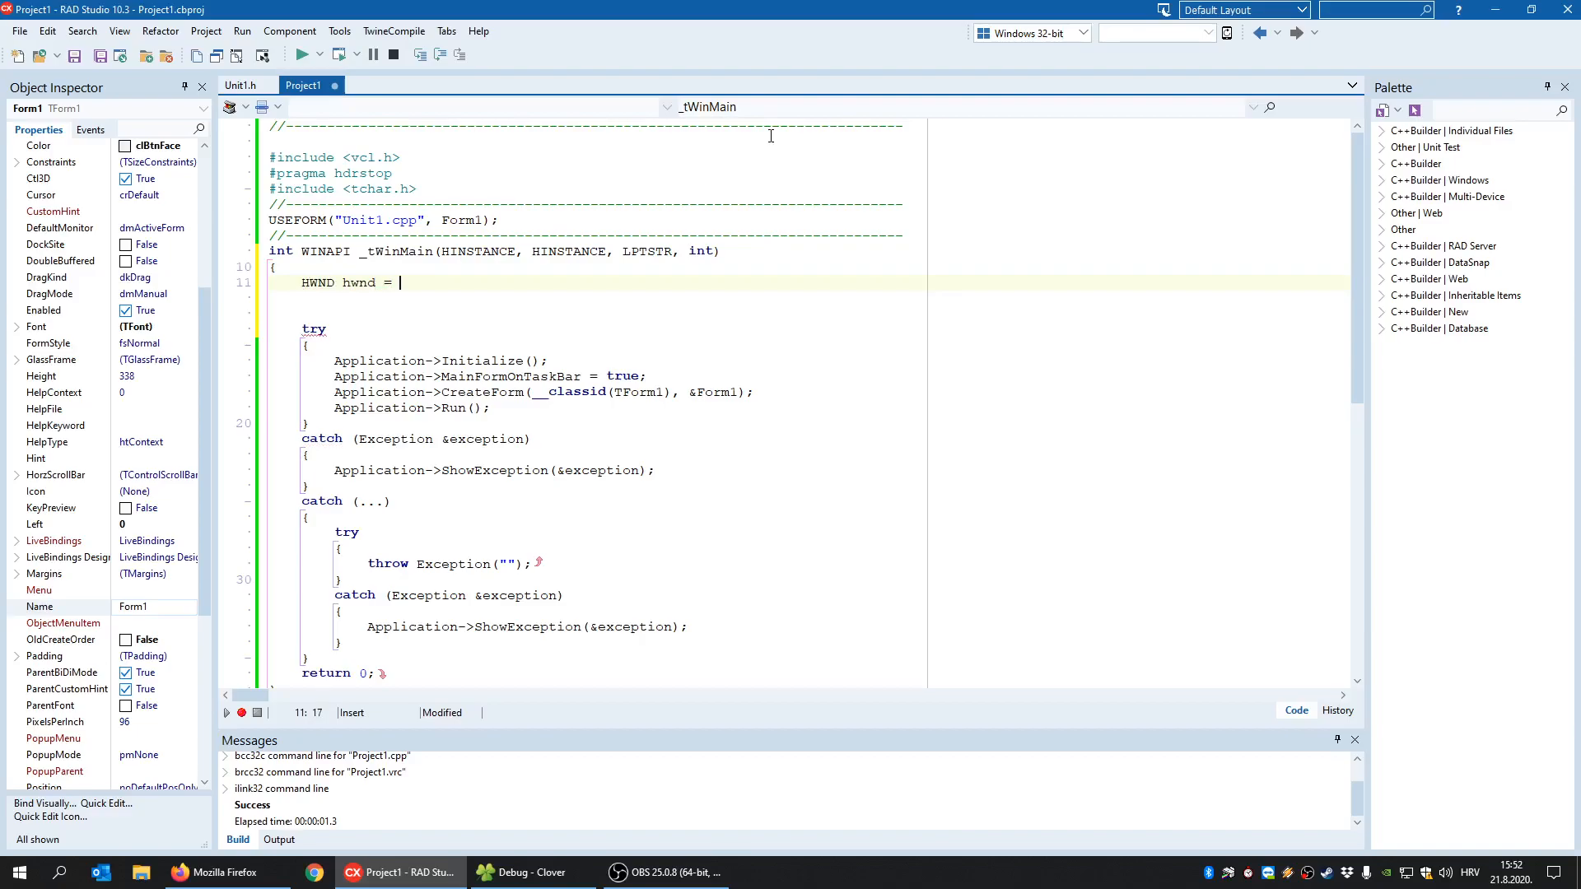
{"action": "type", "text": "FindW"}
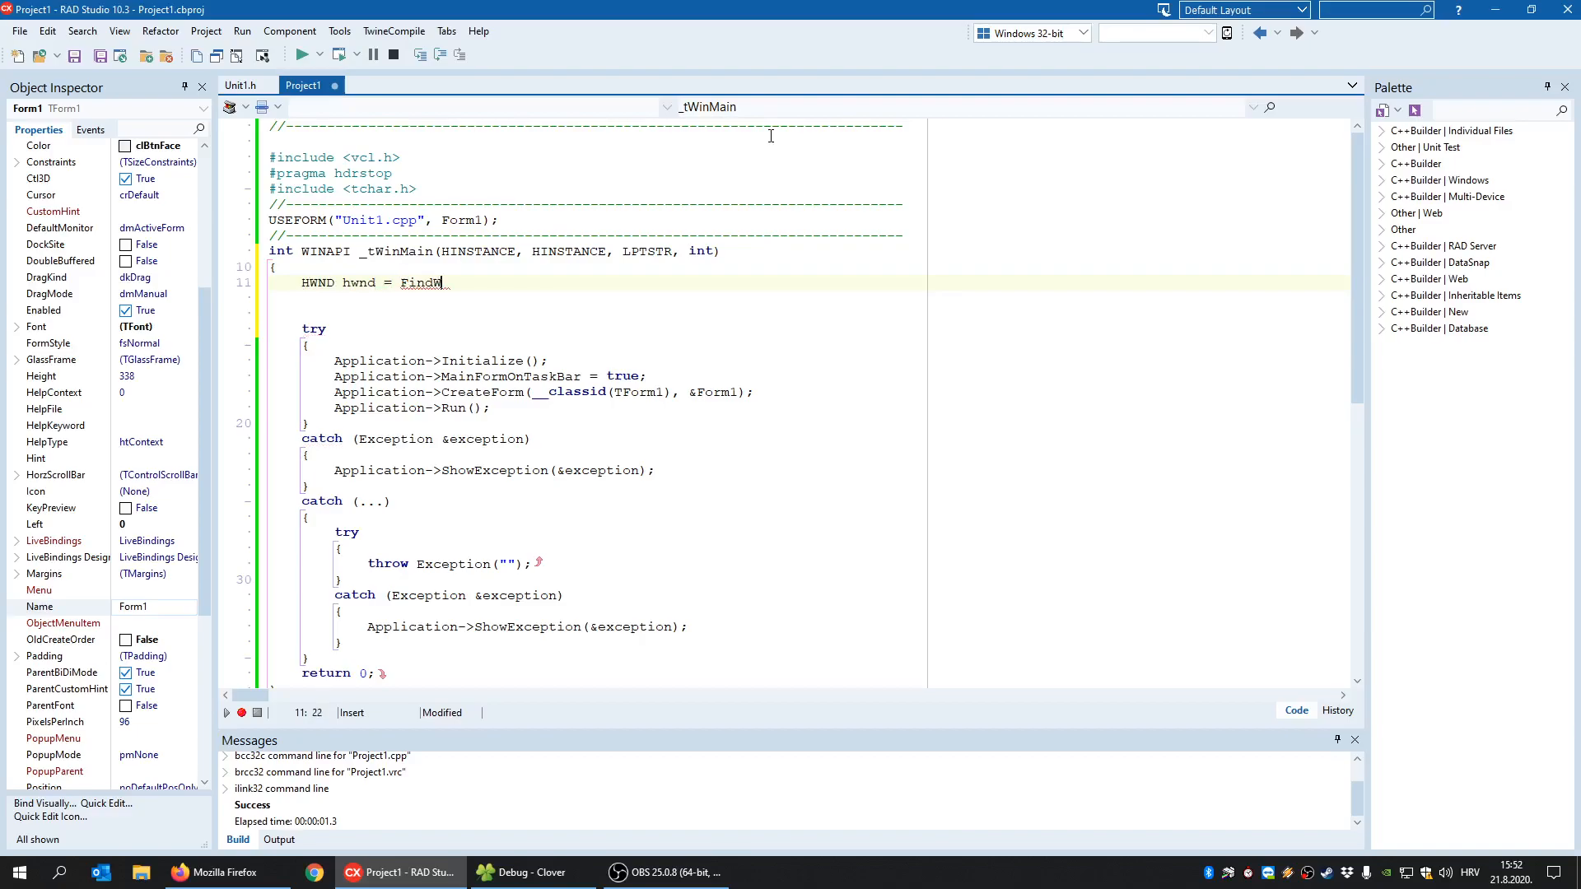
{"action": "type", "text": "indow("}
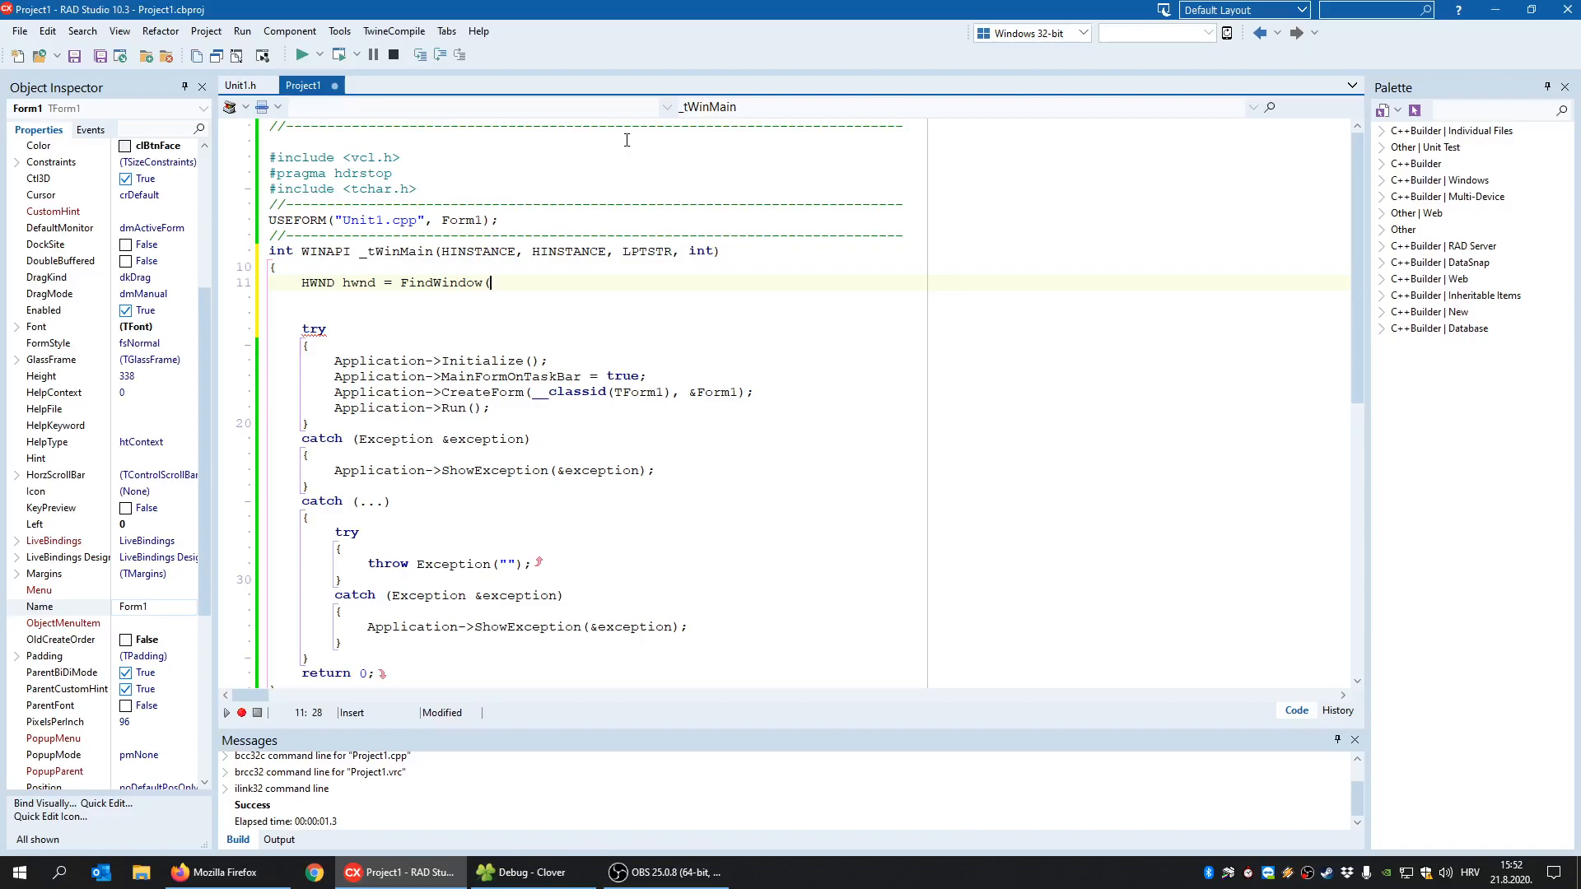
{"action": "type", "text": "L\""}
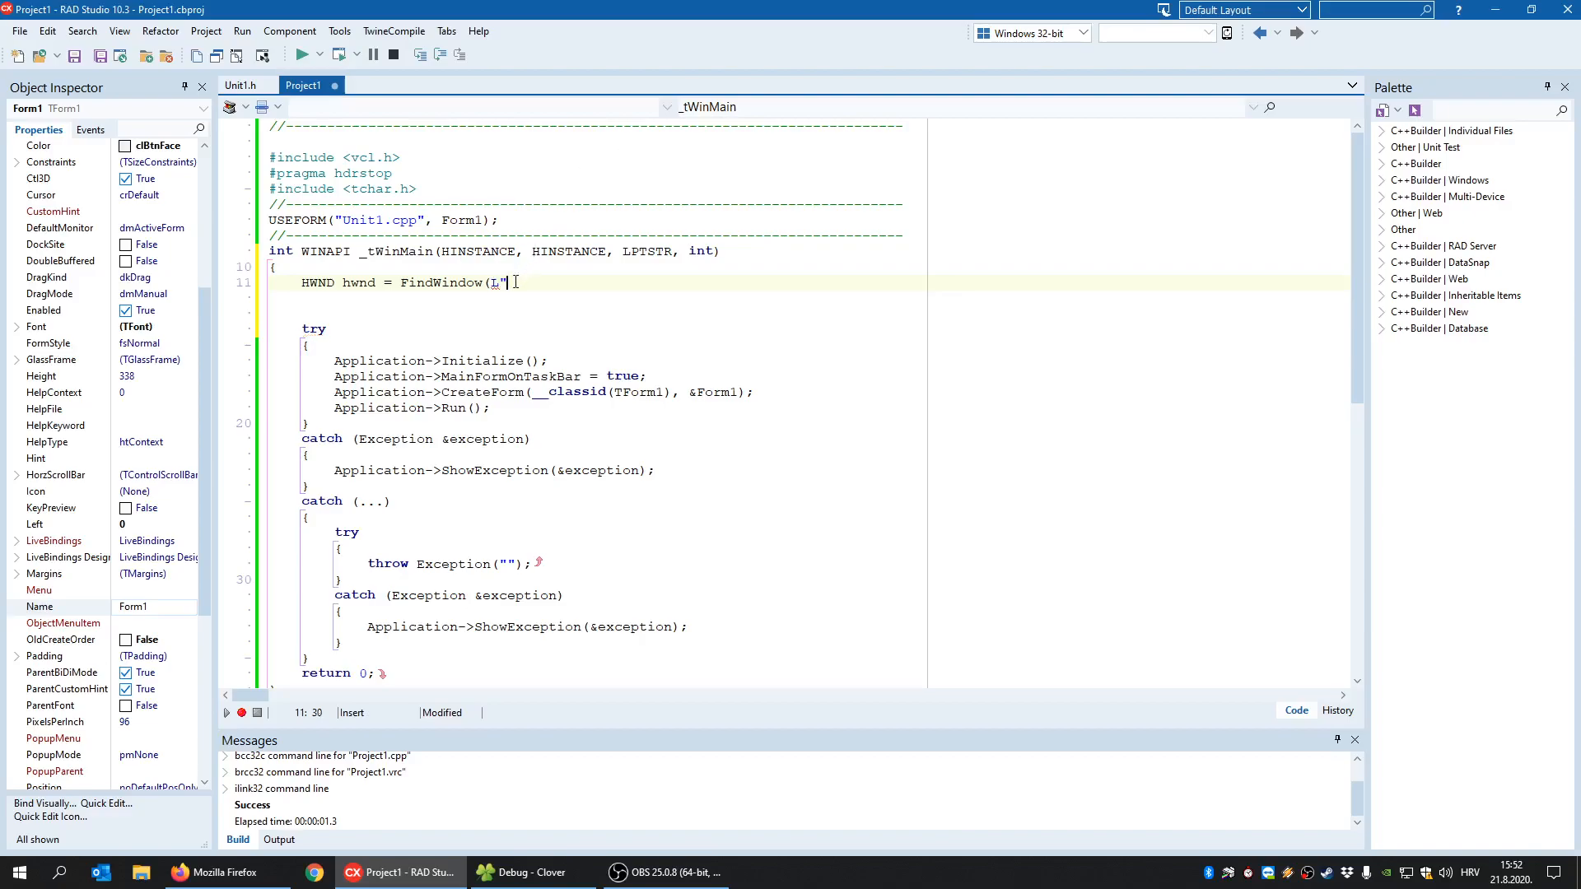
{"action": "left_click", "coordinate": [241, 84]}
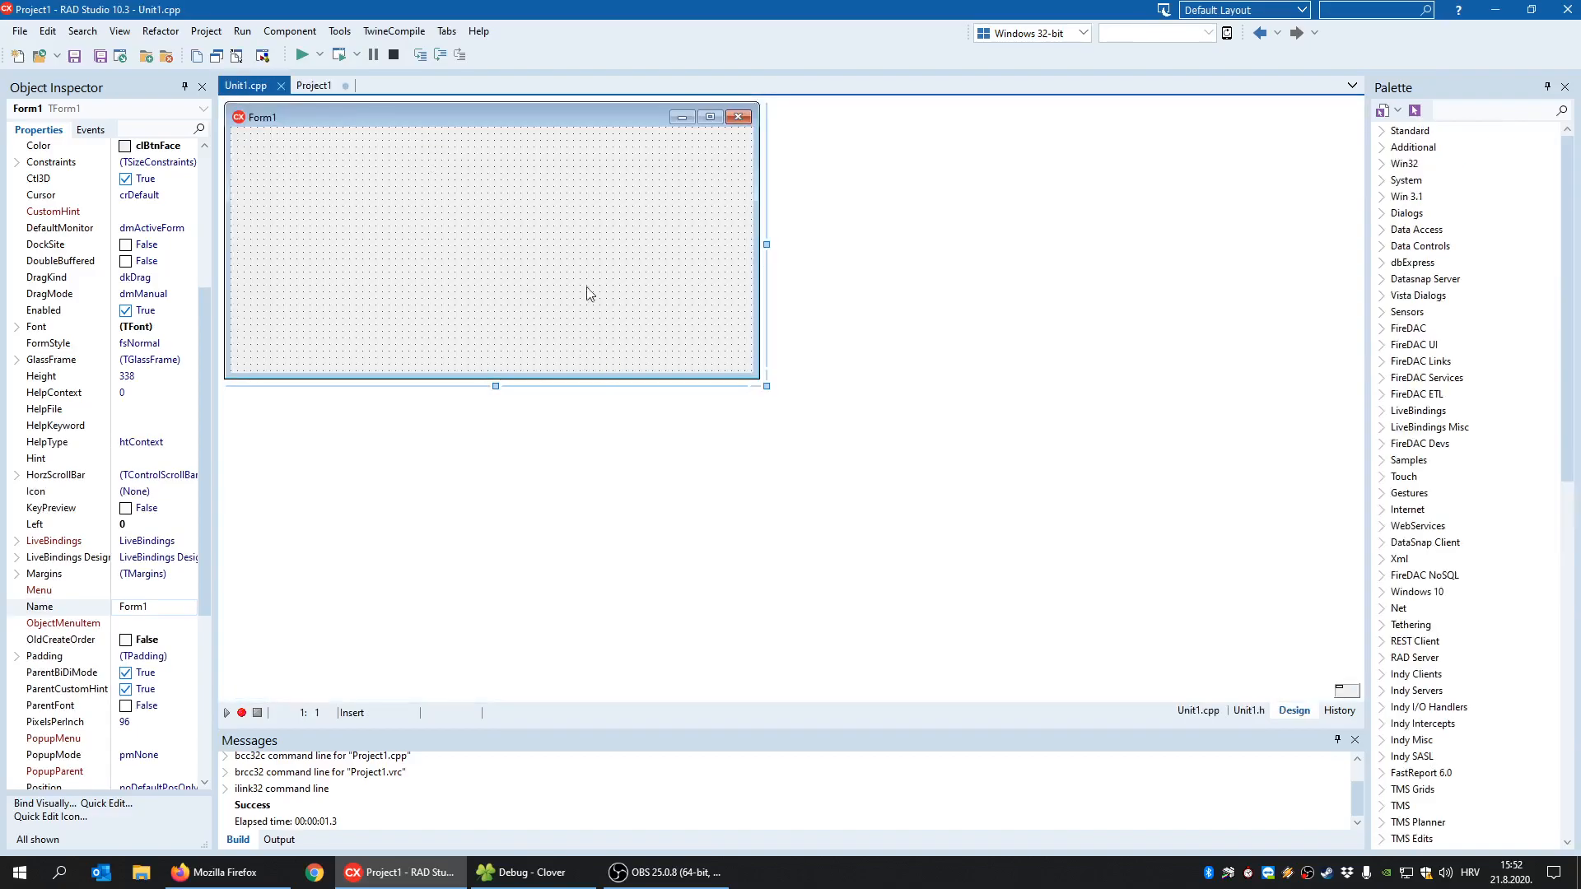
- Copy the class name TForm1 from Unit1.h into the FindWindow call in Project1.cpp
{"action": "left_click", "coordinate": [1249, 710]}
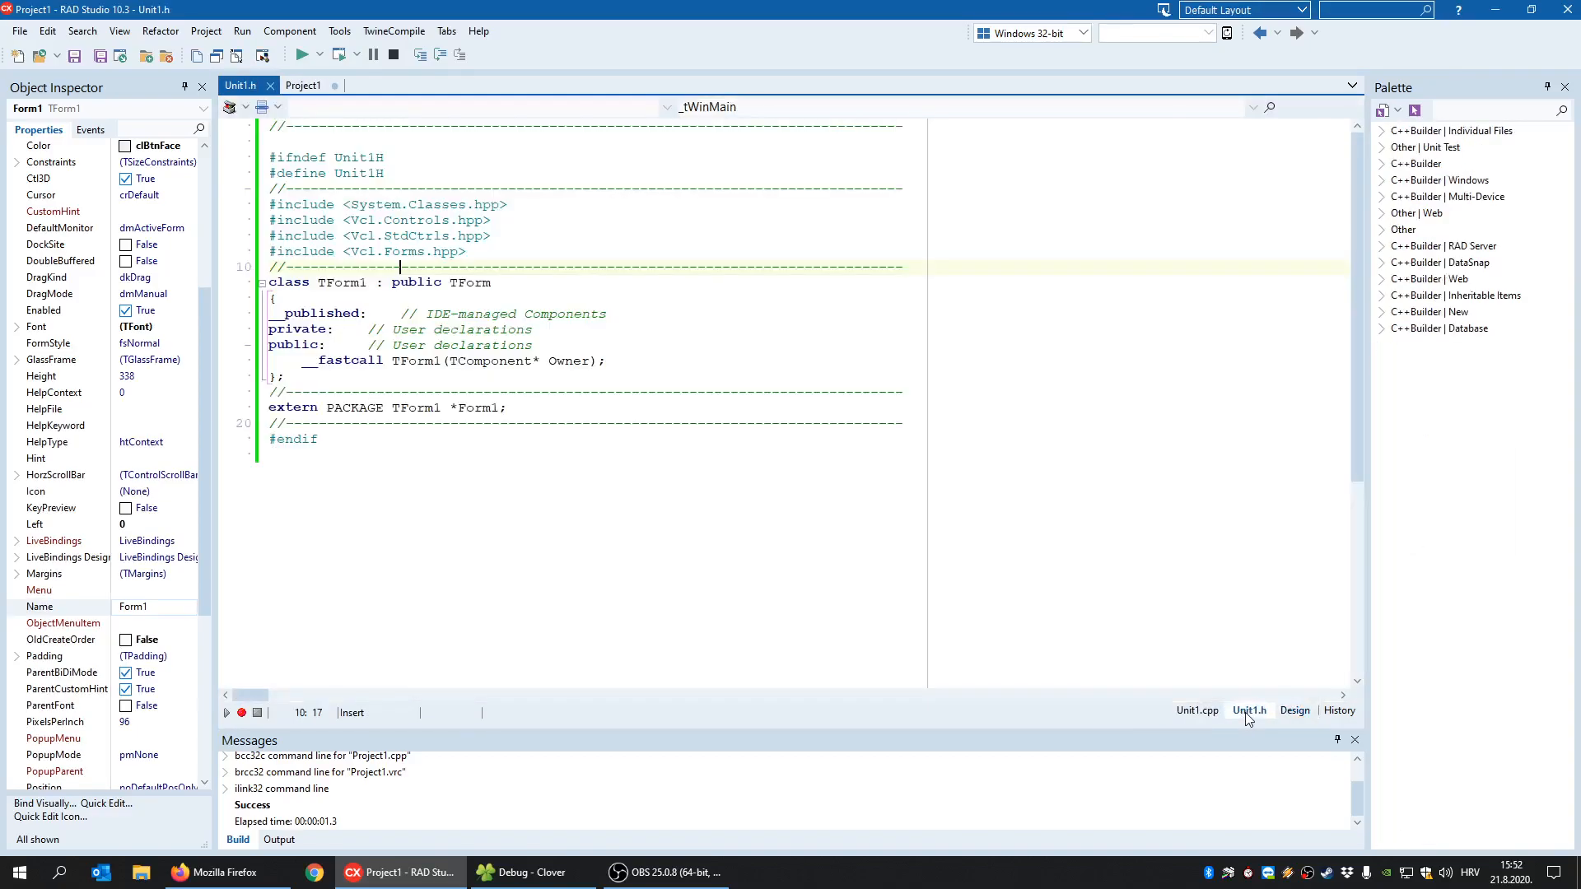
{"action": "double_click", "coordinate": [341, 282]}
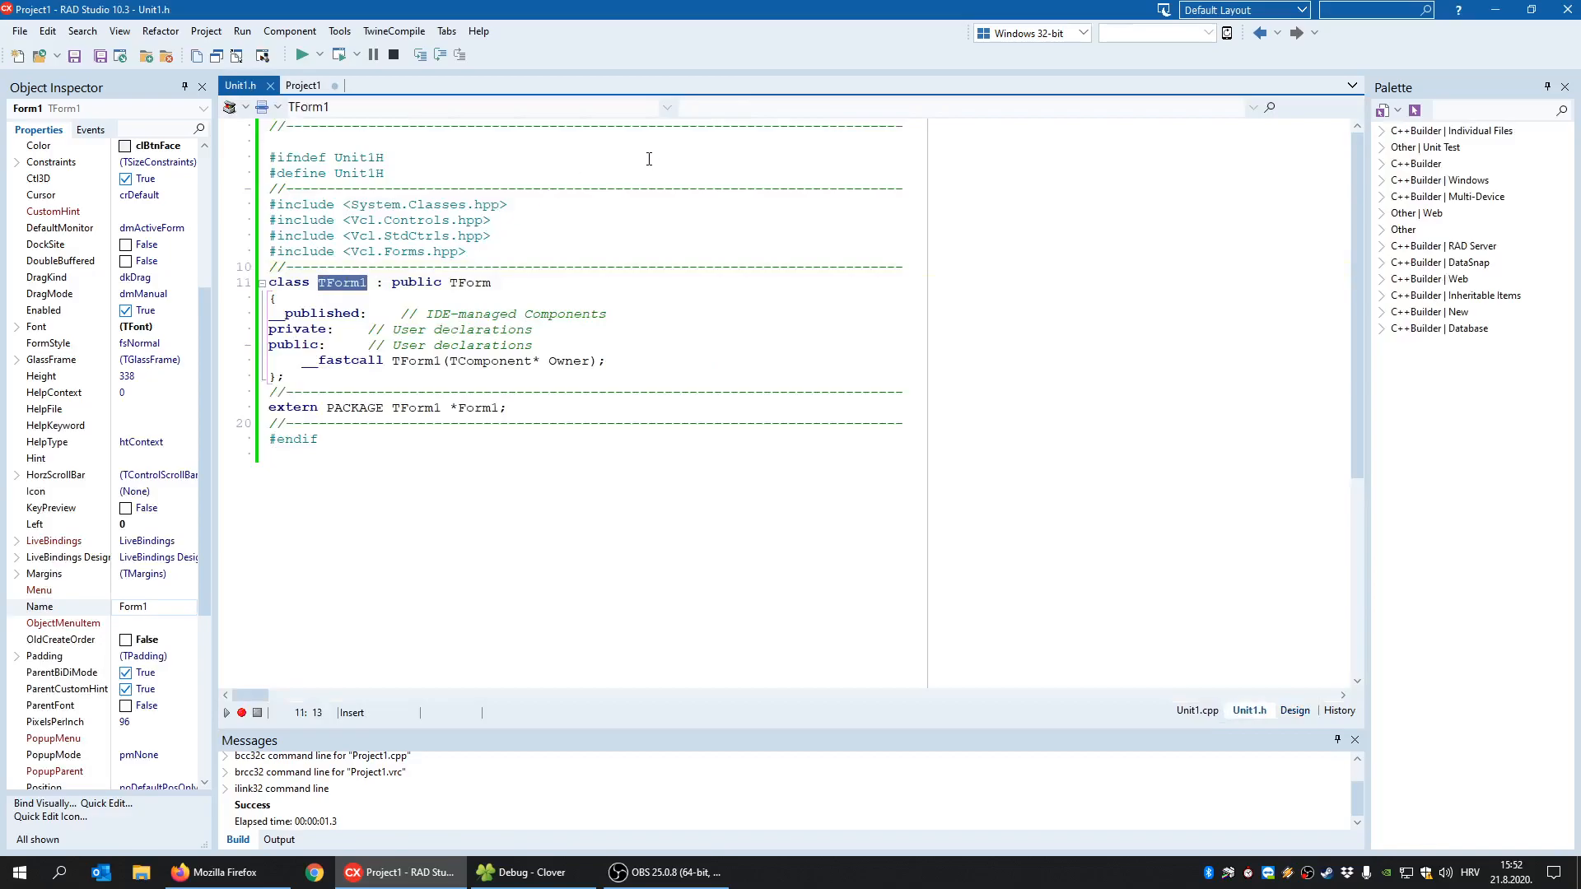
{"action": "left_click", "coordinate": [303, 84]}
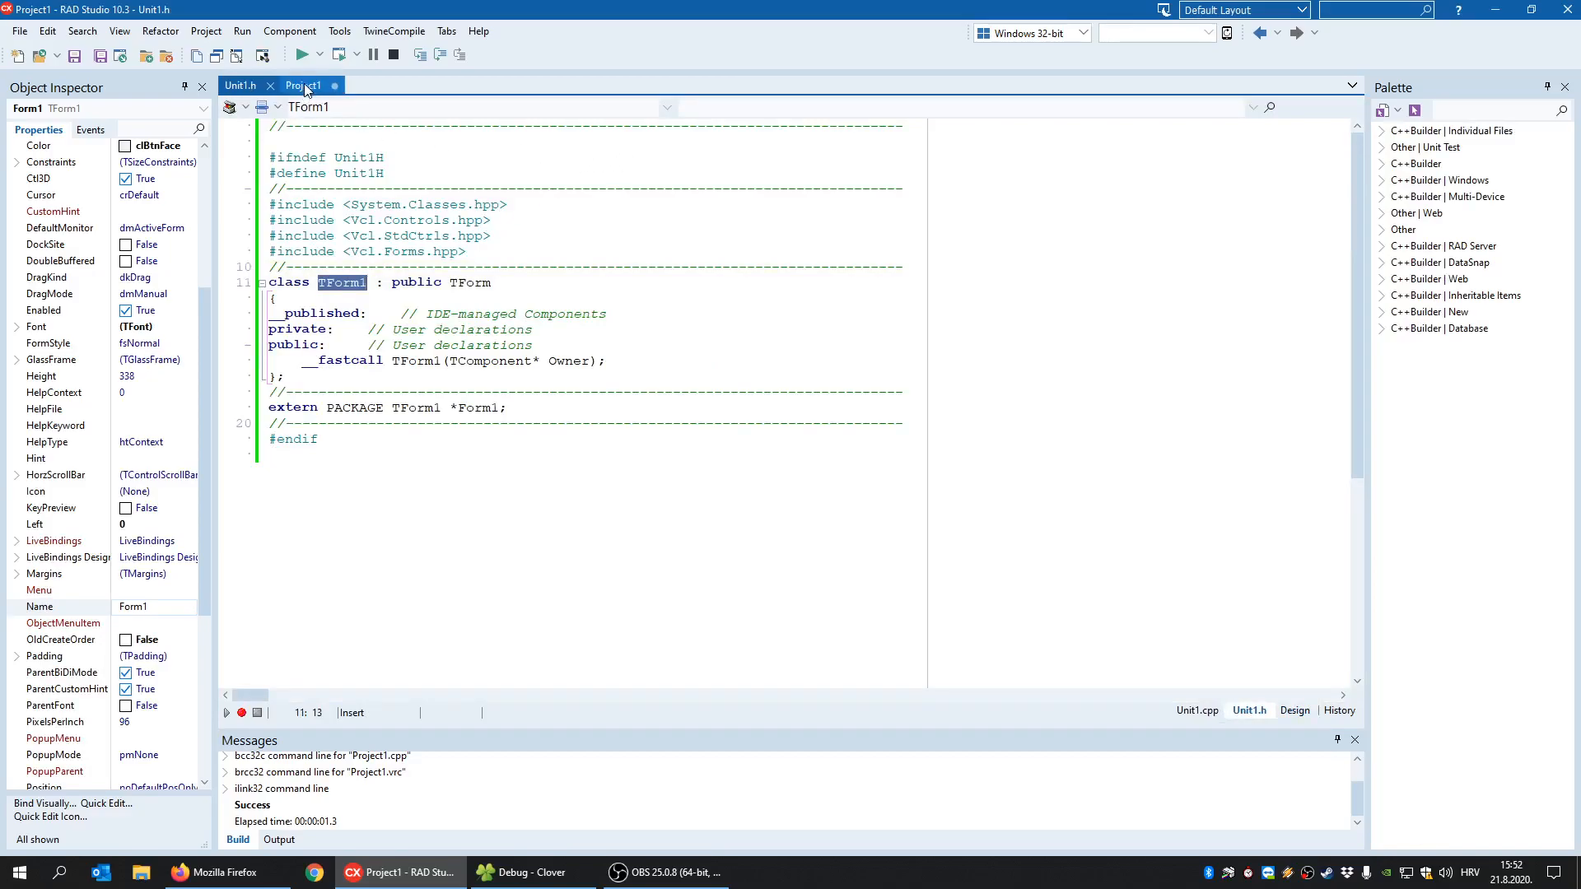
{"action": "left_click", "coordinate": [303, 86]}
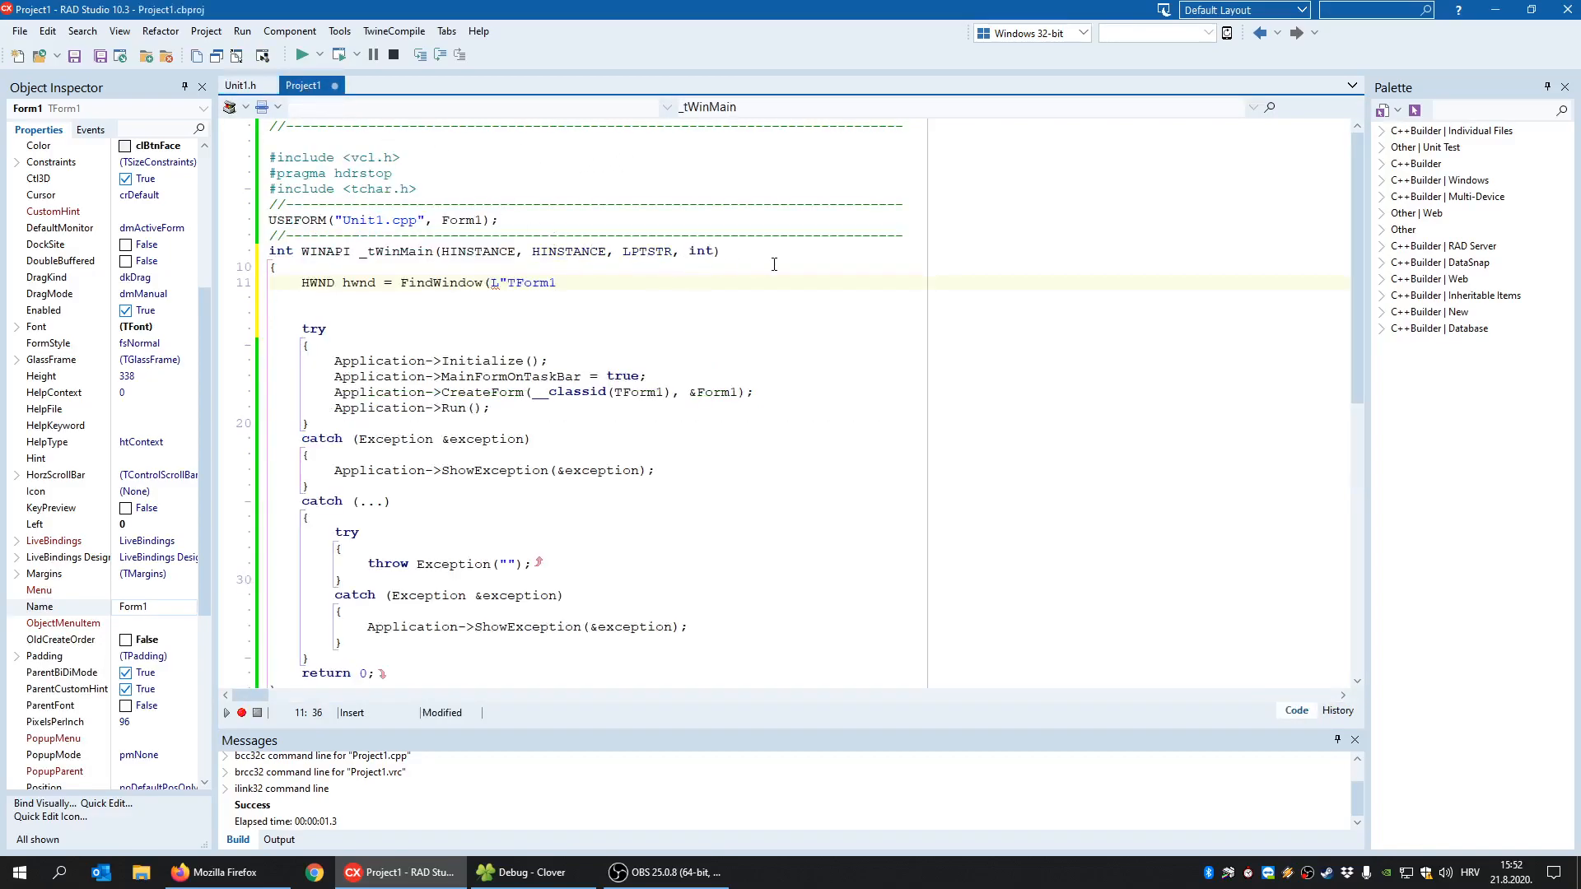
- Complete FindWindow(L"TForm1", NULL); and add the if(hwnd != NULL) check
{"action": "type", "text": ", NULL);"}
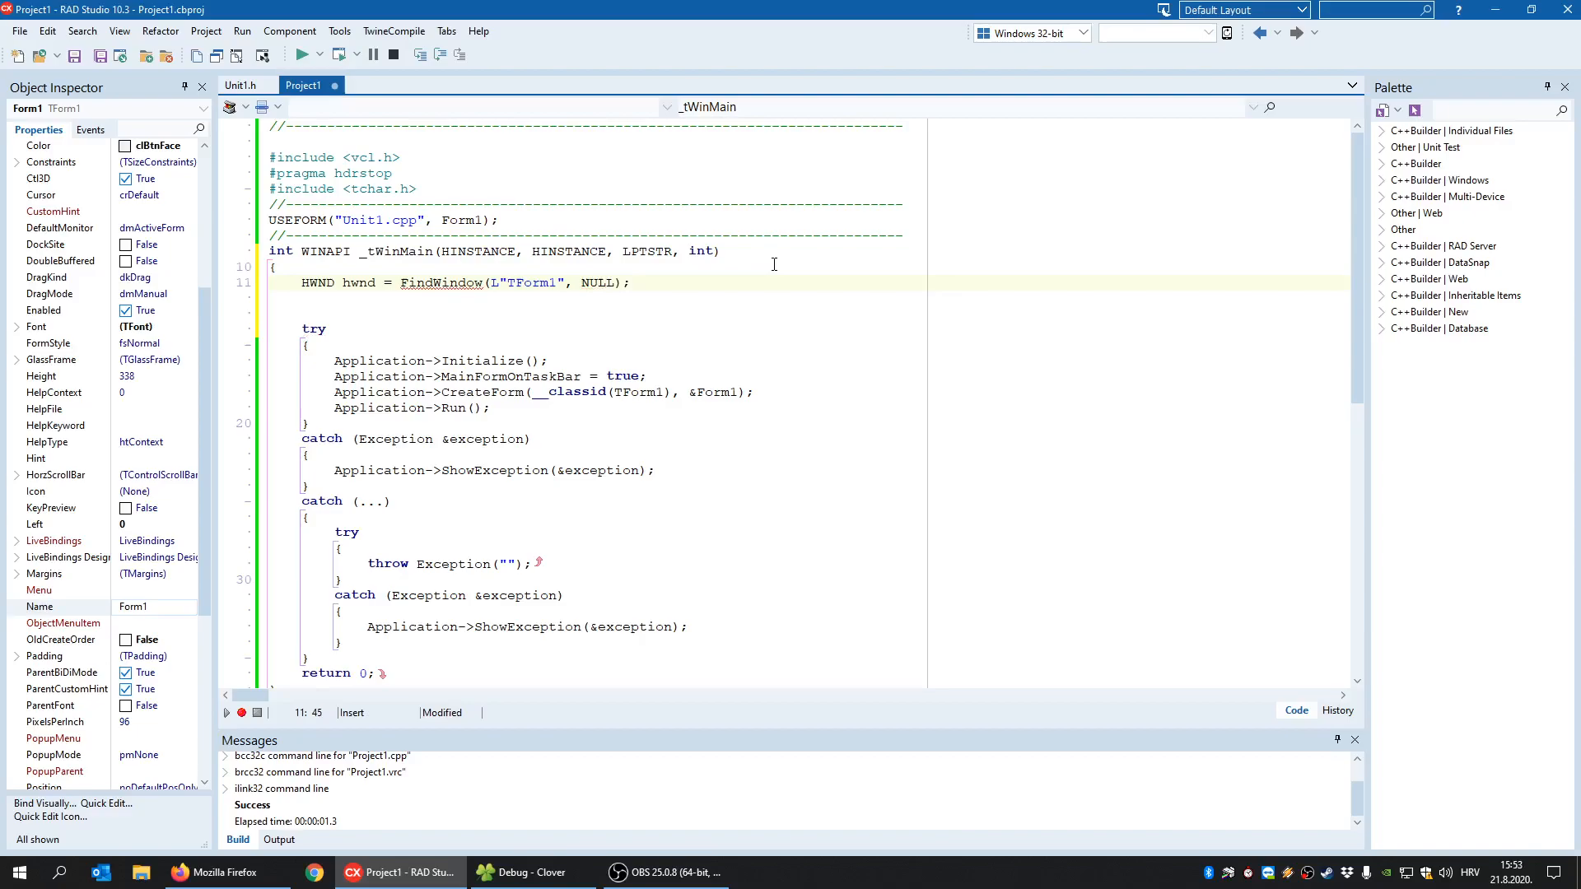
{"action": "type", "text": "if("}
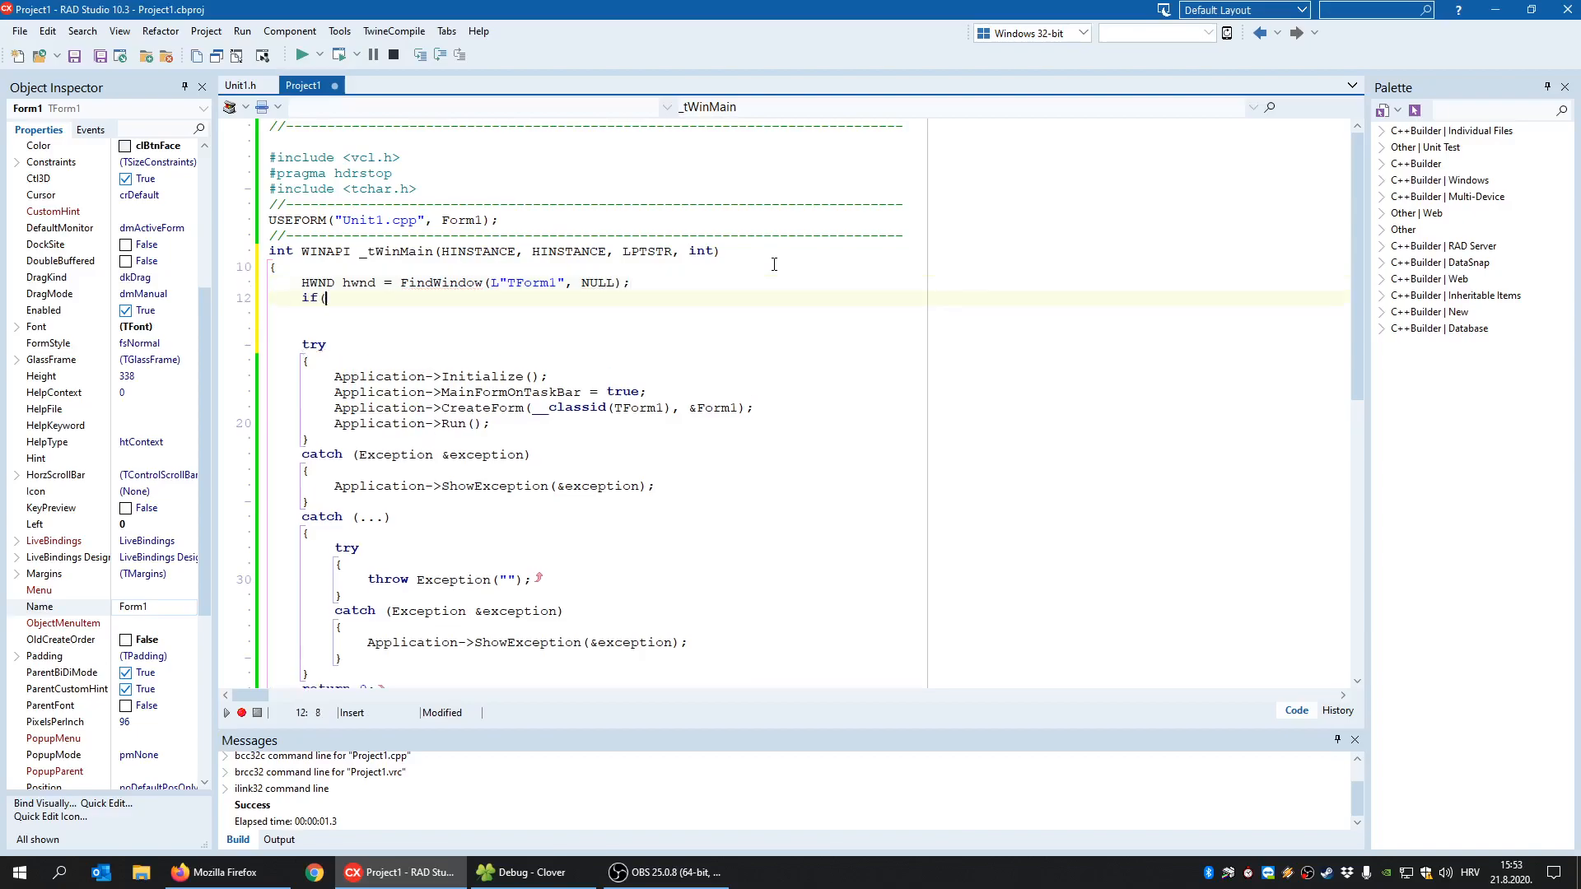
{"action": "type", "text": "hwnd"}
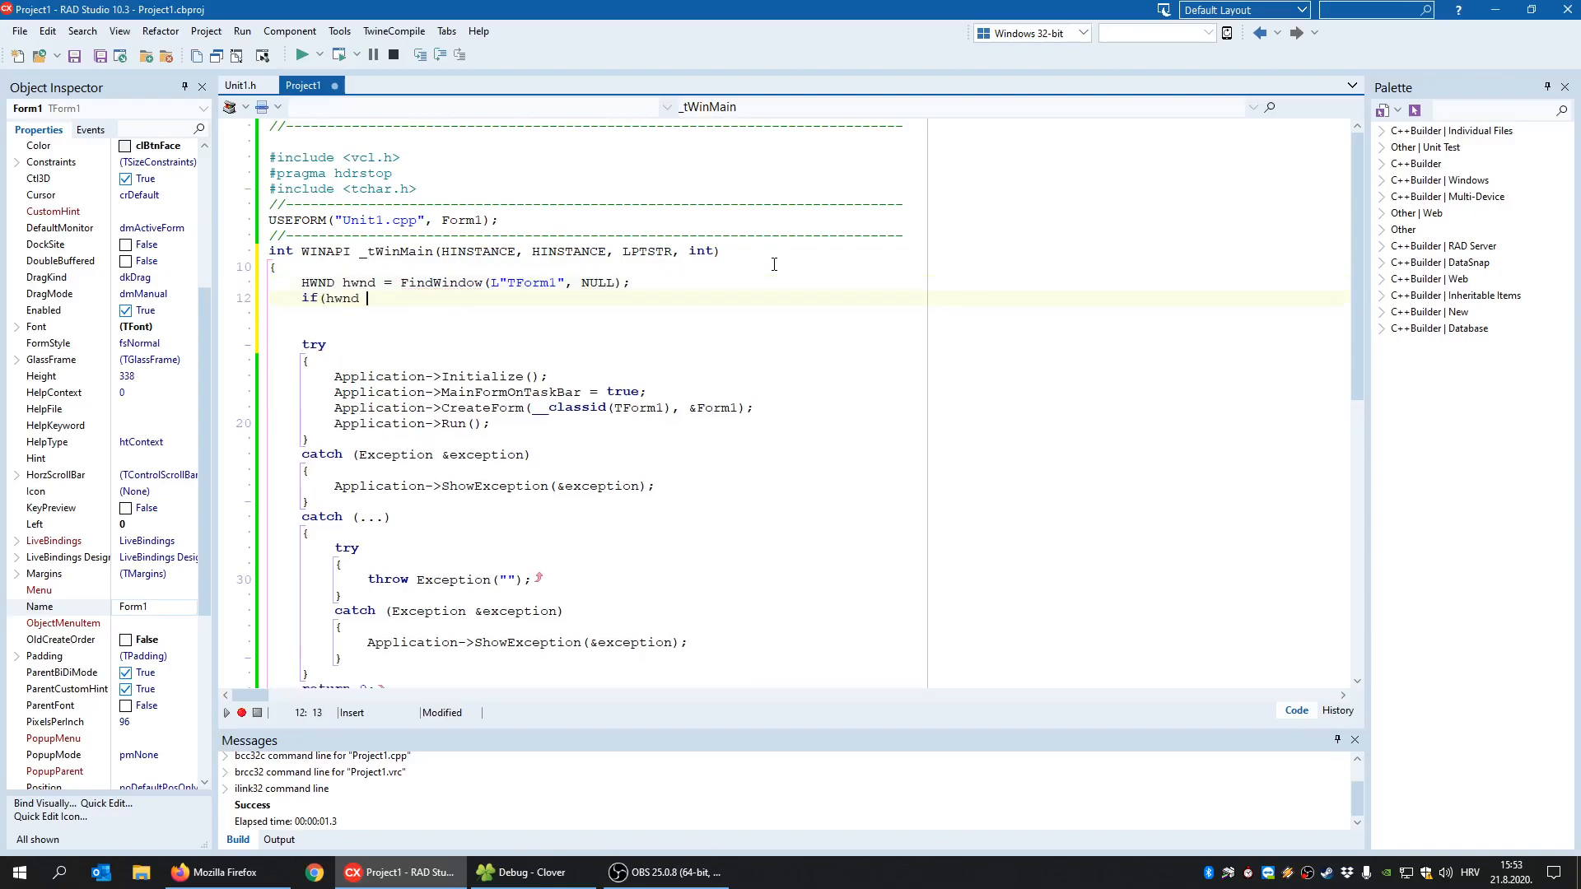
{"action": "type", "text": "!= NULL)"}
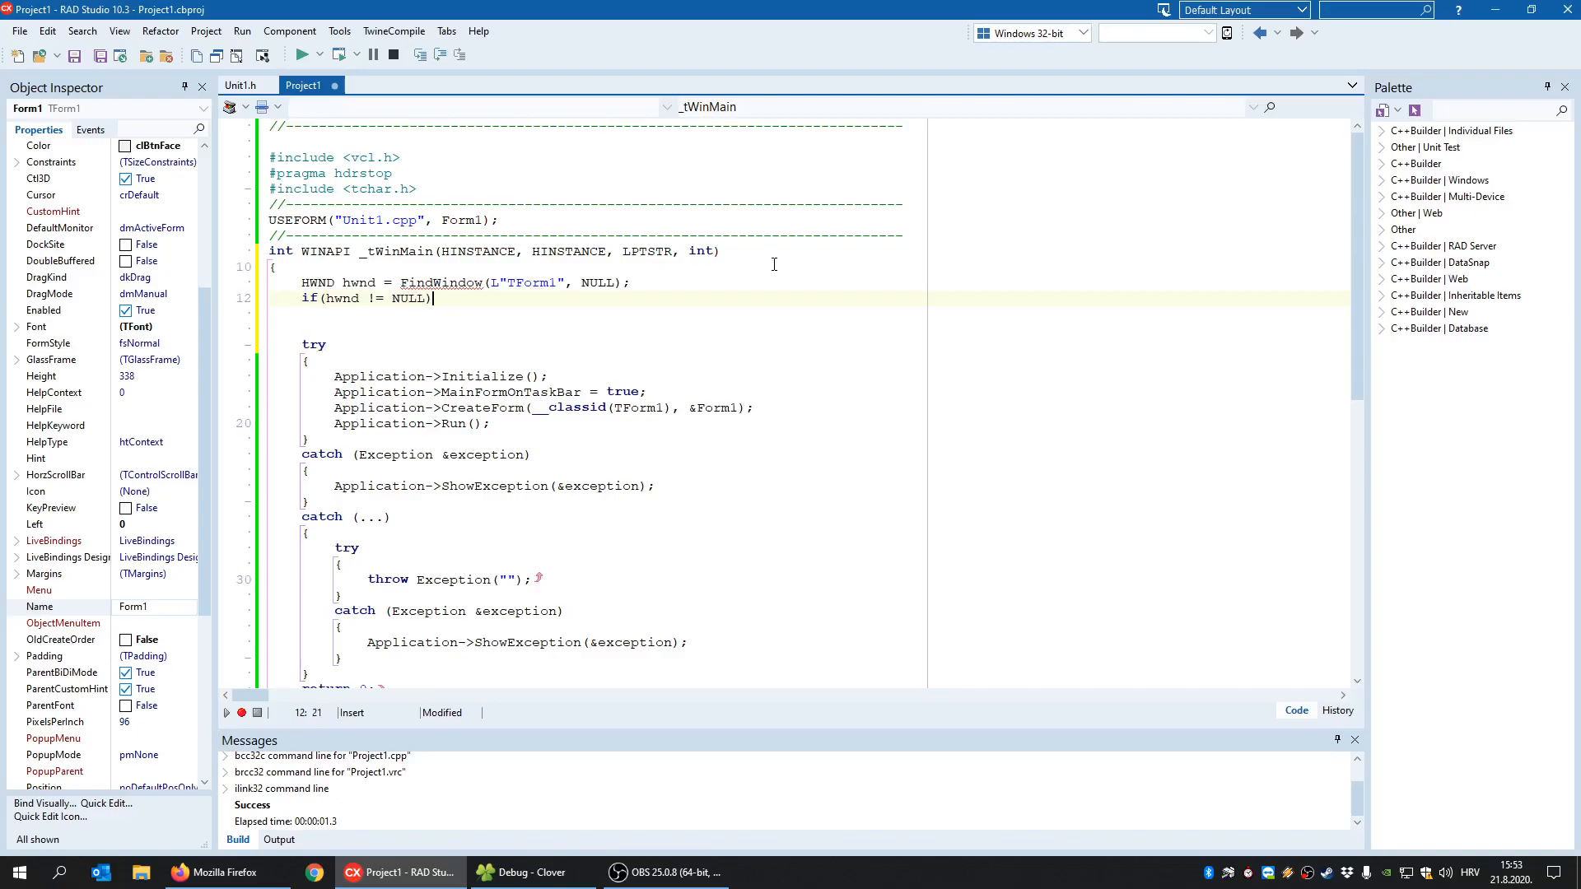
{"action": "mouse_move", "coordinate": [514, 292]}
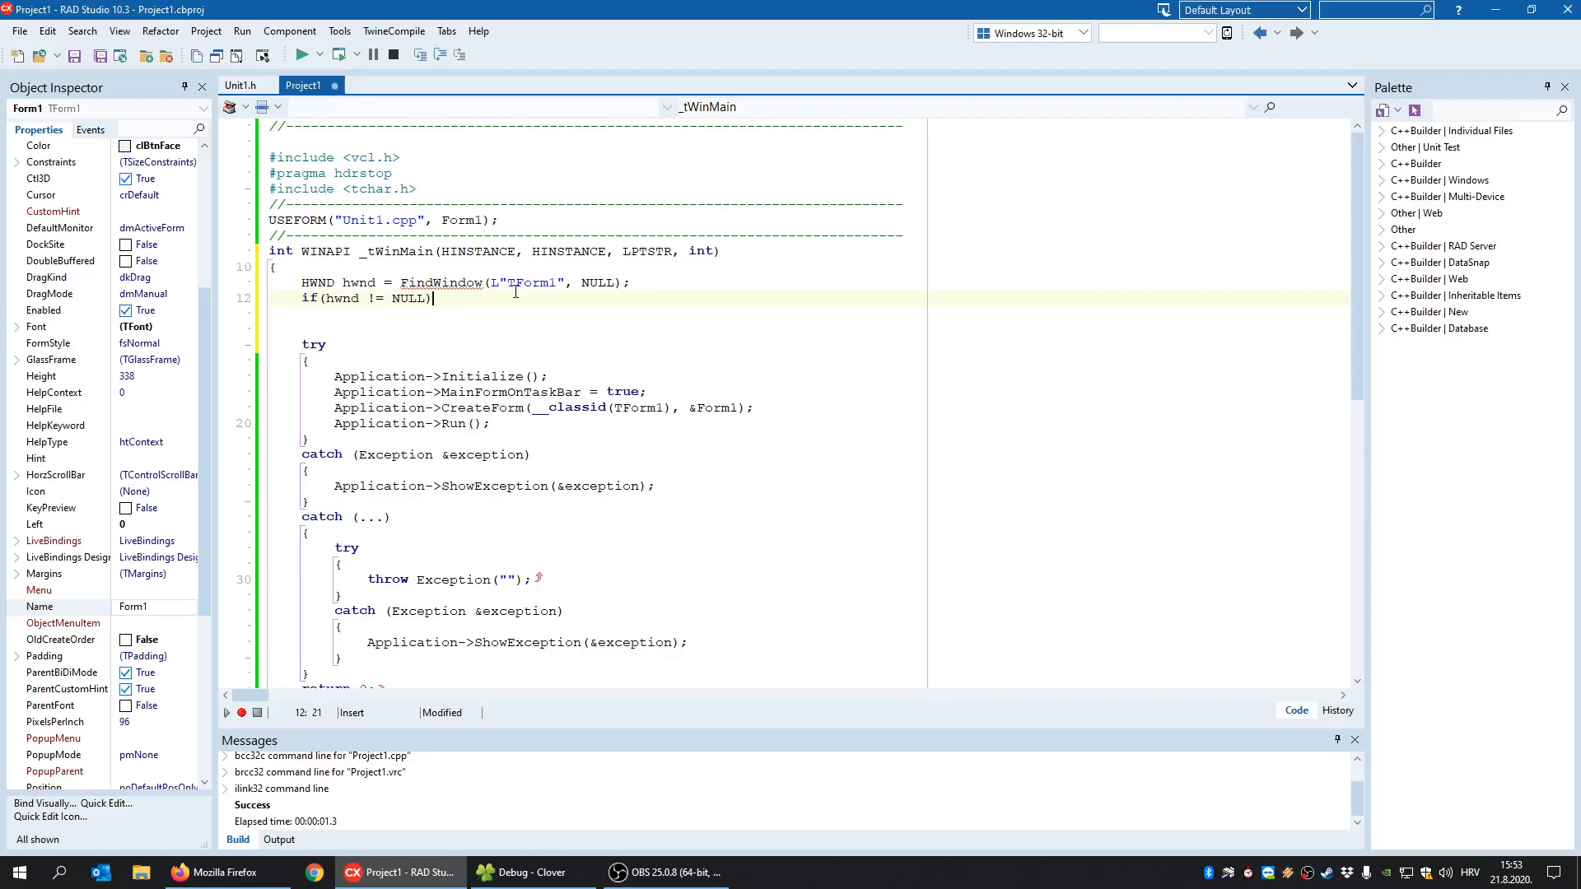
{"action": "double_click", "coordinate": [529, 282]}
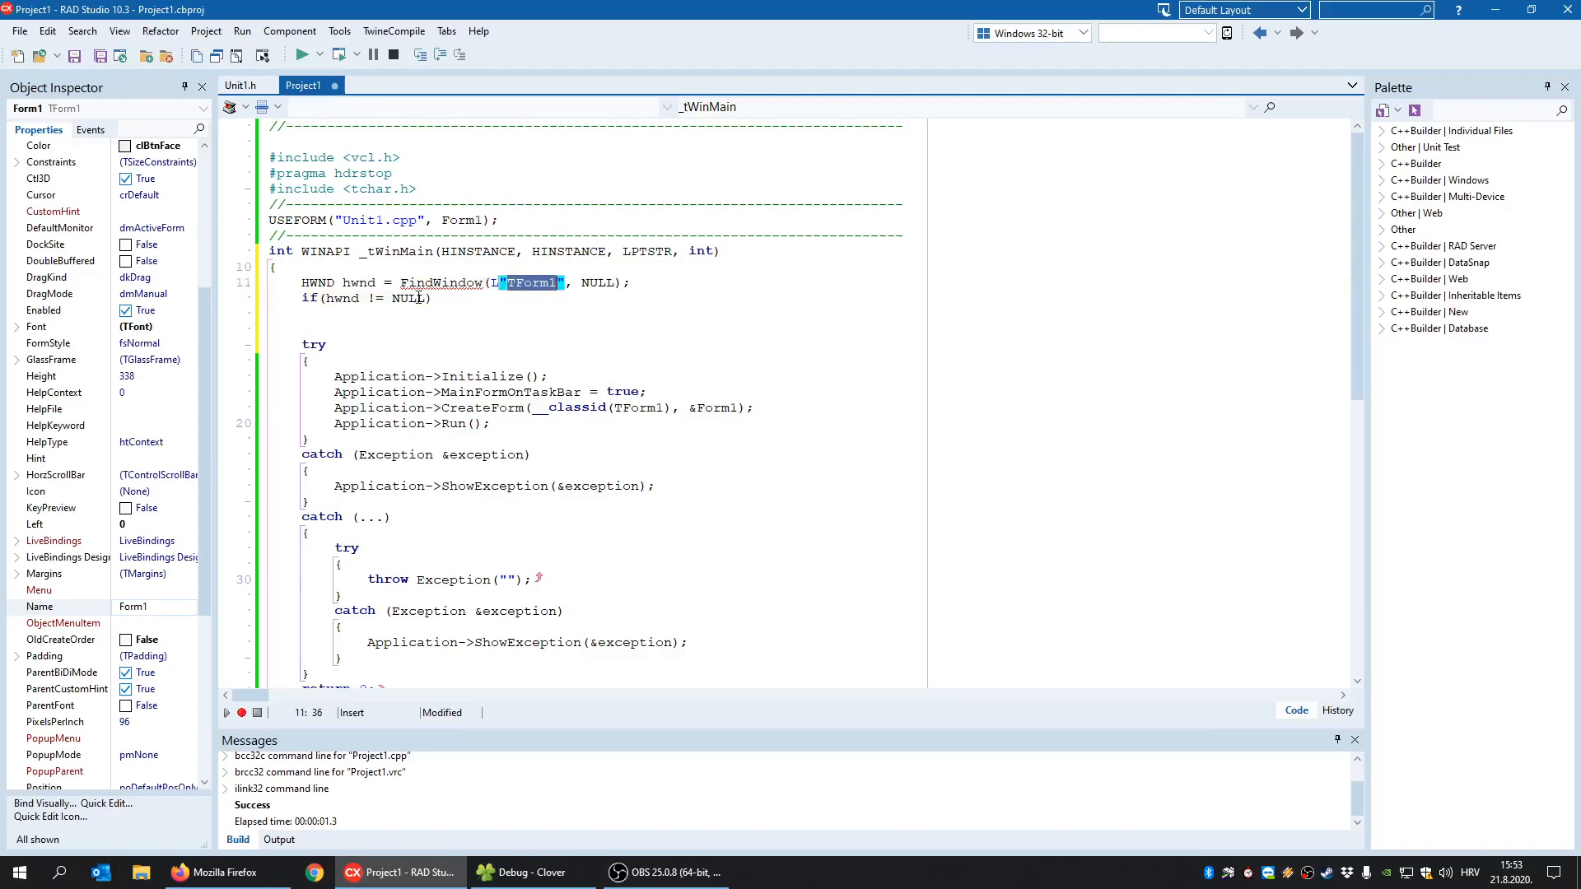
{"action": "double_click", "coordinate": [357, 282]}
{"action": "type", "text": "{"}
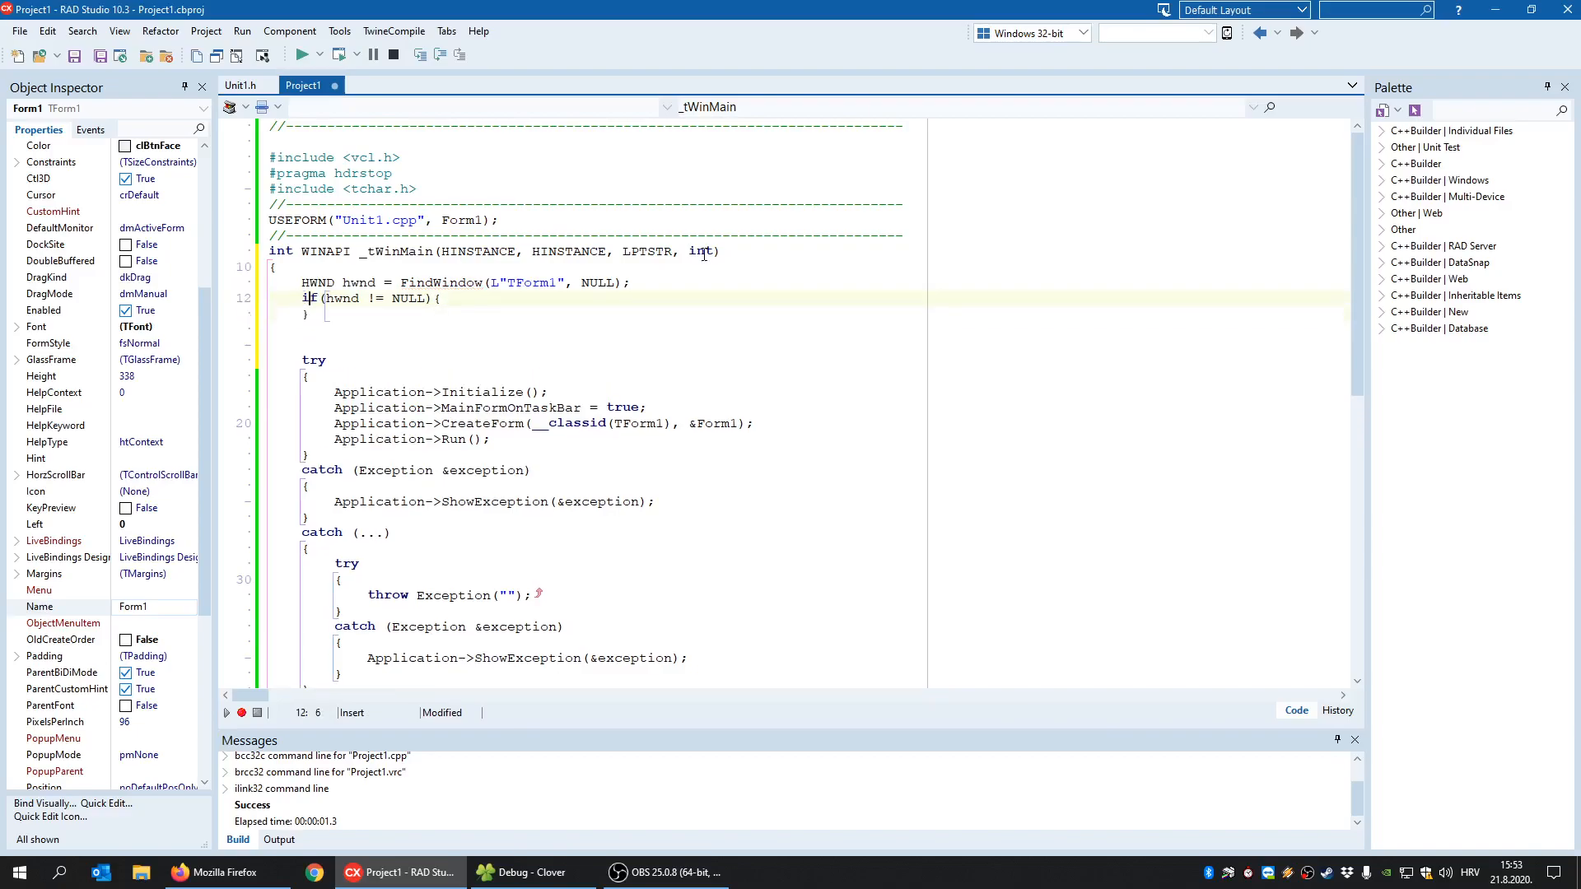
- Inside the check show "Application already running!" and return -1
{"action": "type", "text": "ShowMessage(\""}
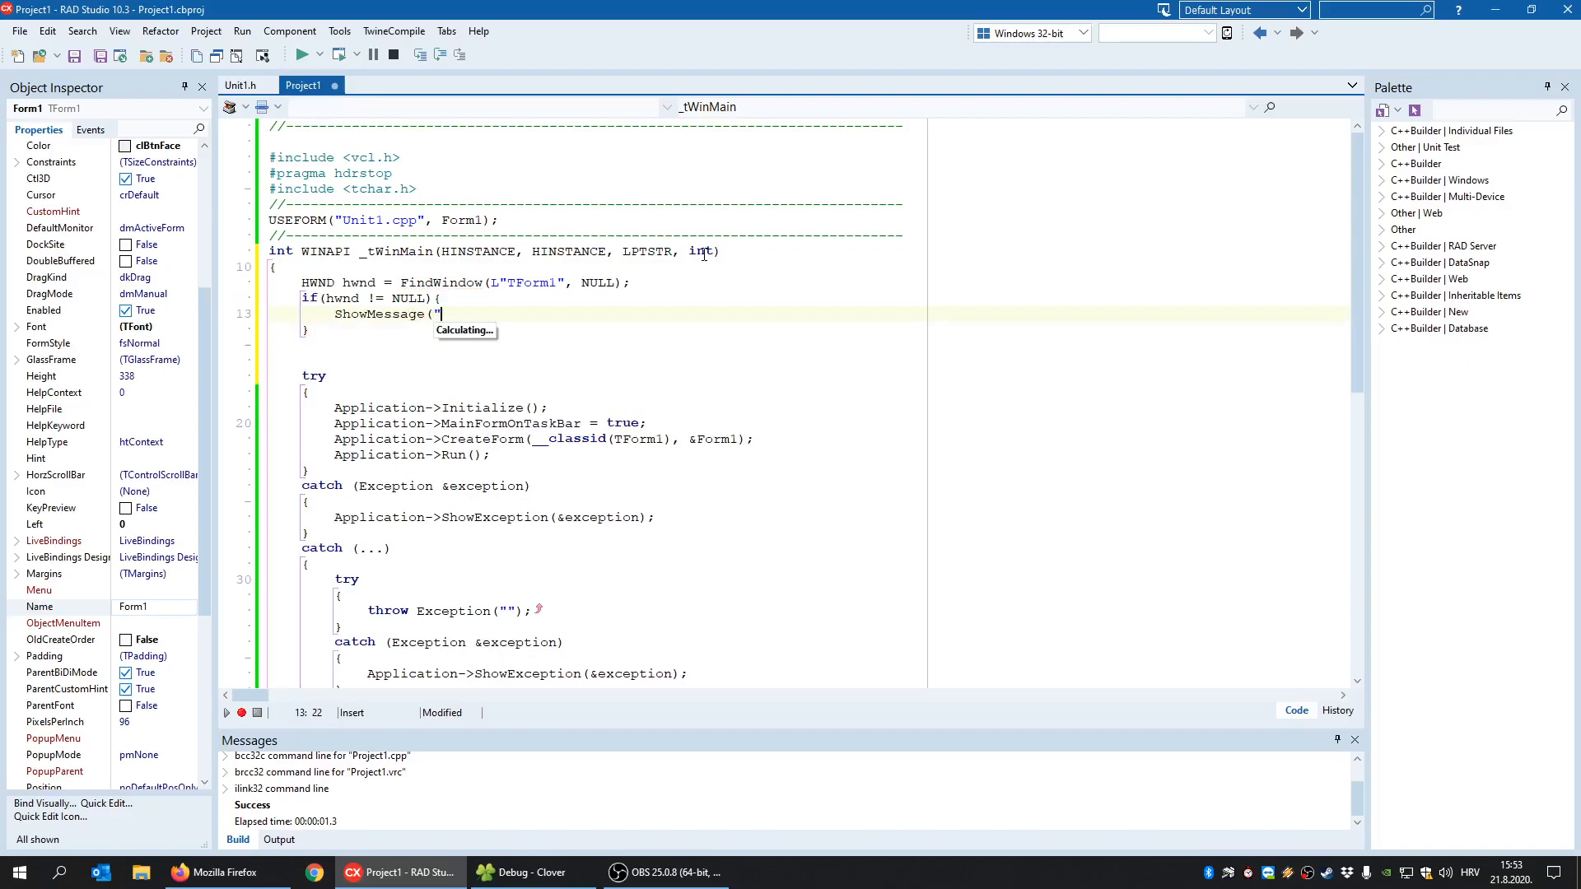
{"action": "type", "text": "Applicati"}
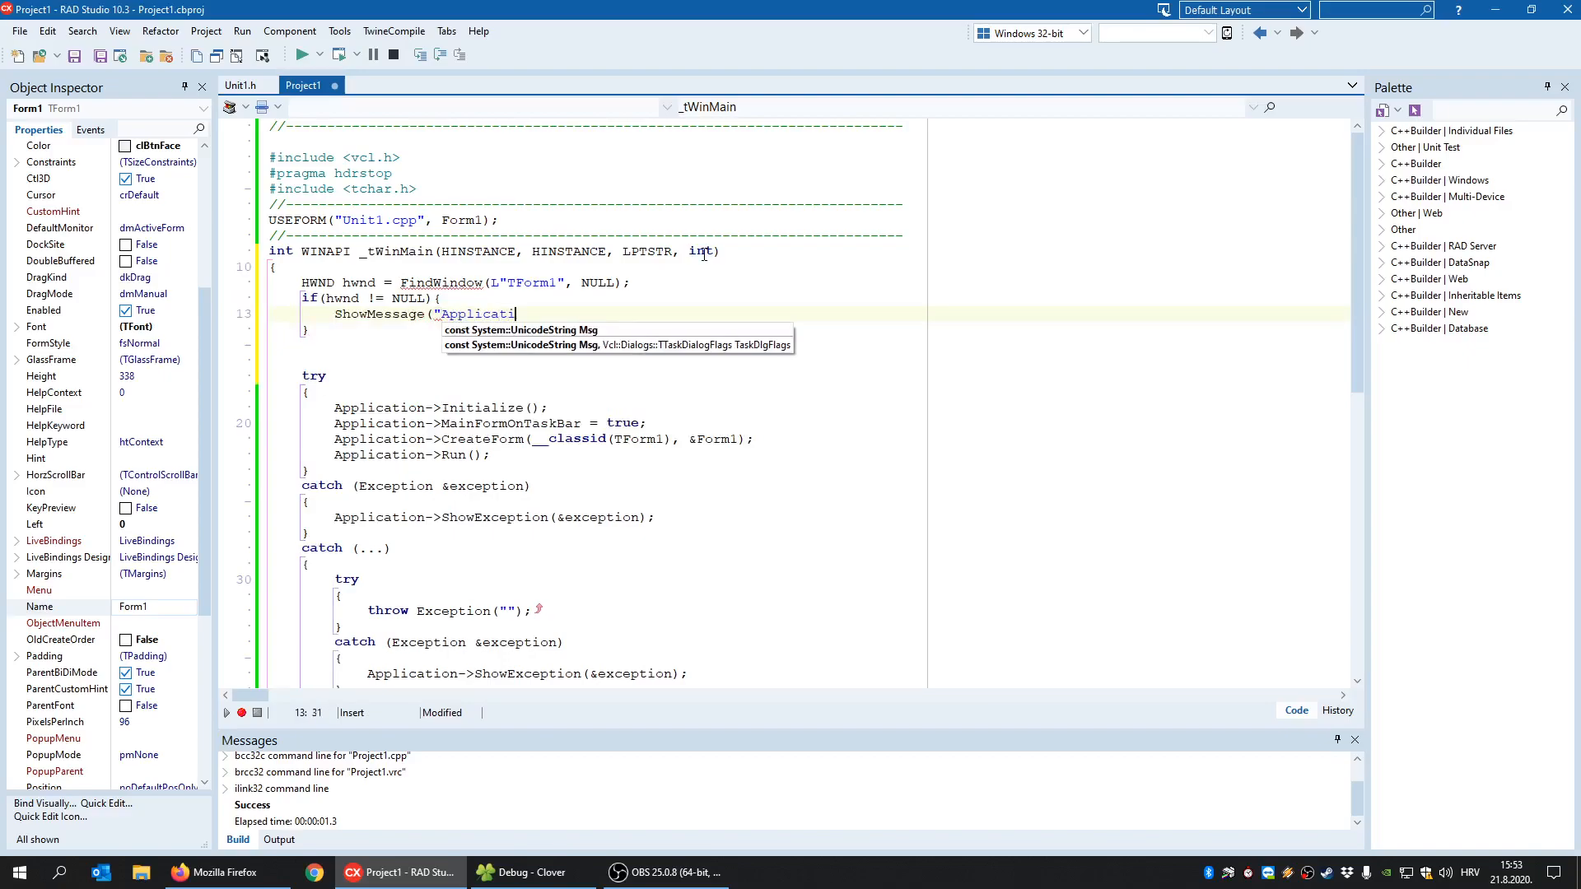
{"action": "type", "text": "on already"}
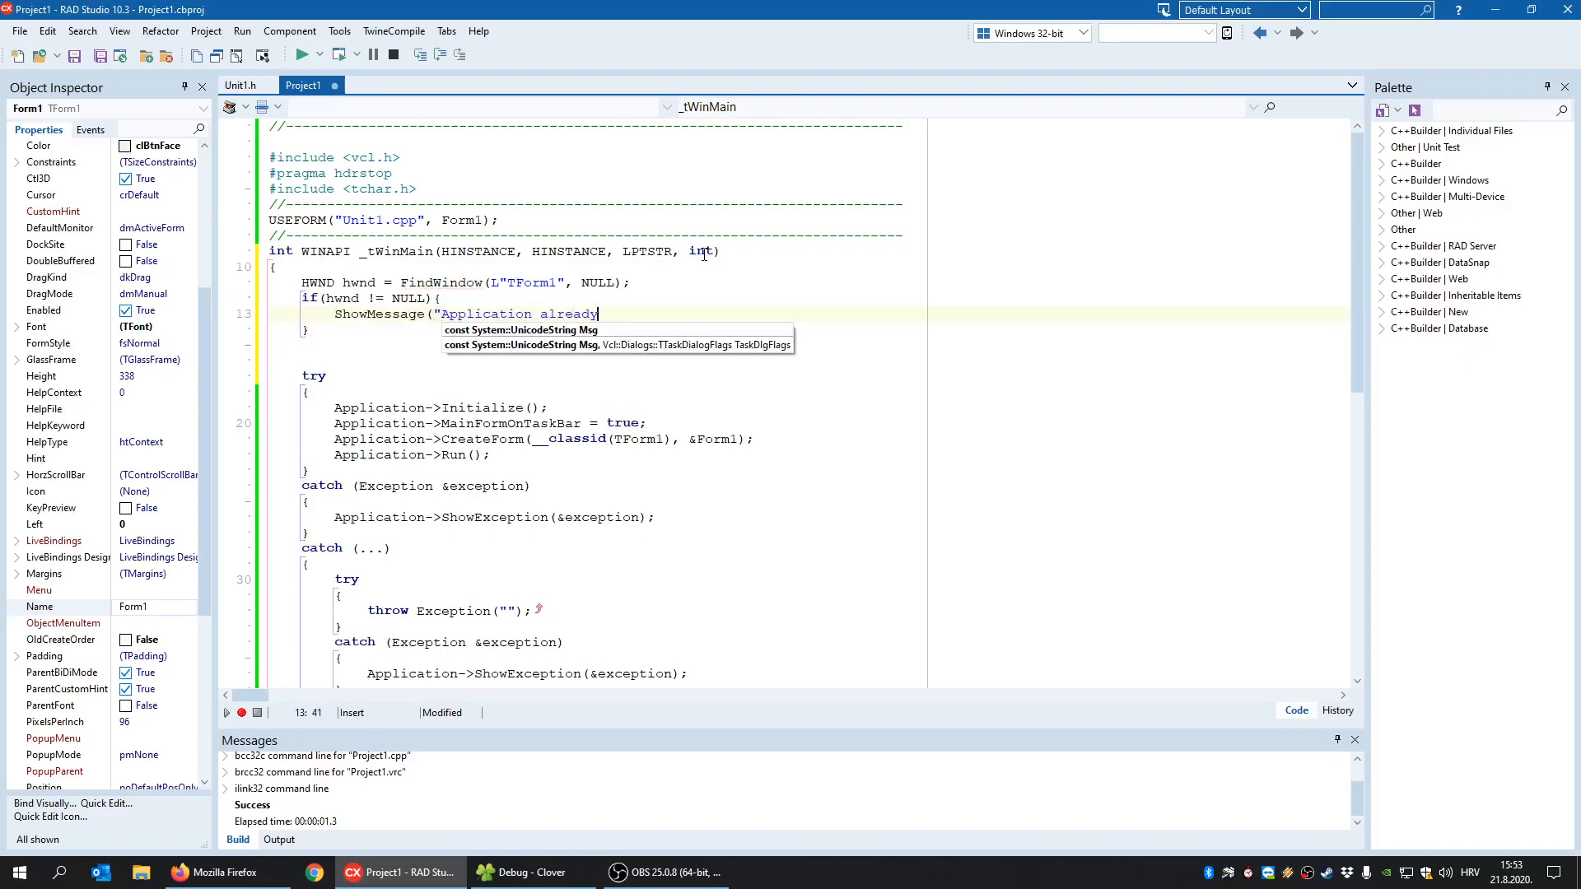
{"action": "type", "text": "running!\");"}
{"action": "type", "text": "return"}
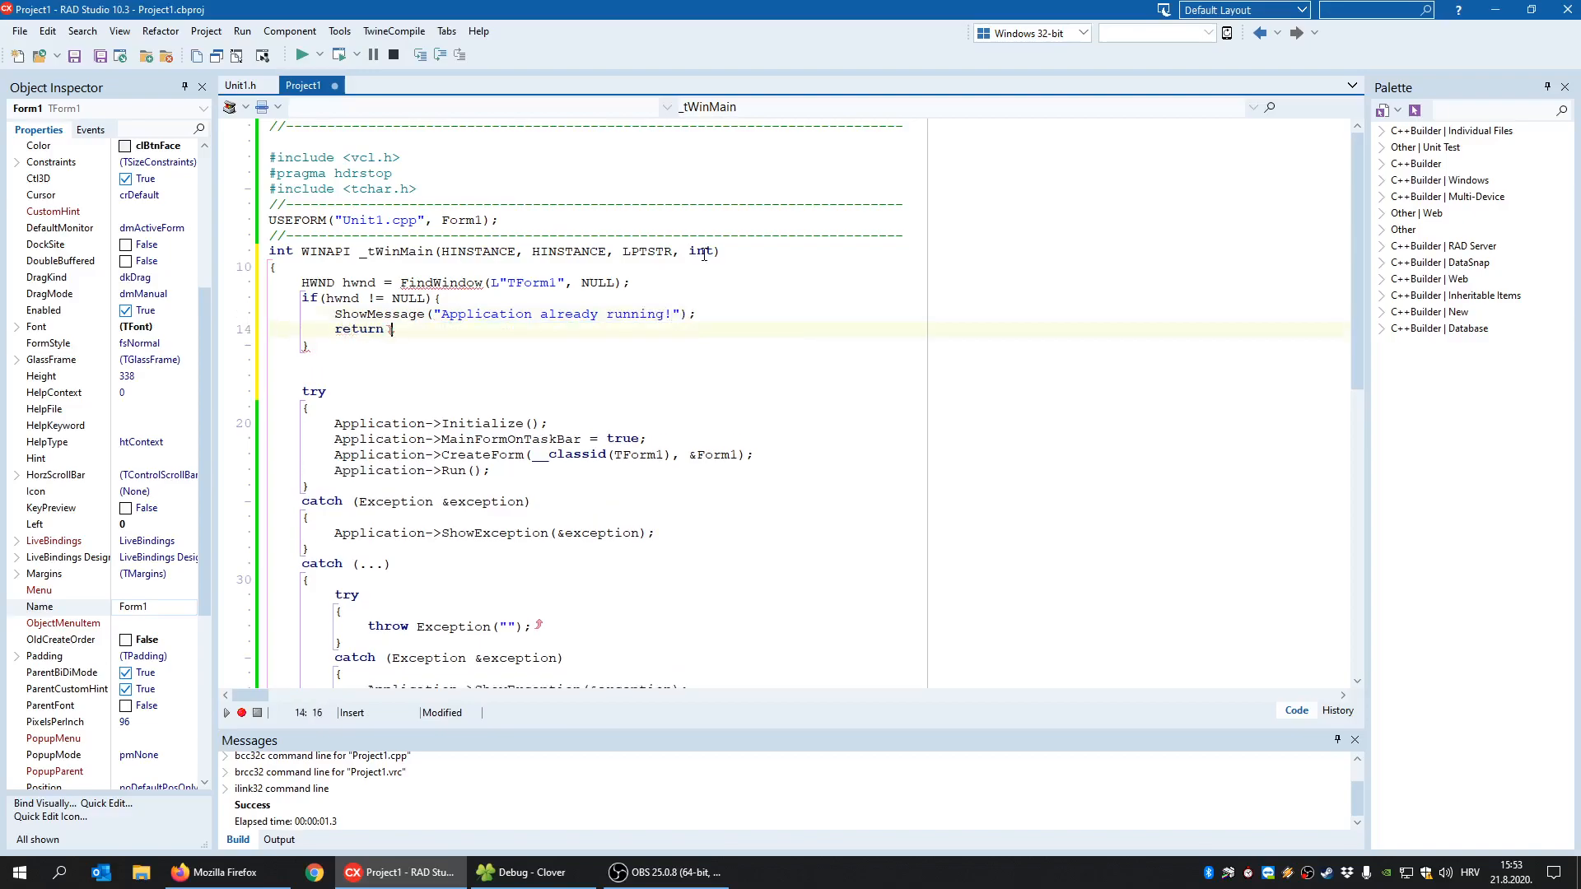
{"action": "type", "text": "-1;"}
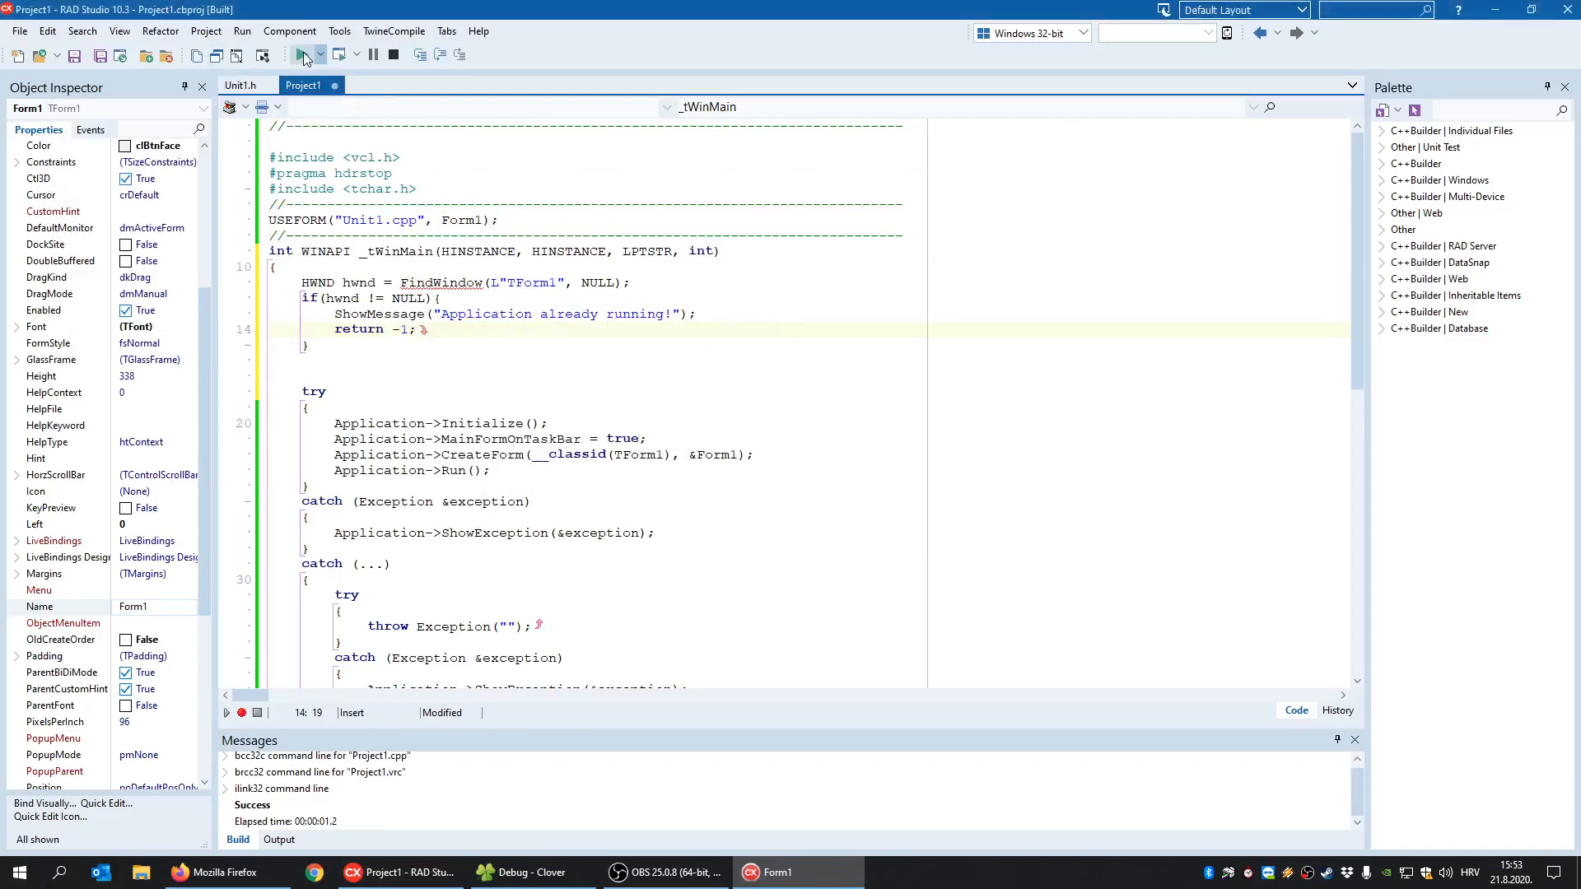
- Run the FindWindow build again and dismiss the 'Application already running!' warning
{"action": "left_click", "coordinate": [301, 54]}
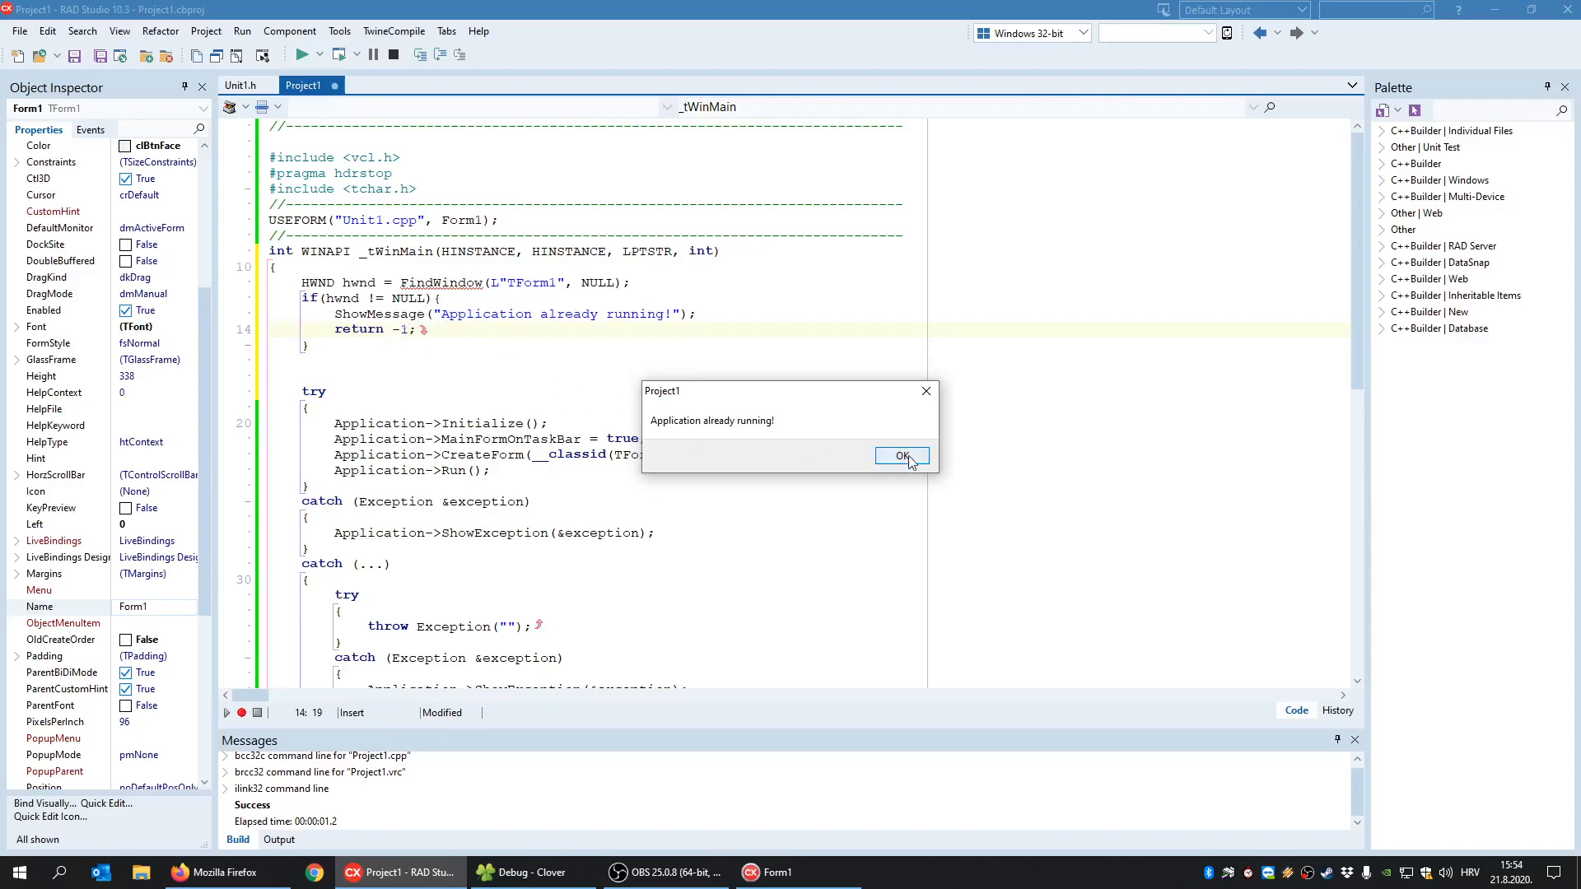
{"action": "left_click", "coordinate": [901, 457]}
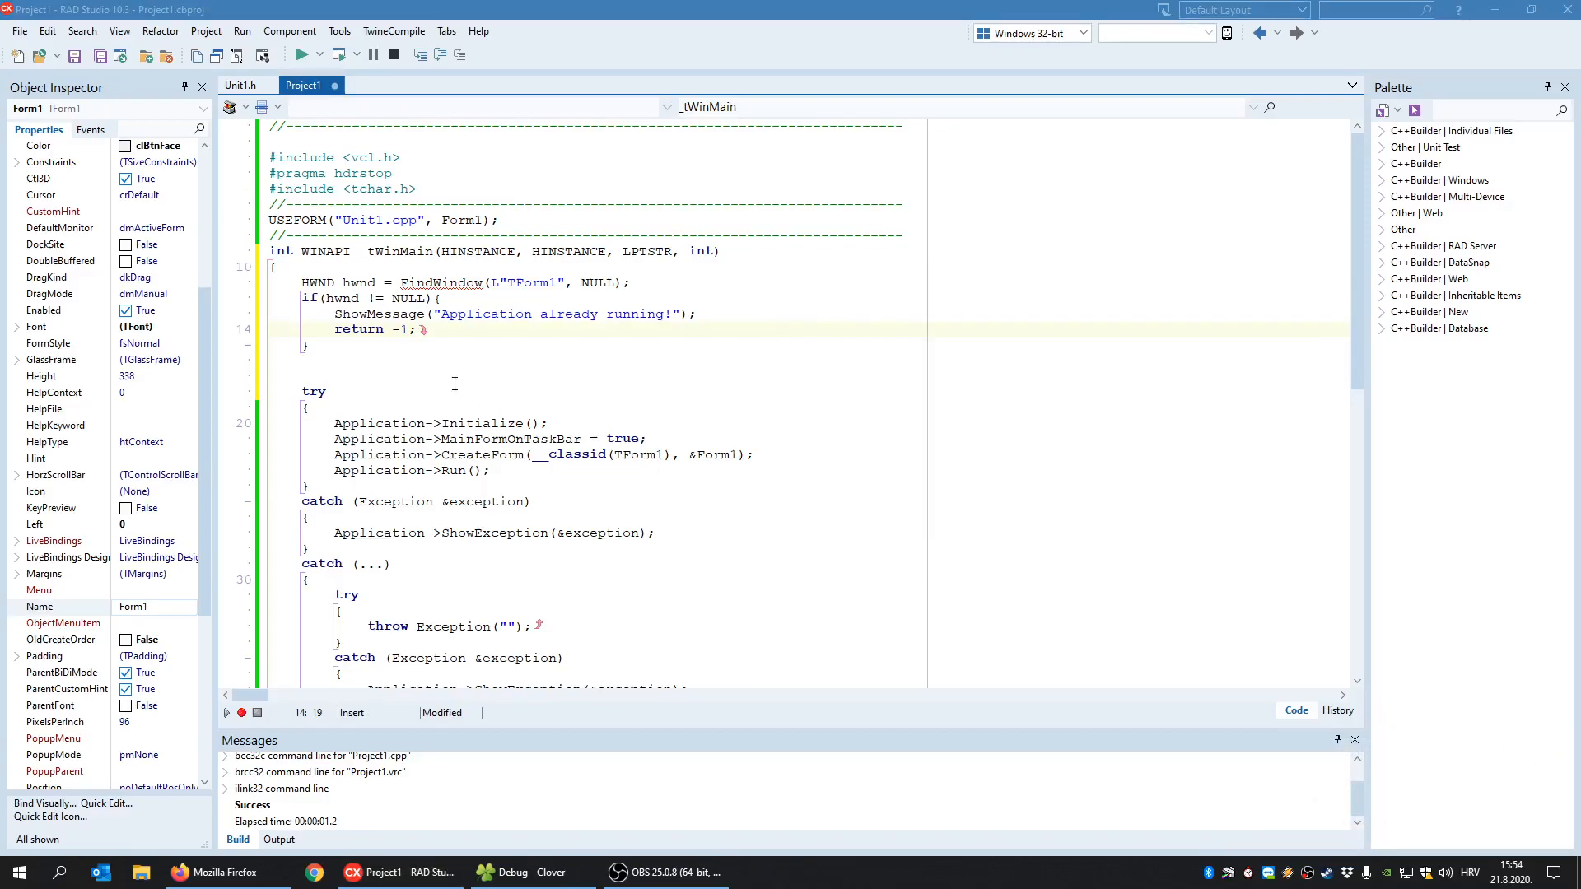
- Replace the ShowMessage call with SetForegroundWindow(hwnd); and run the app again to test it
{"action": "left_click", "coordinate": [415, 313]}
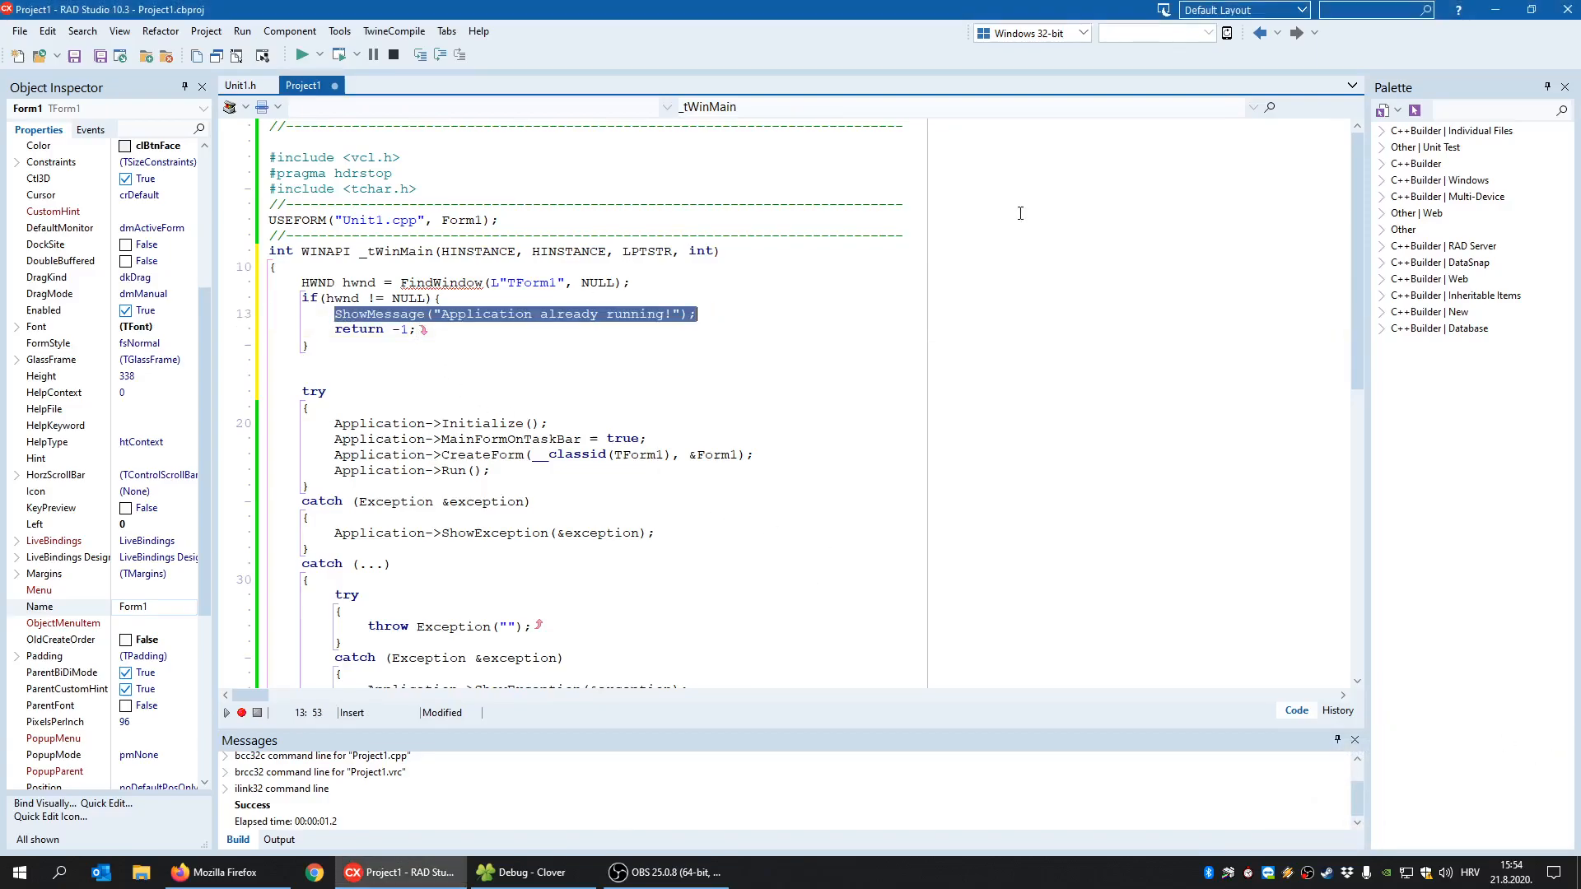
{"action": "type", "text": "SetForegr"}
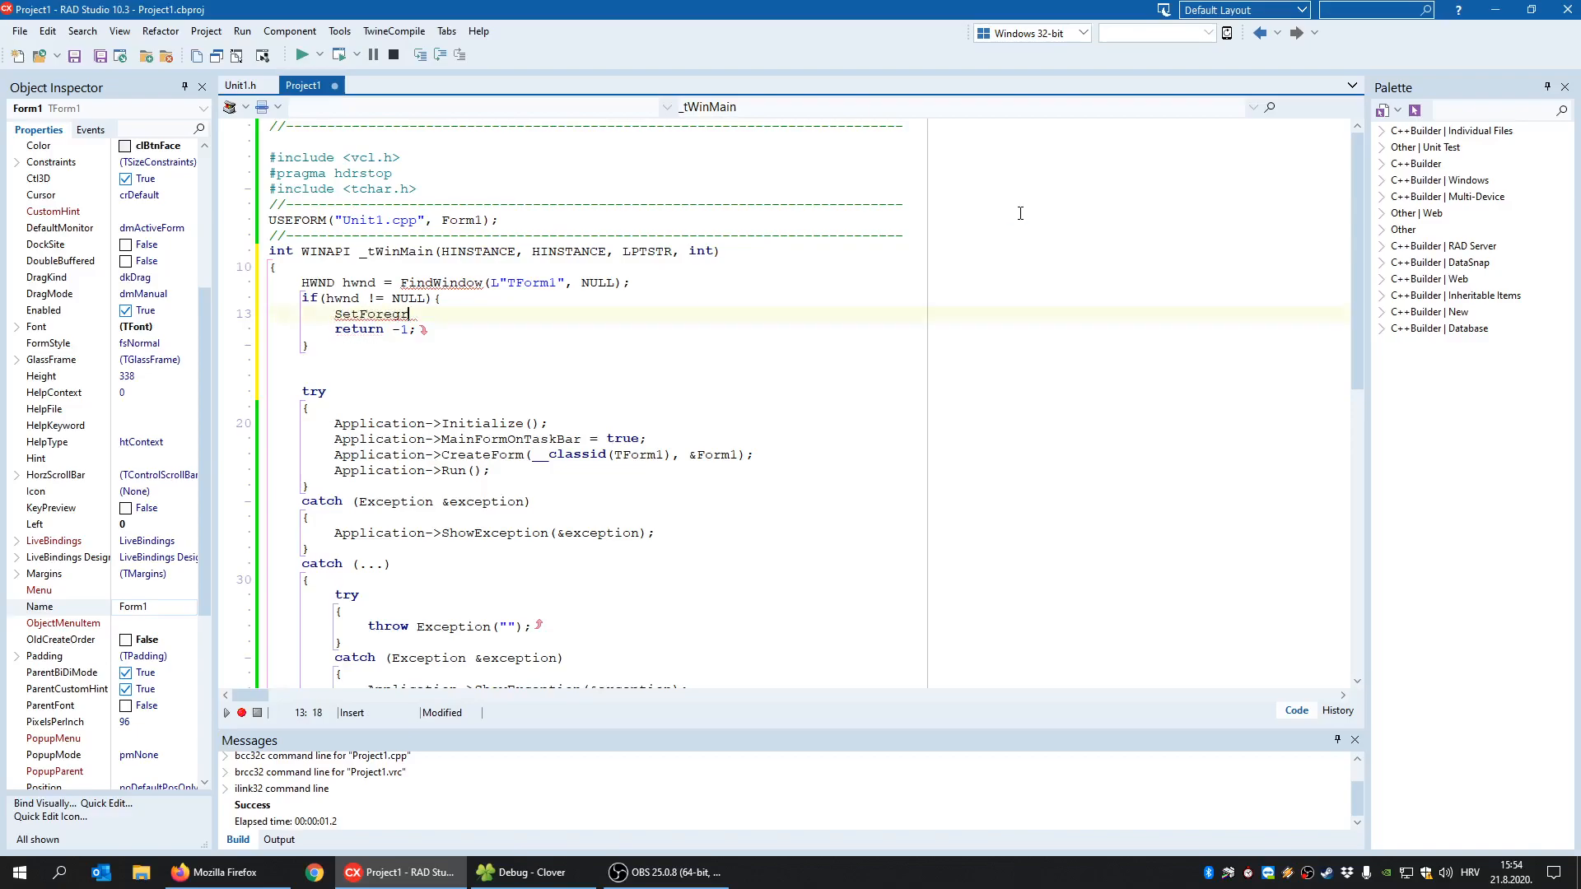
{"action": "type", "text": "oundWindow("}
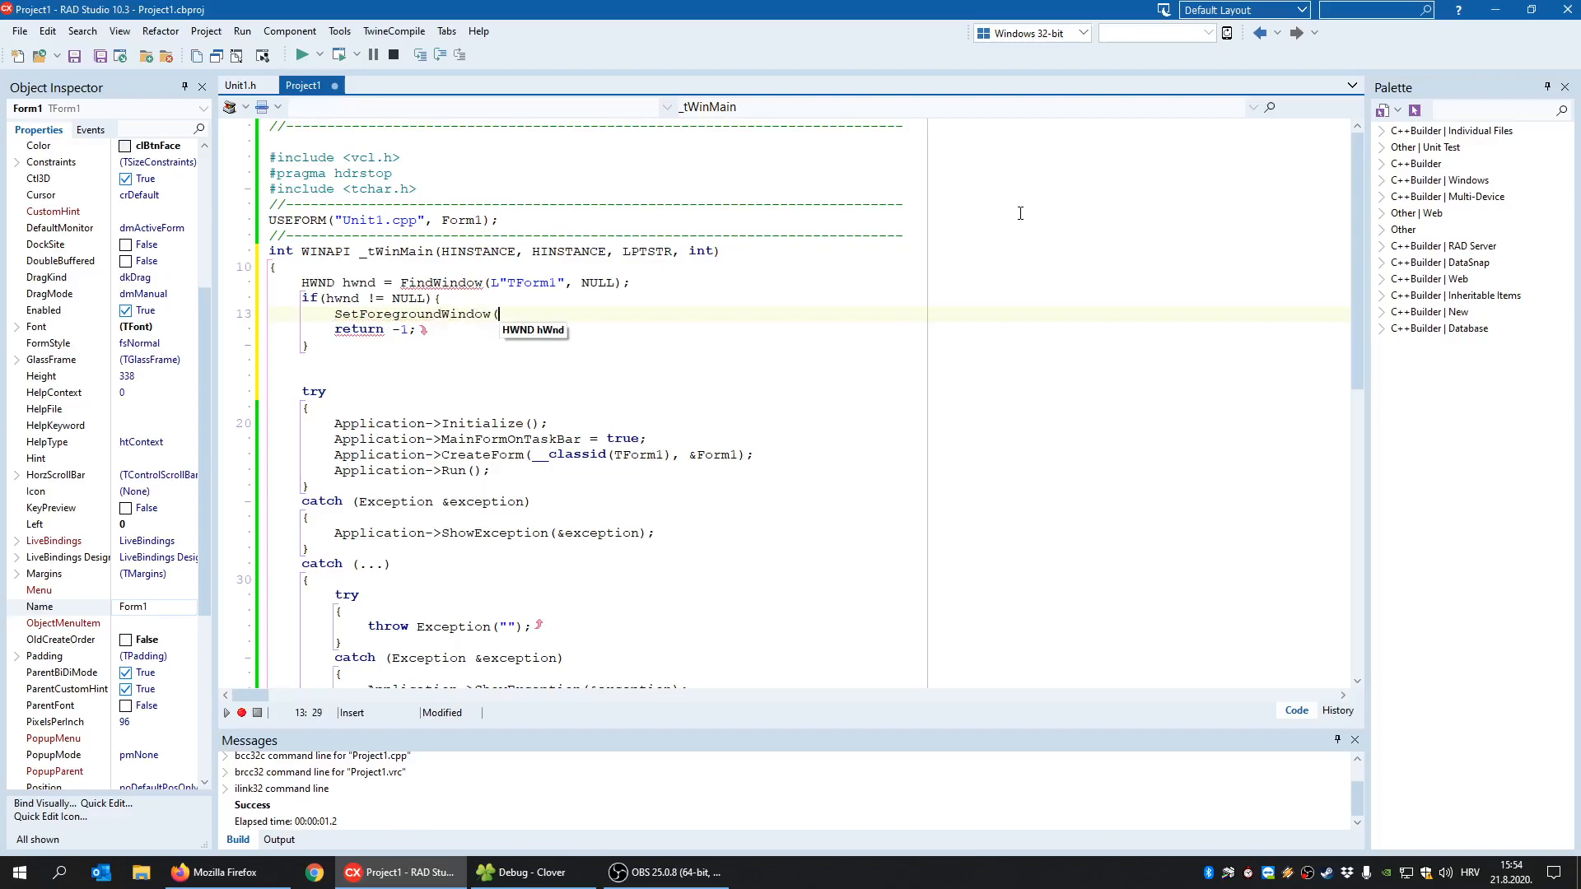
{"action": "type", "text": "w"}
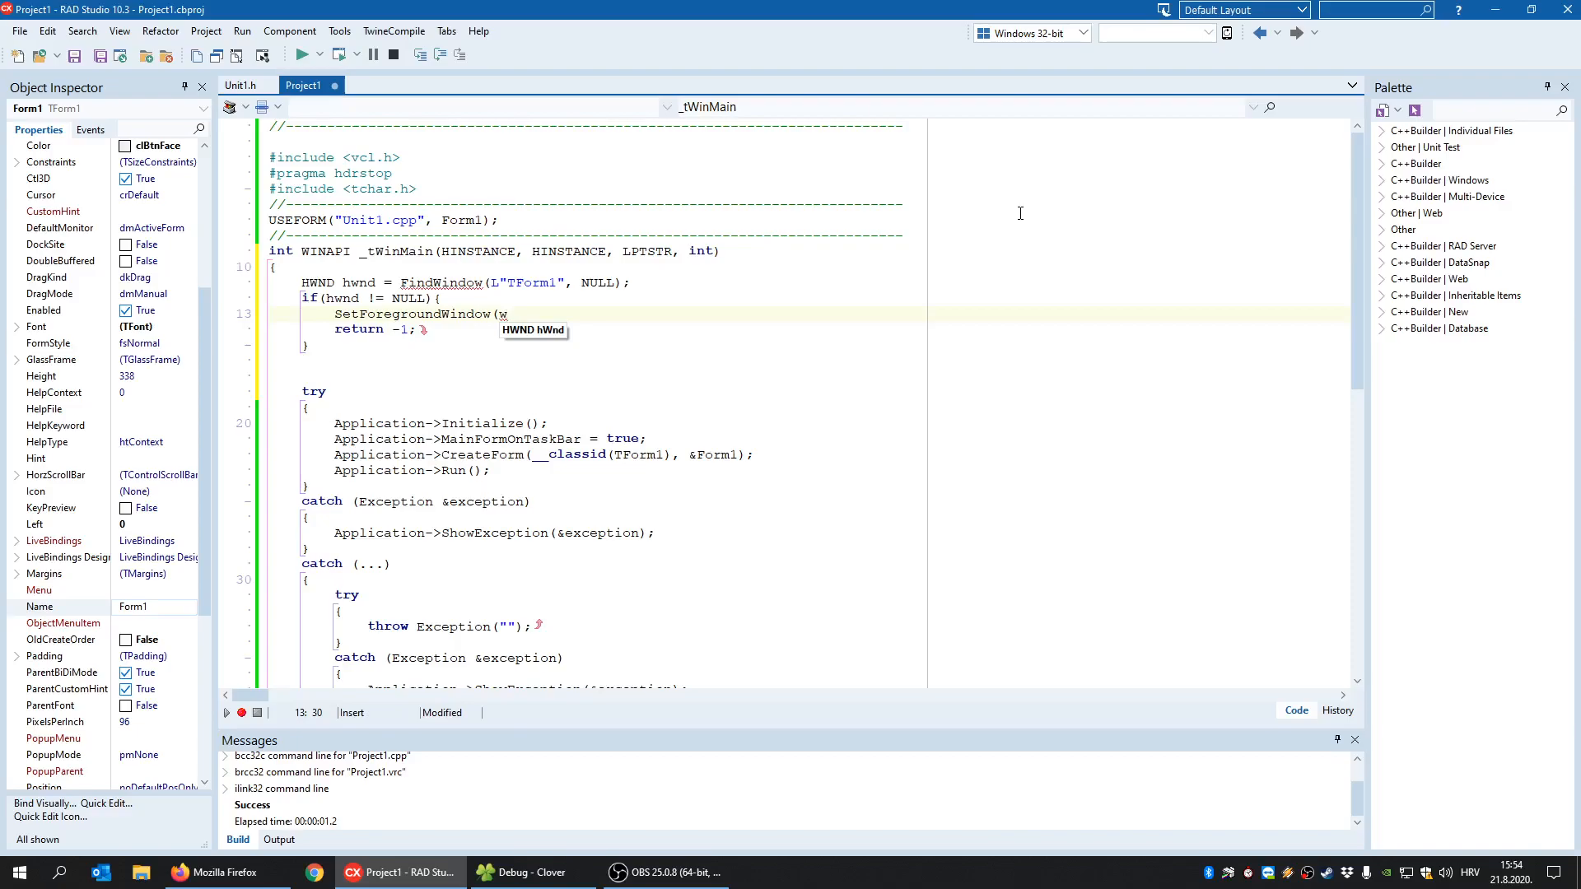
{"action": "type", "text": "hwn"}
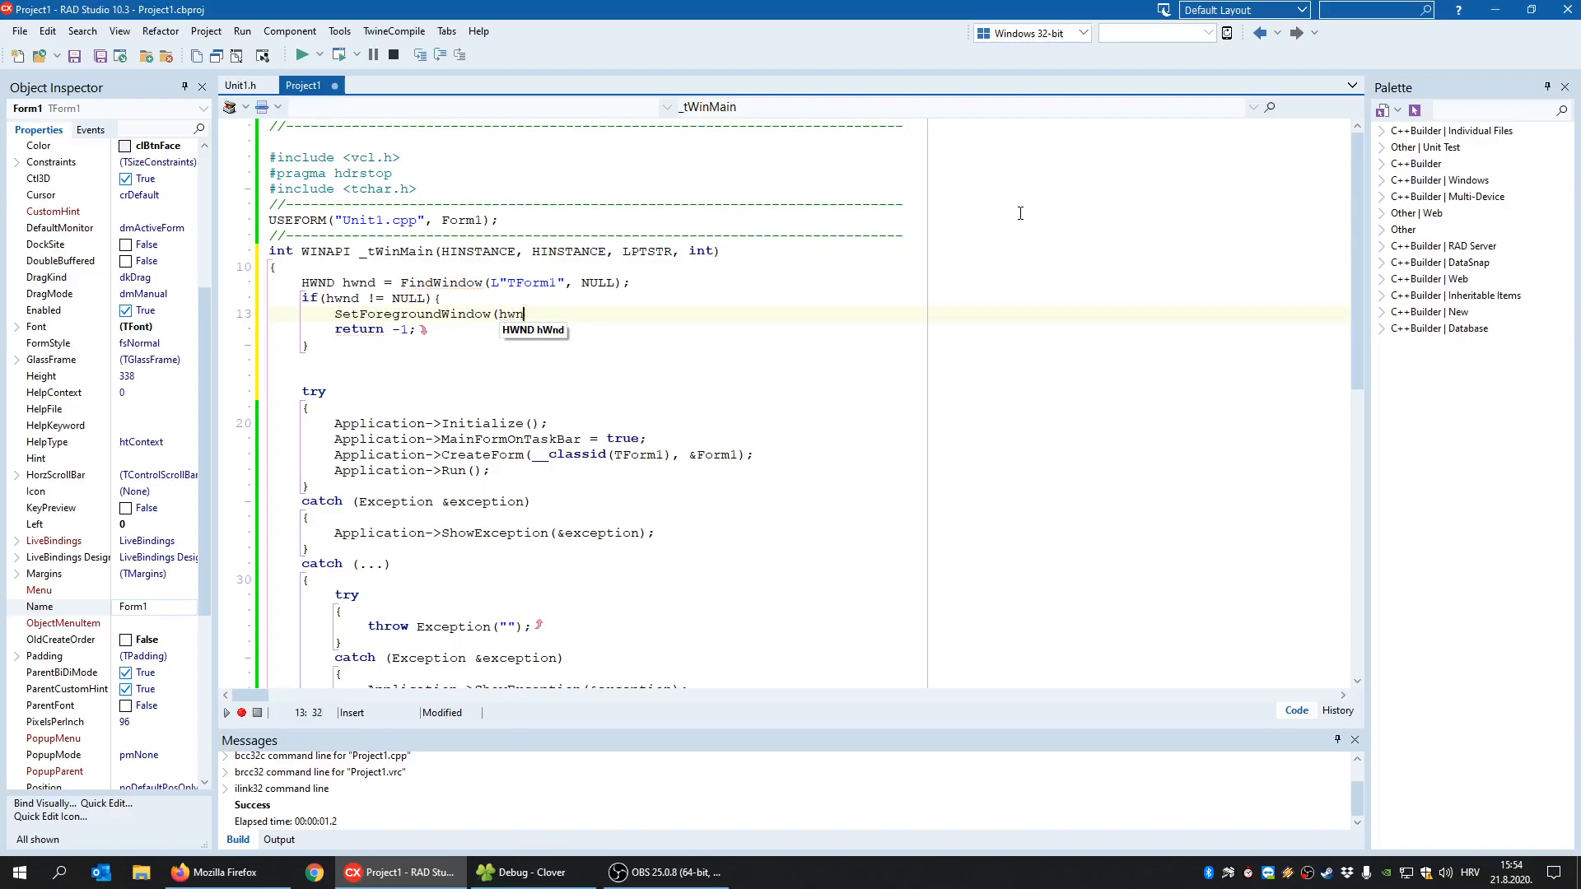
{"action": "type", "text": "d);"}
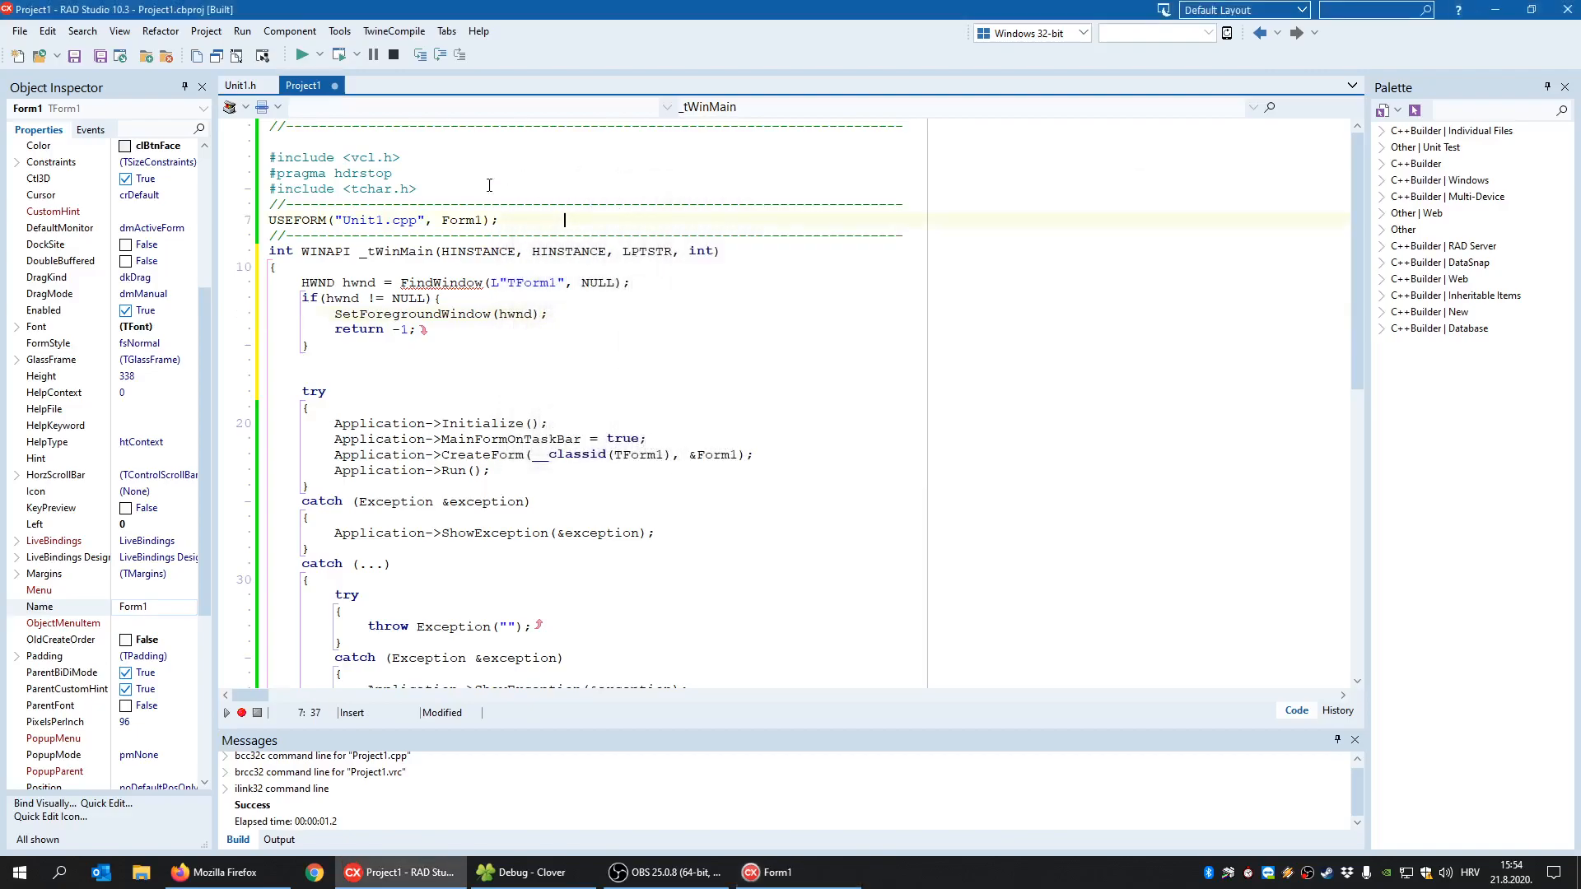
{"action": "left_click", "coordinate": [303, 55]}
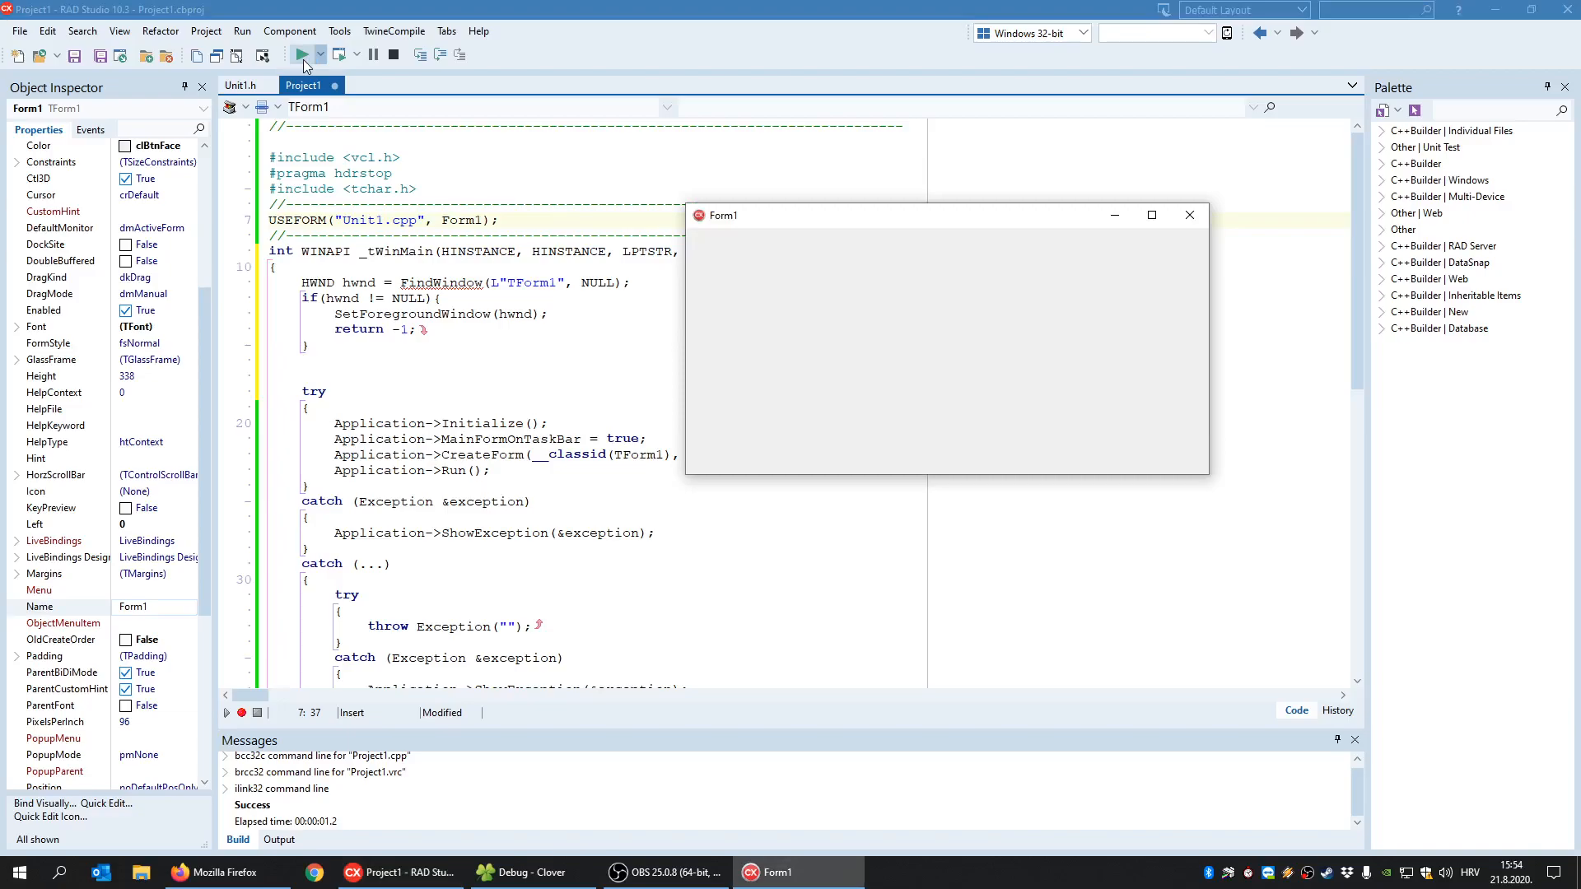